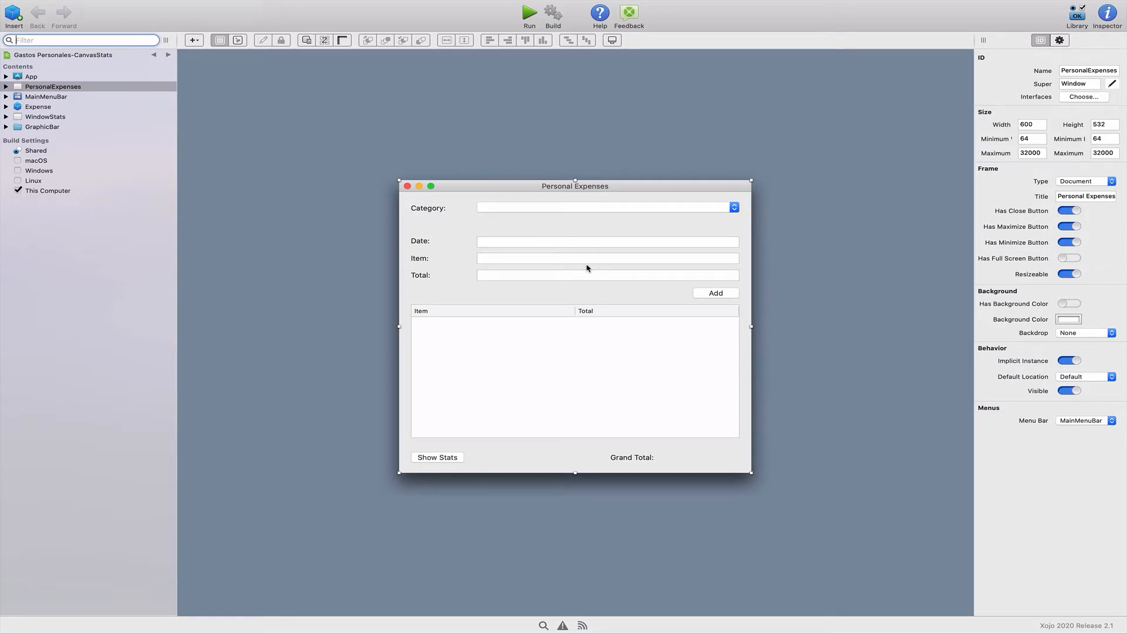
- Select the category popup menu on the Personal Expenses window to show its Inspector properties
{"action": "left_click", "coordinate": [604, 207]}
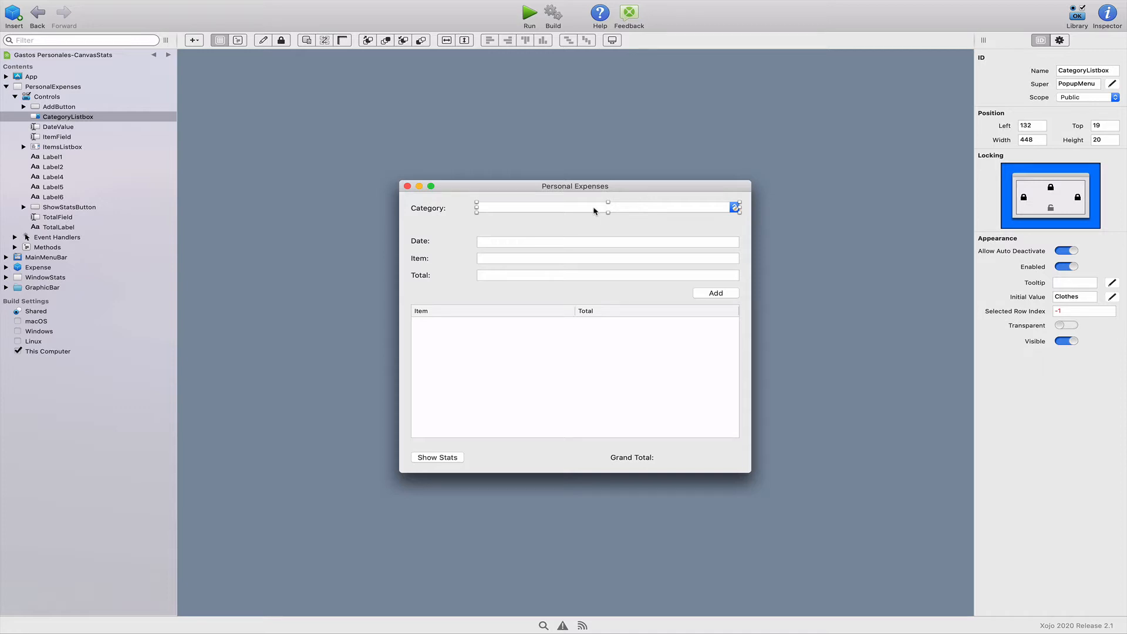
{"action": "mouse_move", "coordinate": [236, 210]}
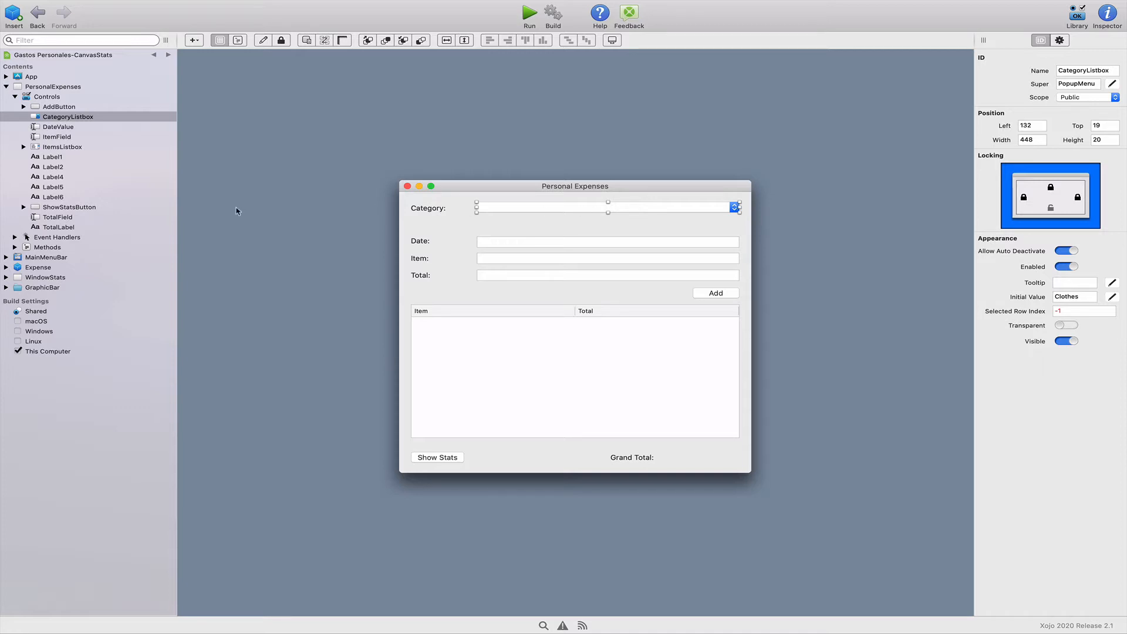
{"action": "mouse_move", "coordinate": [44, 290]}
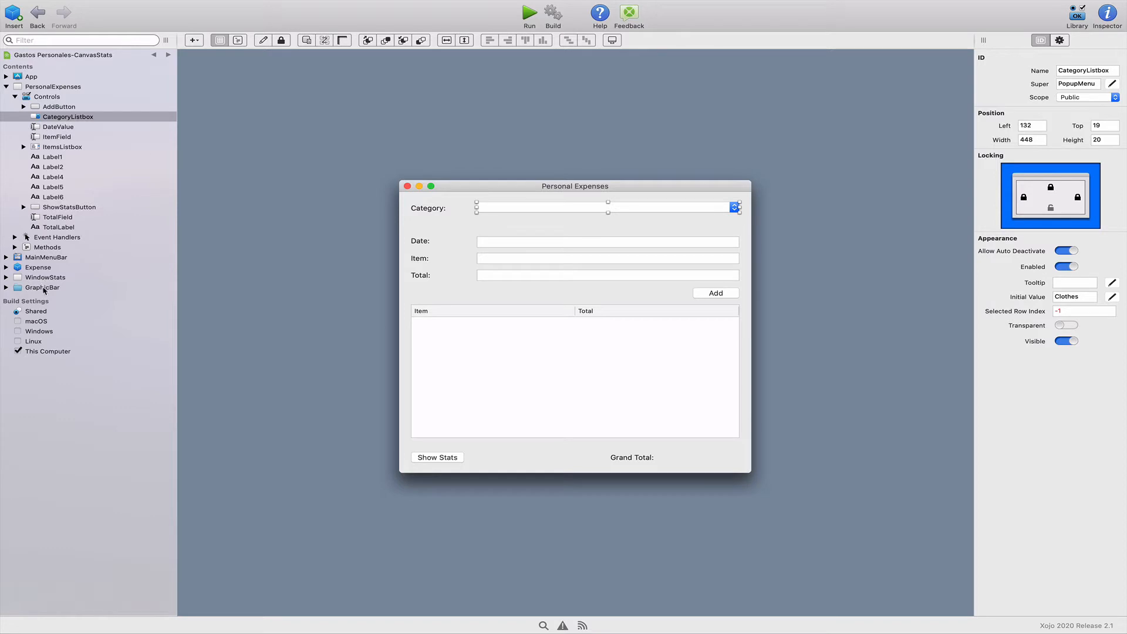
{"action": "left_click", "coordinate": [46, 280]}
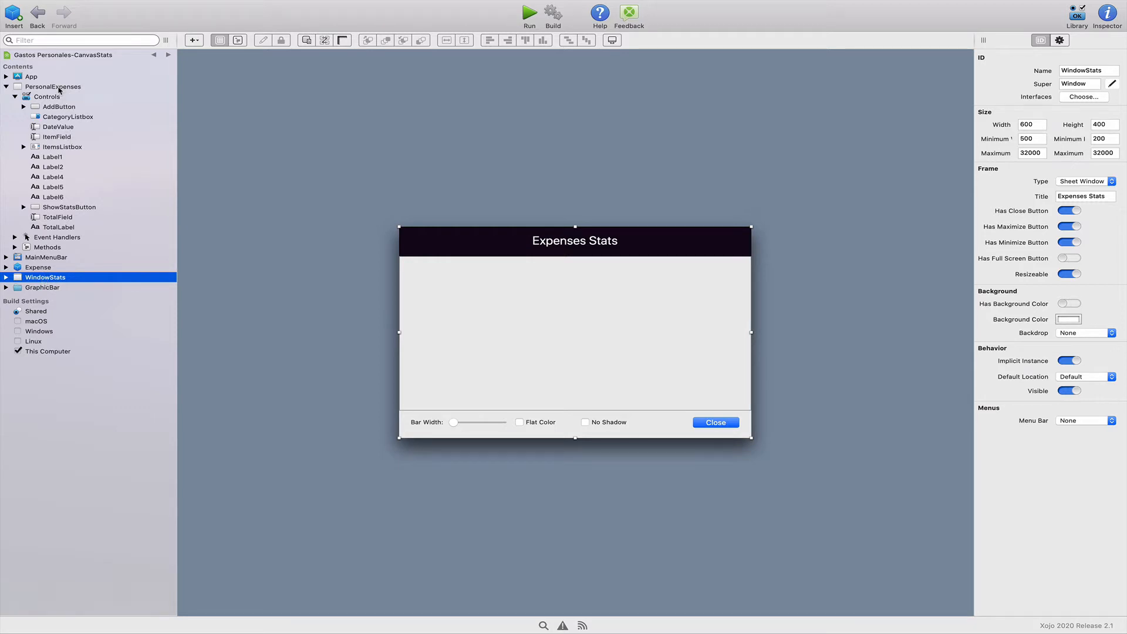
{"action": "left_click", "coordinate": [52, 86]}
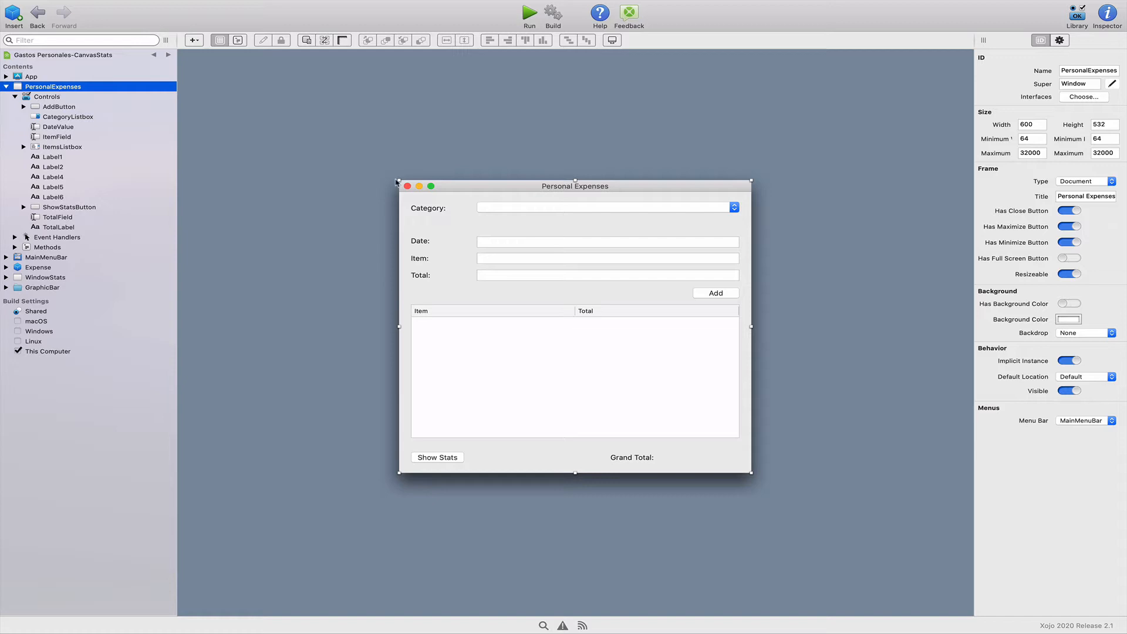
{"action": "left_click", "coordinate": [605, 208]}
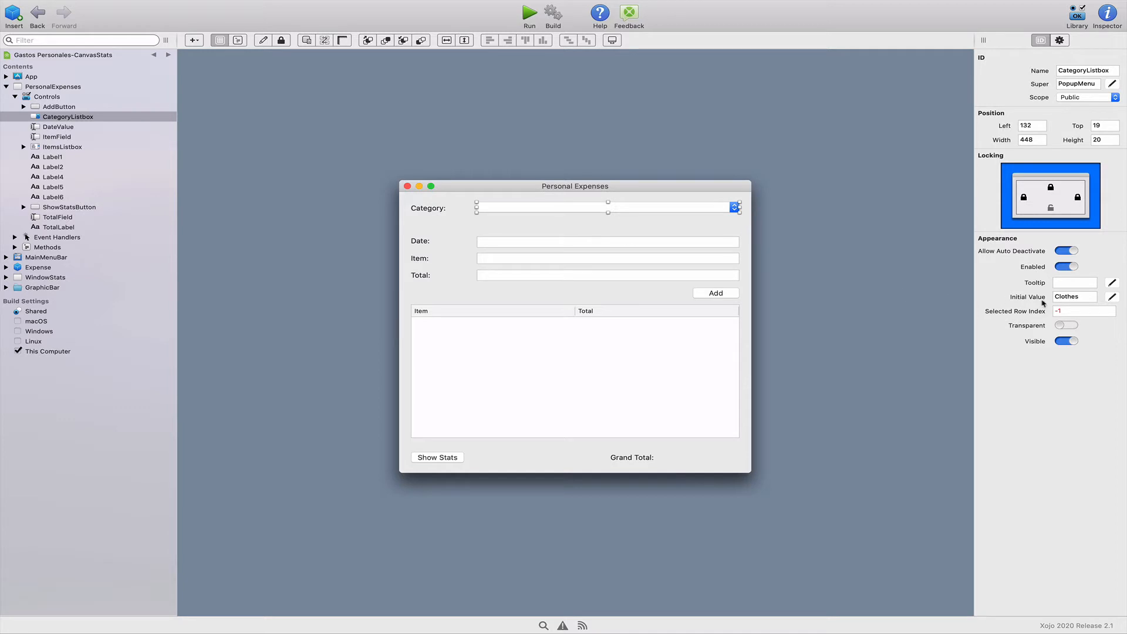
{"action": "left_click", "coordinate": [1113, 297]}
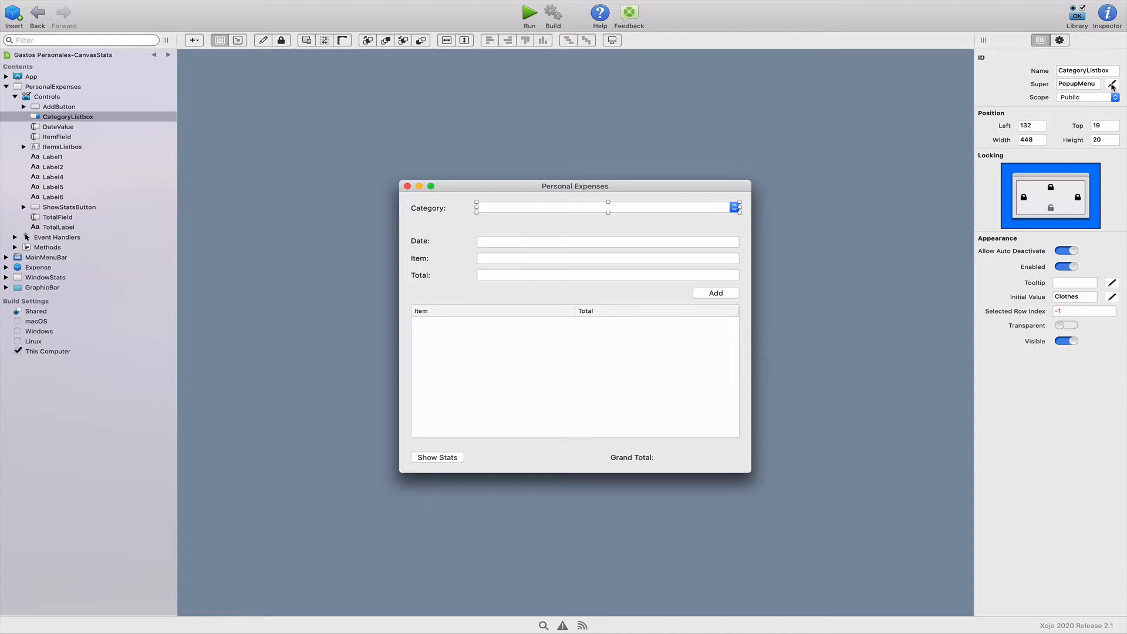
- Change the category control's Super class from PopupMenu to ComboBox
{"action": "left_click", "coordinate": [1076, 13]}
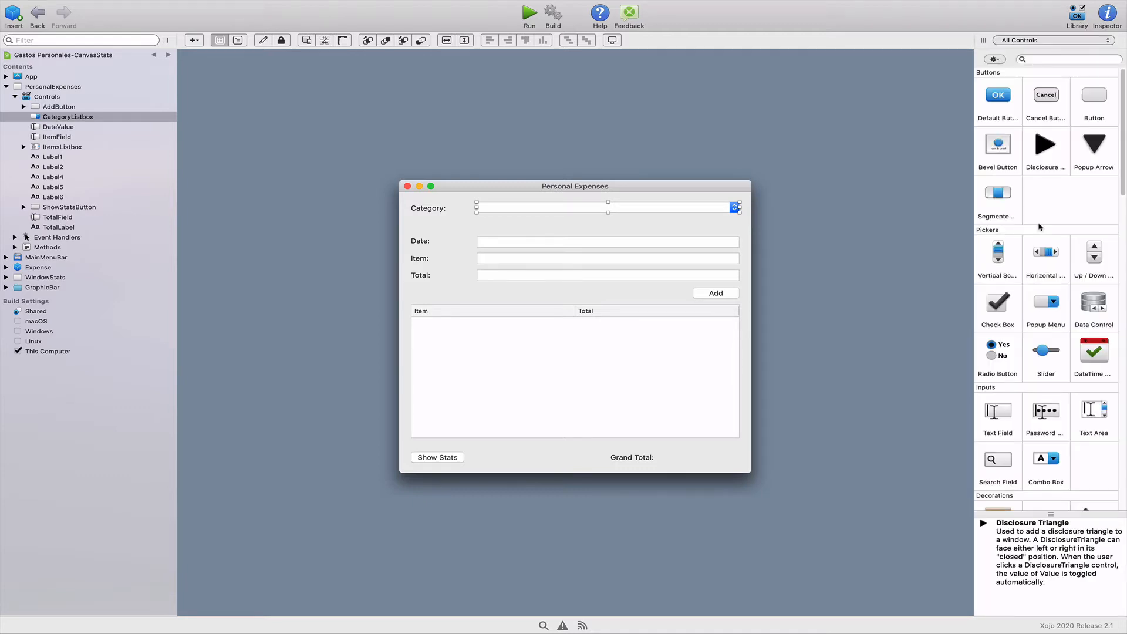
{"action": "mouse_move", "coordinate": [1045, 255]}
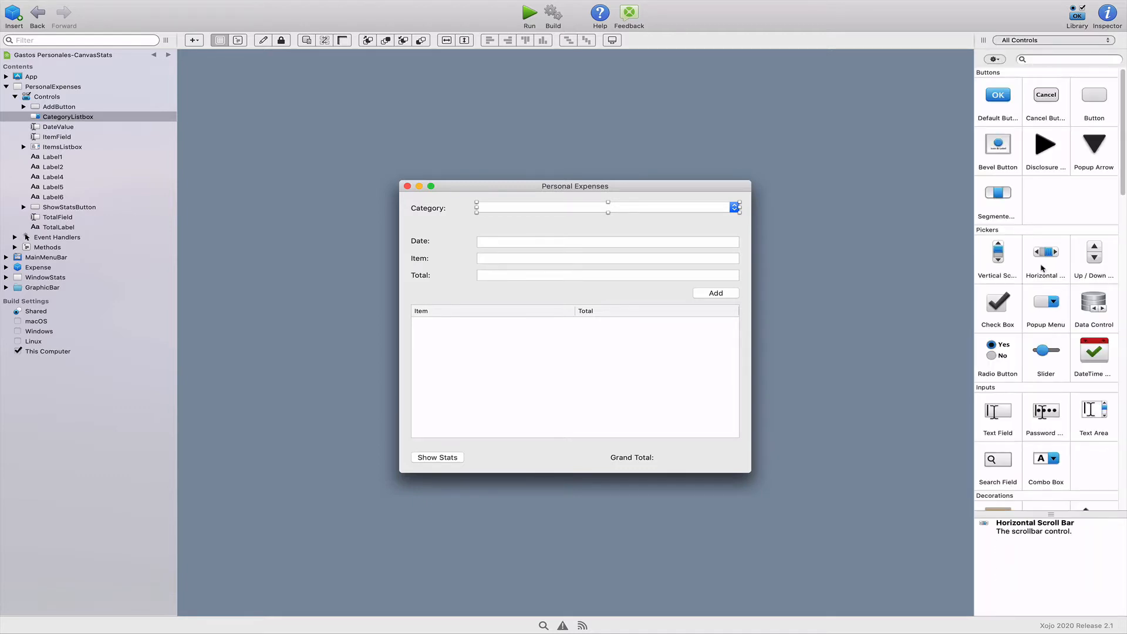
{"action": "mouse_move", "coordinate": [1045, 459]}
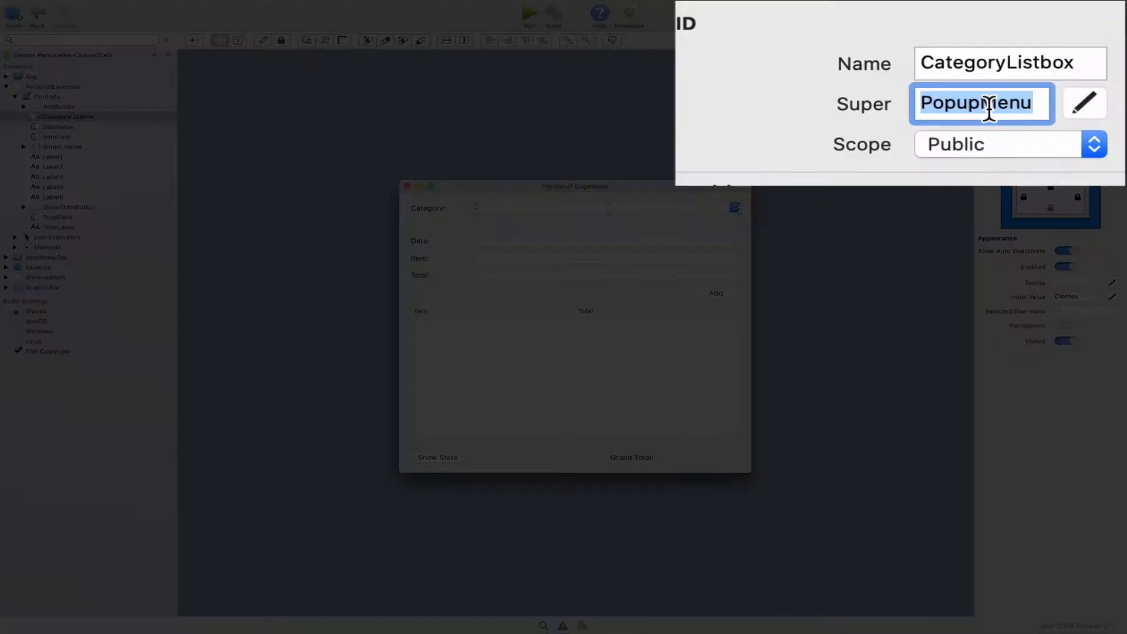
{"action": "mouse_move", "coordinate": [813, 122]}
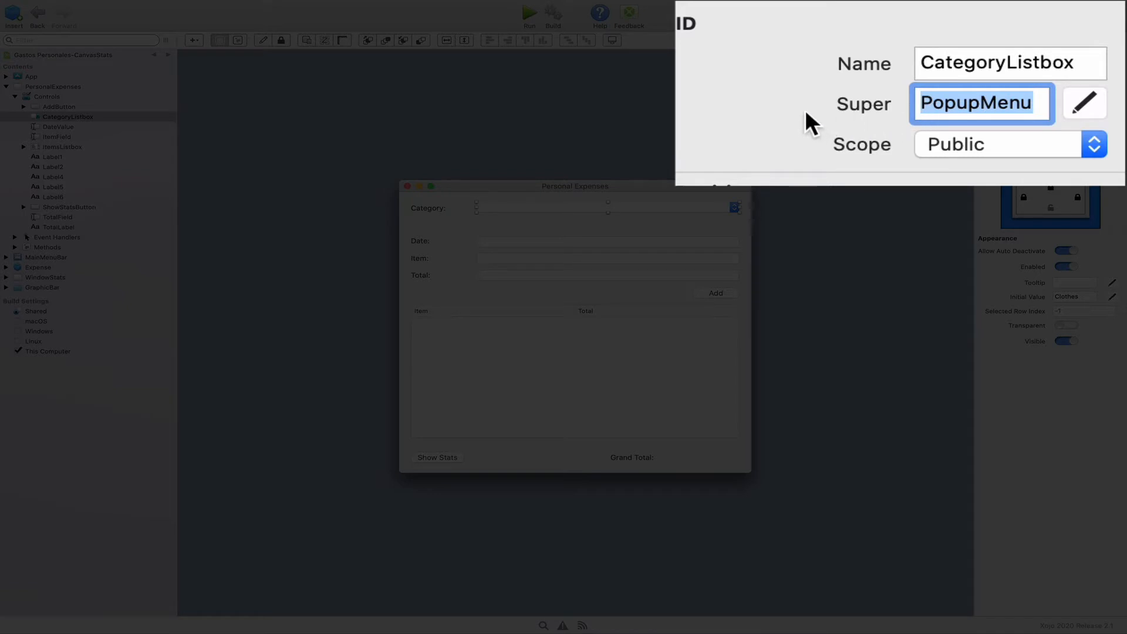
{"action": "mouse_move", "coordinate": [856, 122]}
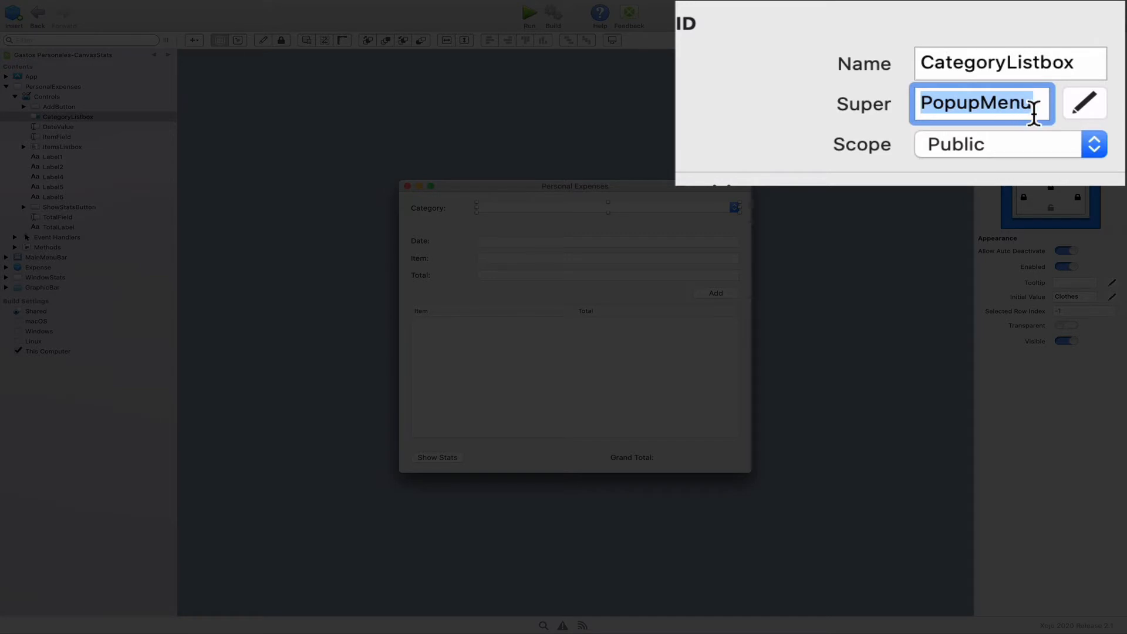
{"action": "type", "text": "Com"}
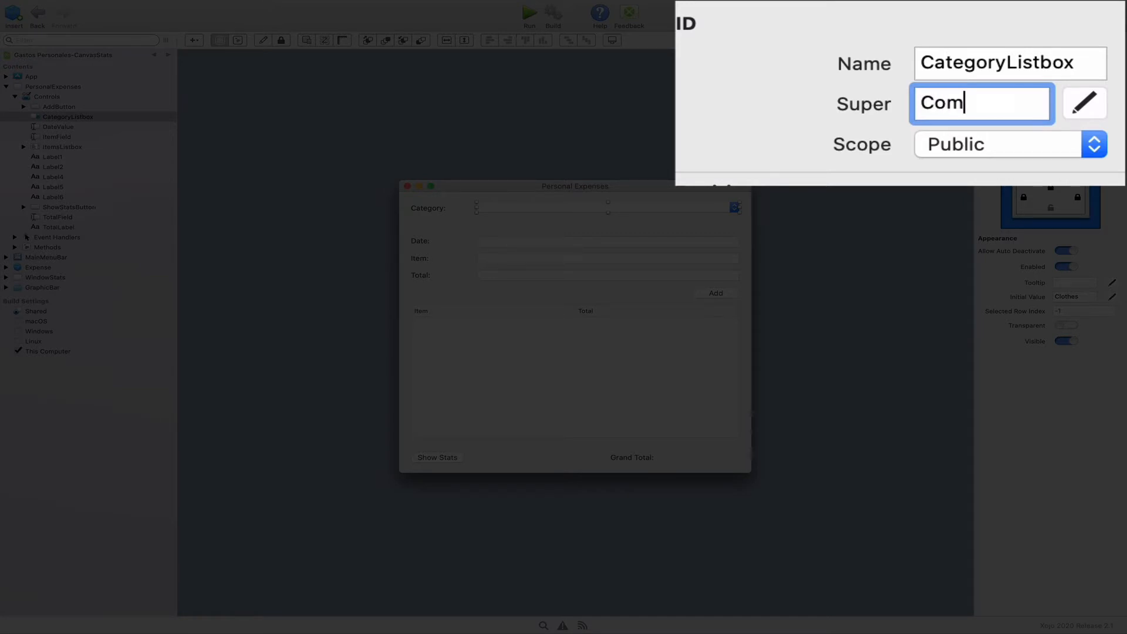
{"action": "type", "text": "boBox"}
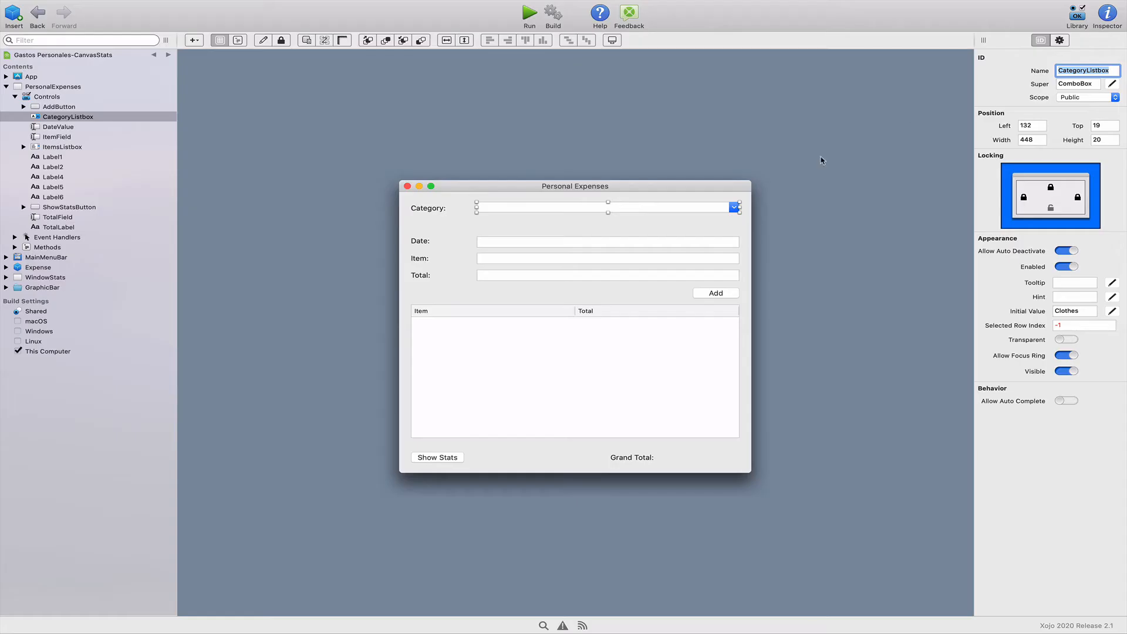
{"action": "mouse_move", "coordinate": [520, 218]}
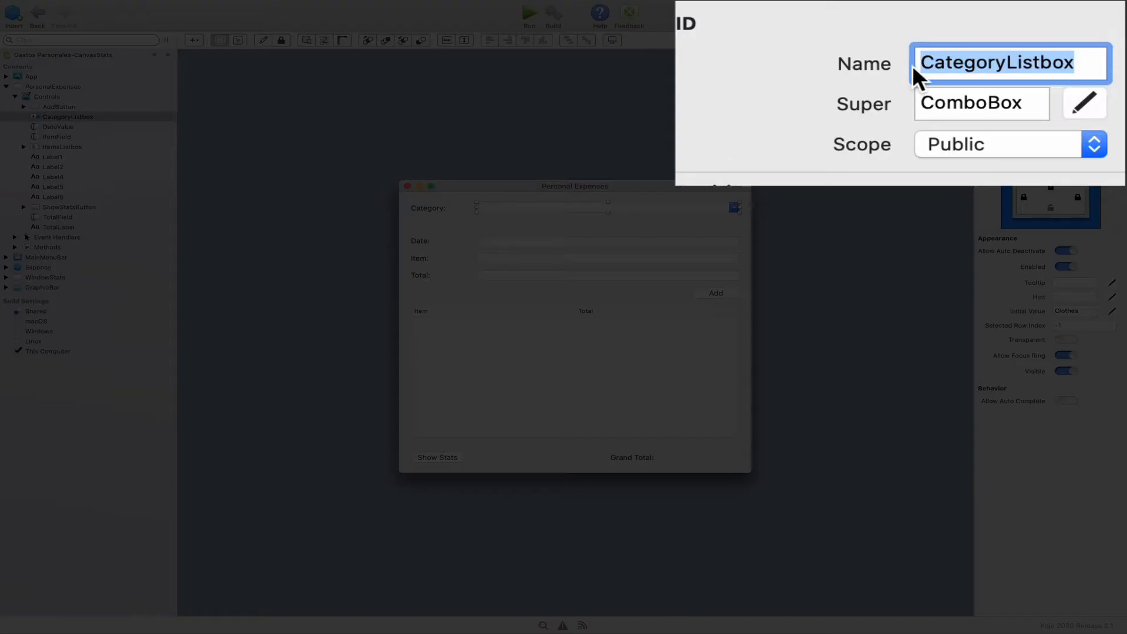
{"action": "mouse_move", "coordinate": [1005, 72]}
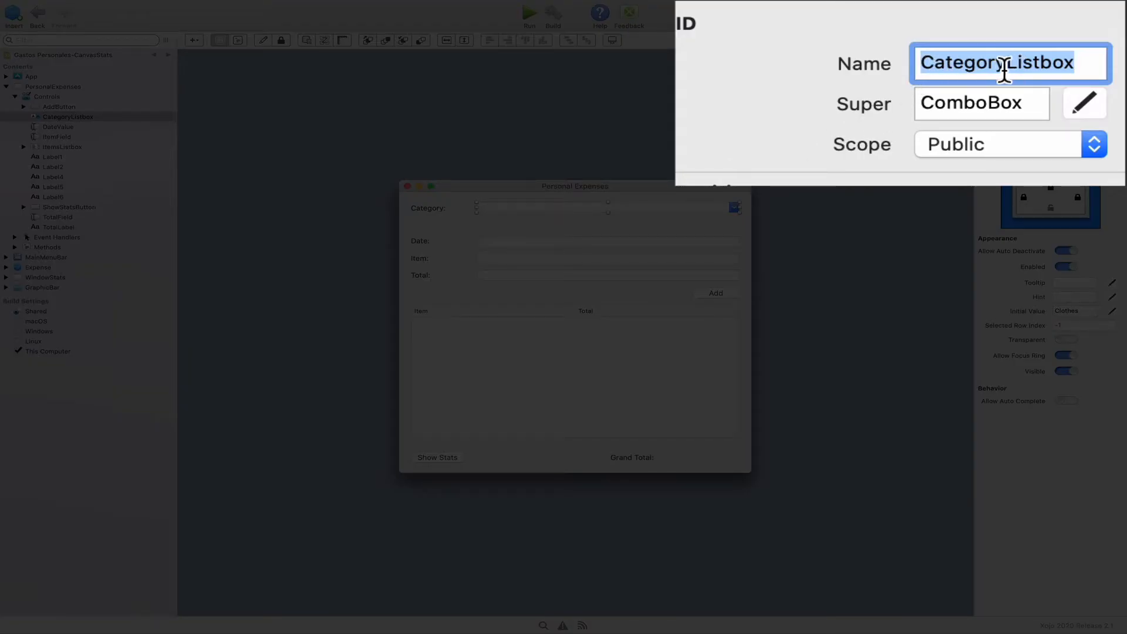
{"action": "mouse_move", "coordinate": [1038, 62]}
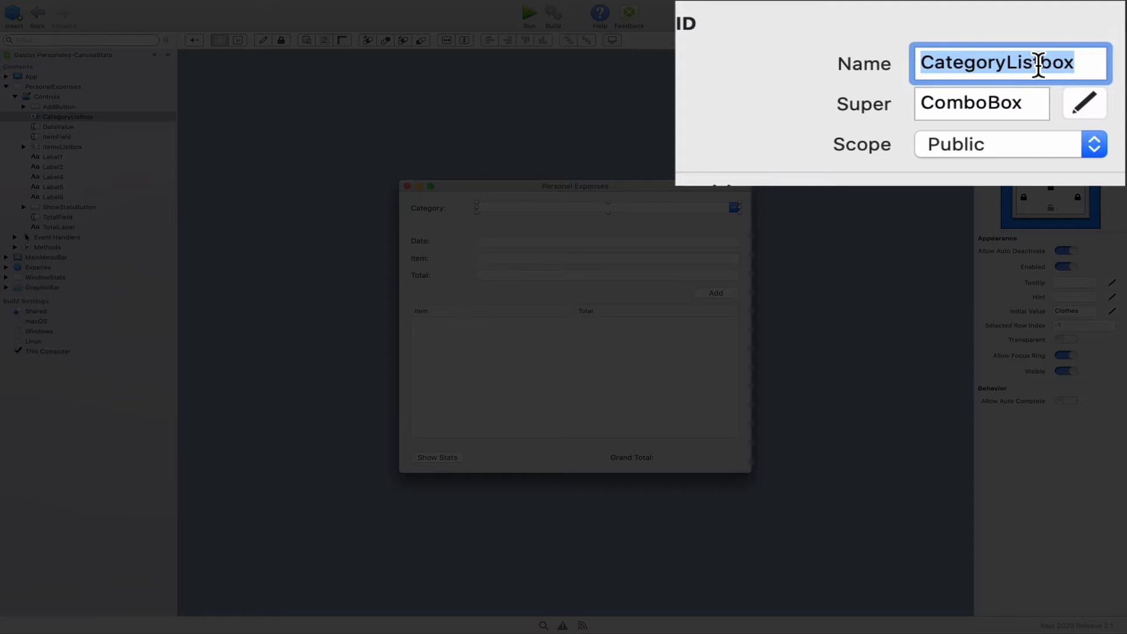
{"action": "mouse_move", "coordinate": [1015, 62]}
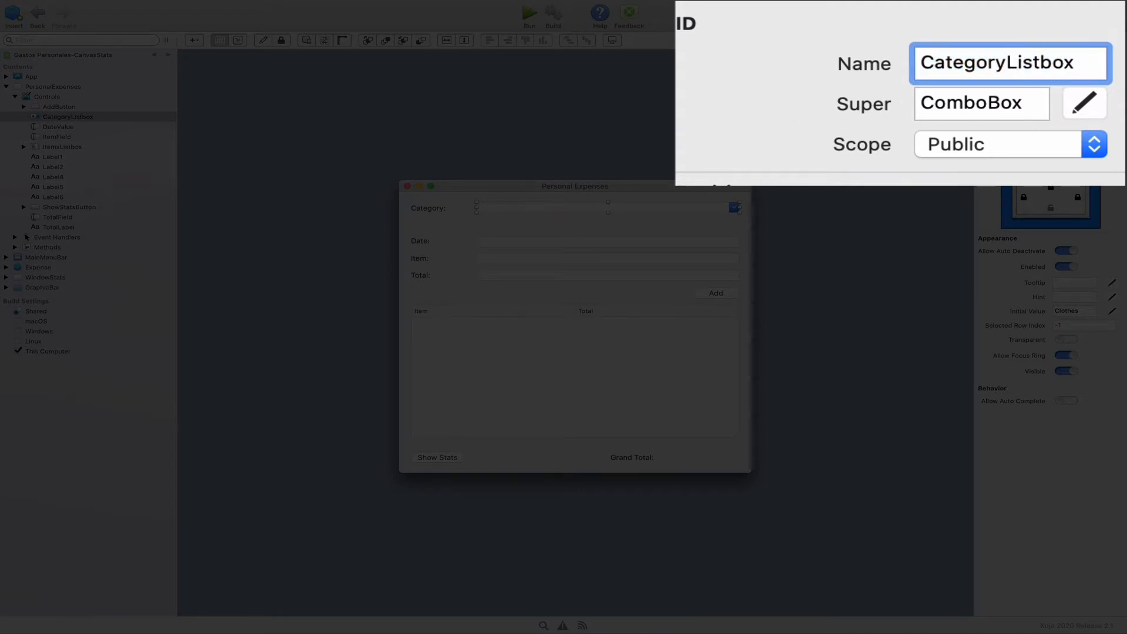
- Rename the control from CategoryListbox to CategoryCombo in the Inspector
{"action": "type", "text": "CategoryCom"}
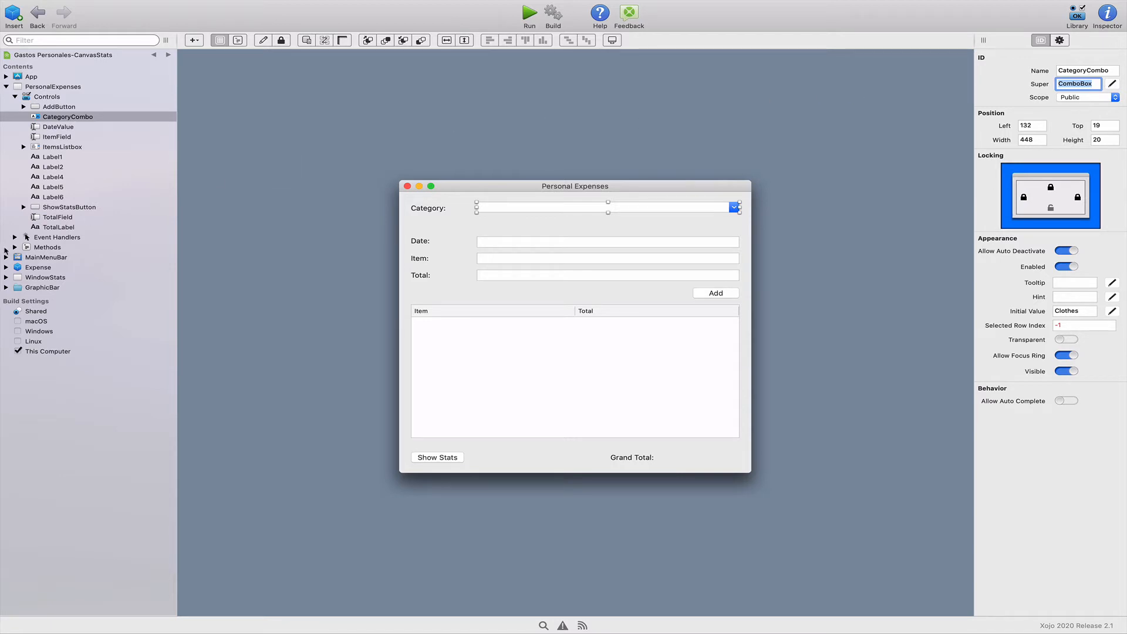
- Reveal AddButton's Action code and select the stale CategoryListbox reference for find-and-replace
{"action": "left_click", "coordinate": [14, 246]}
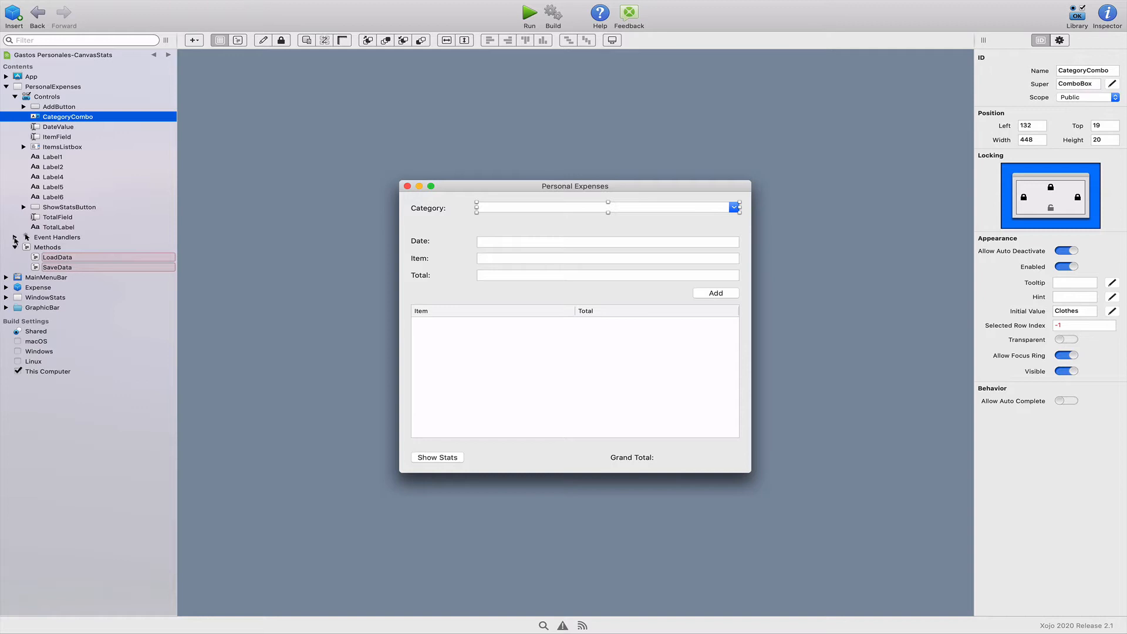
{"action": "left_click", "coordinate": [15, 237]}
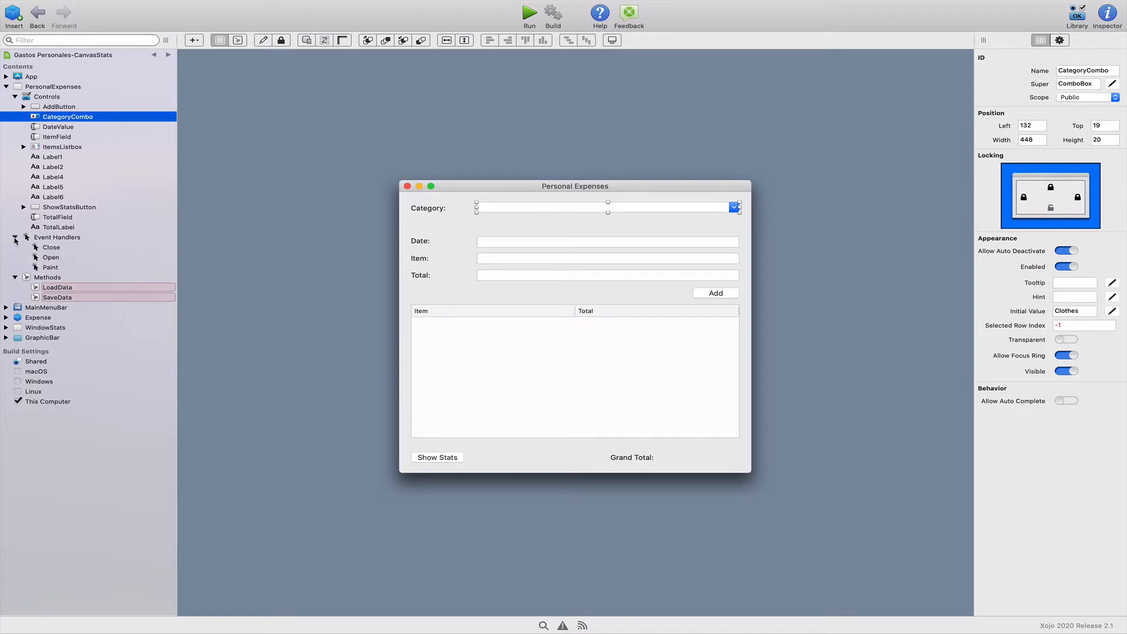
{"action": "mouse_move", "coordinate": [57, 217]}
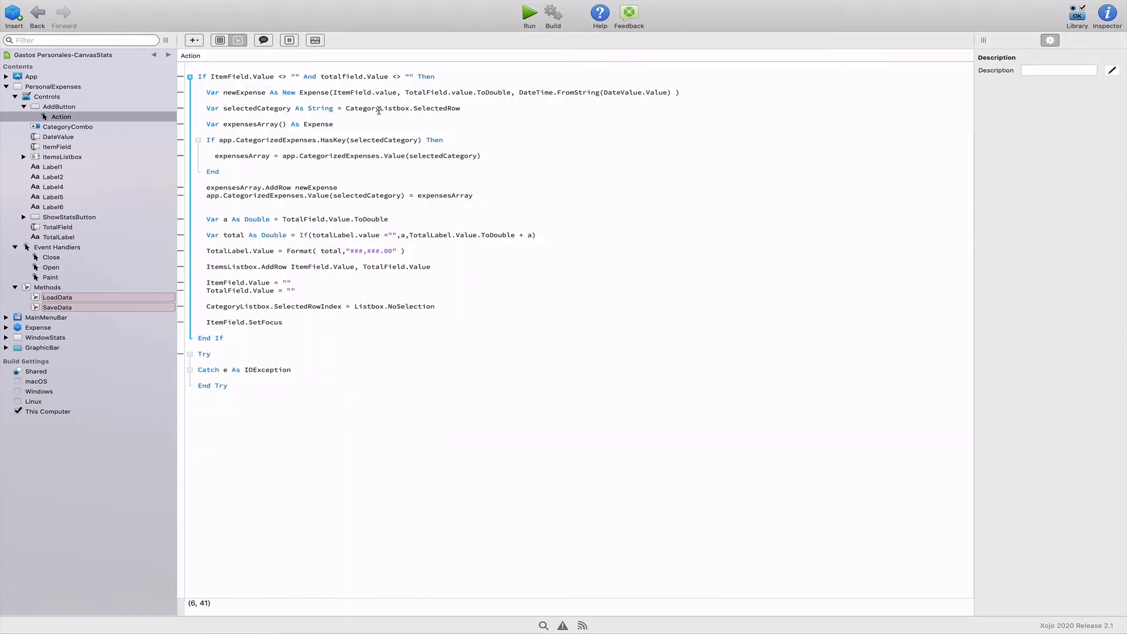
{"action": "double_click", "coordinate": [375, 108]}
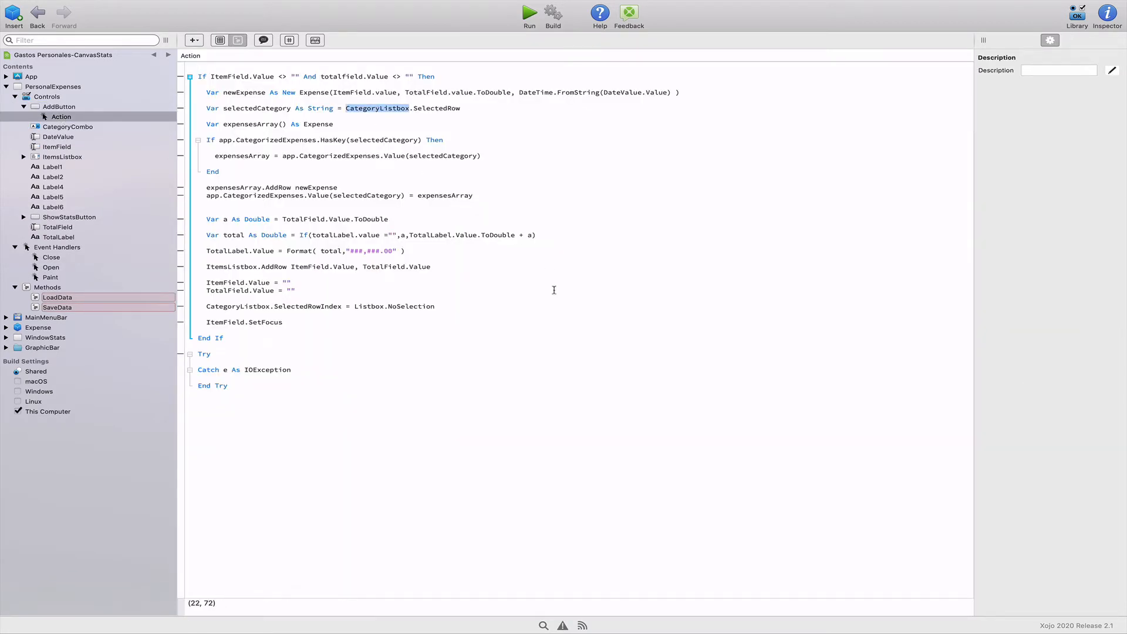
{"action": "mouse_move", "coordinate": [543, 625]}
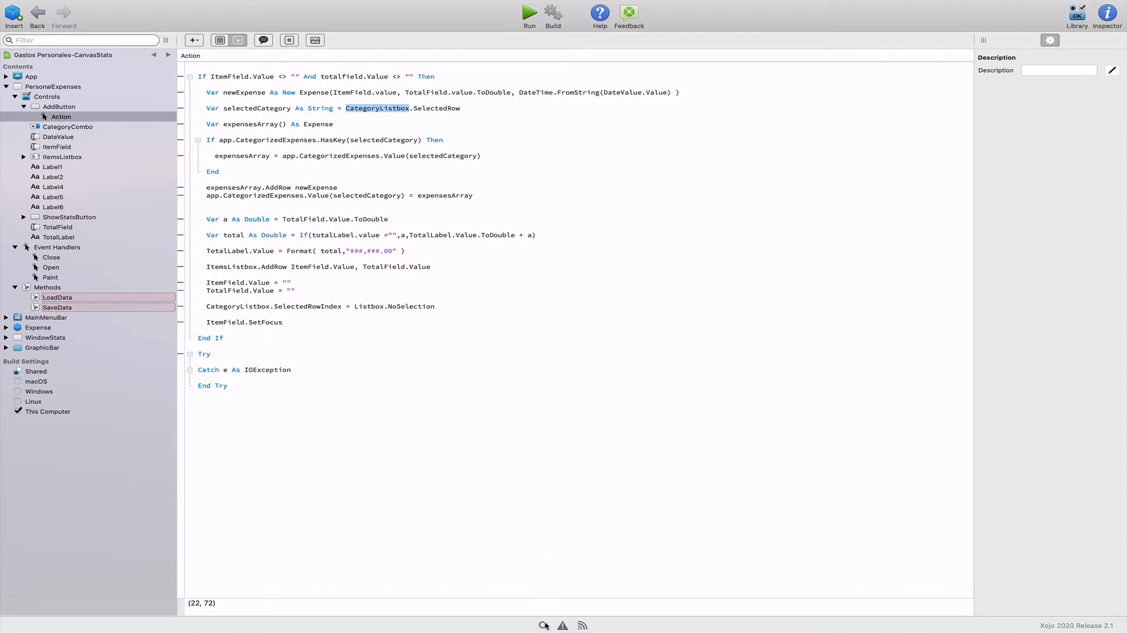
{"action": "left_click", "coordinate": [544, 625]}
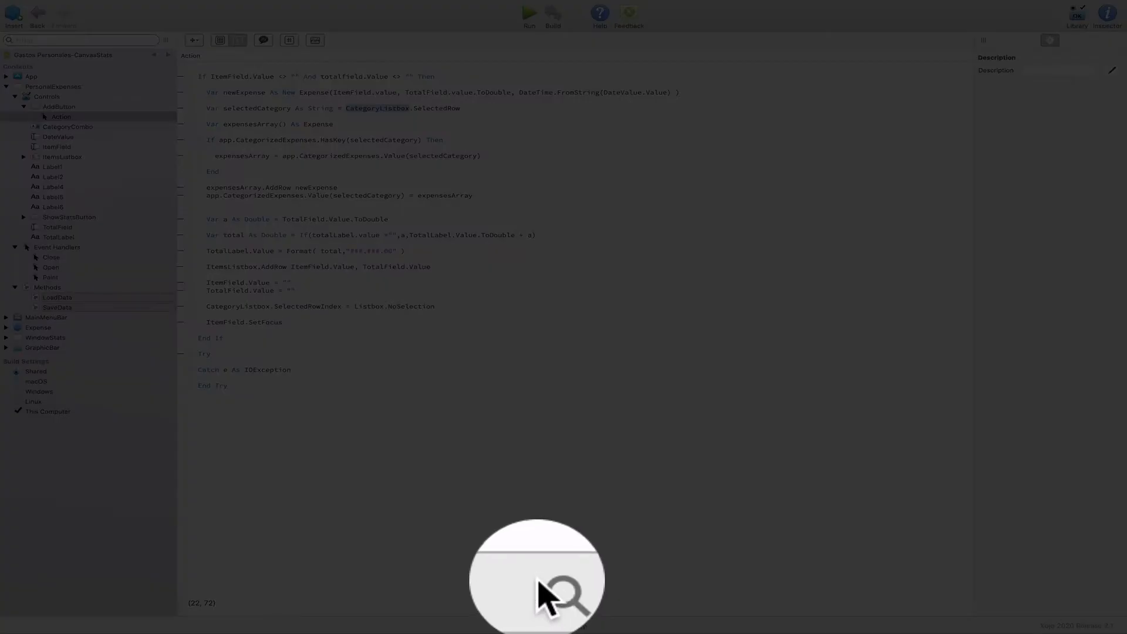
- Replace all CategoryListbox references in the entire project with CategoryCombo
{"action": "left_click", "coordinate": [540, 595]}
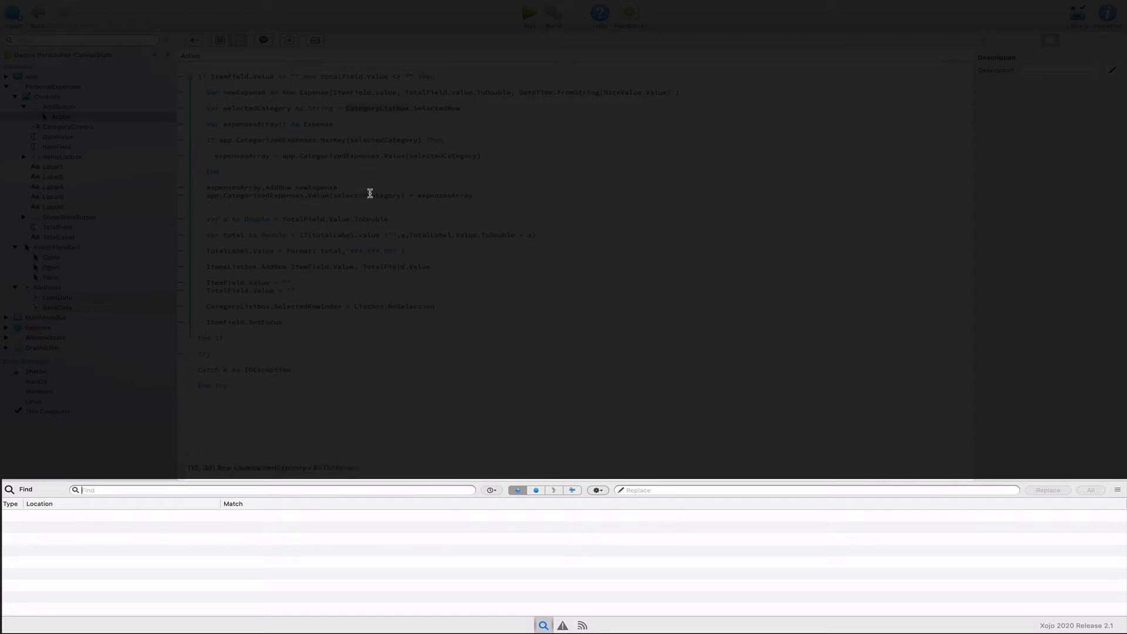
{"action": "type", "text": "CategoryLu"}
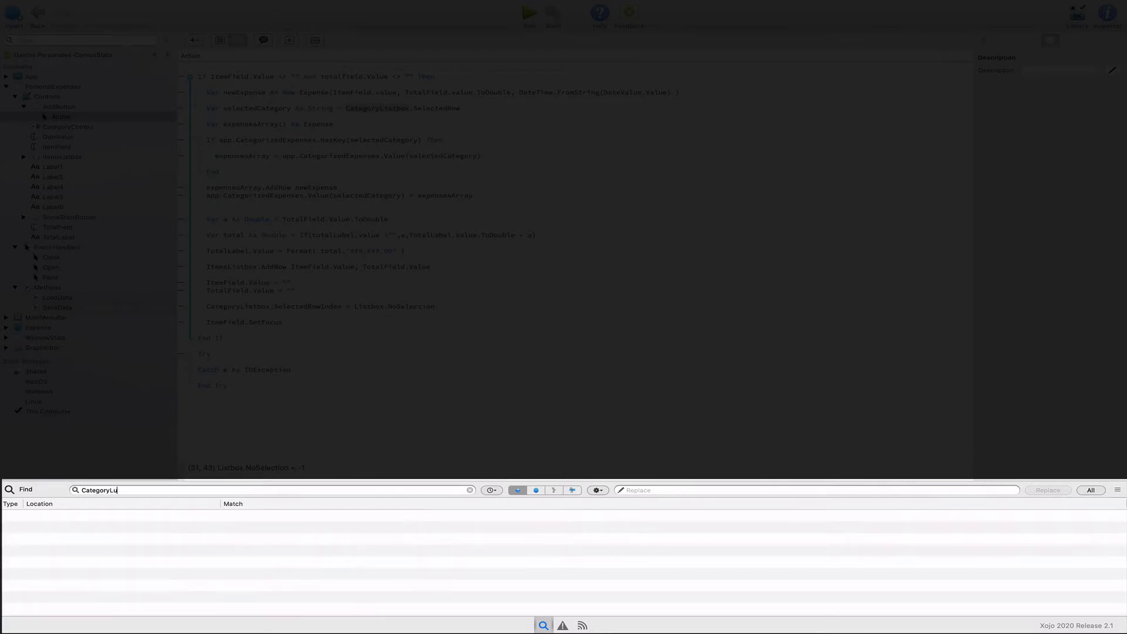
{"action": "type", "text": "stbox"}
{"action": "left_click", "coordinate": [817, 489]}
{"action": "type", "text": "CategoryCombo"}
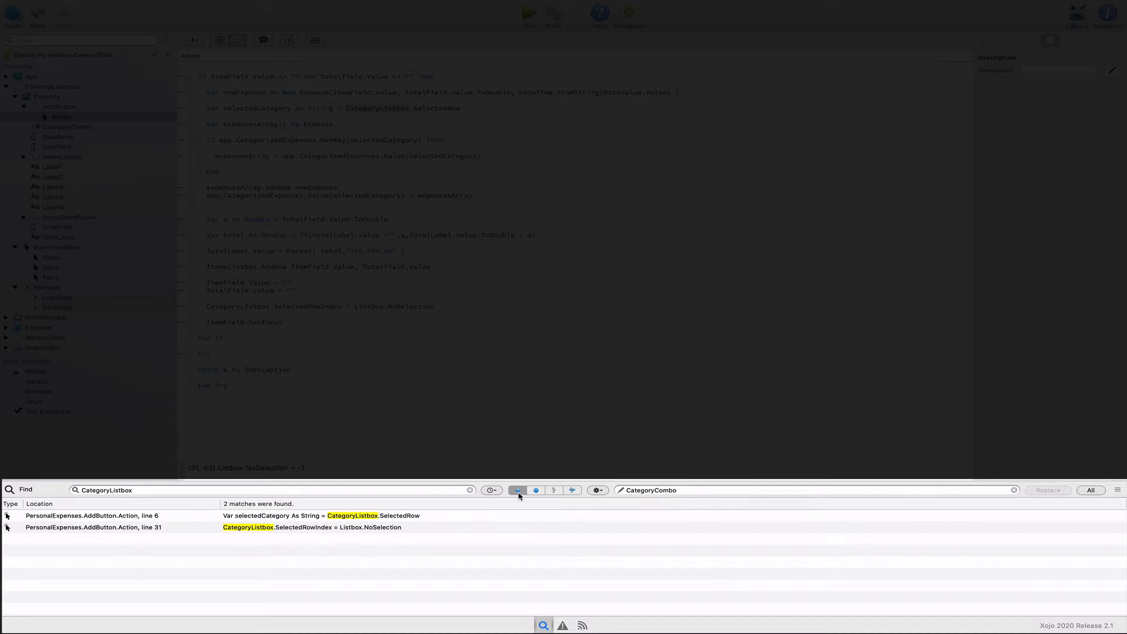
{"action": "mouse_move", "coordinate": [516, 489]}
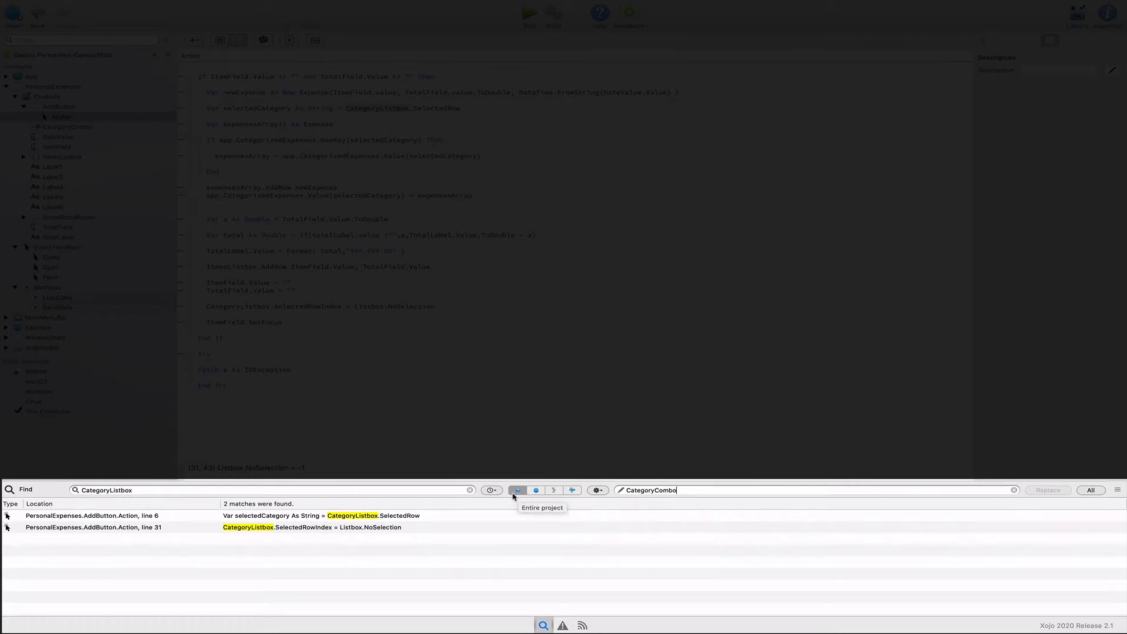
{"action": "mouse_move", "coordinate": [536, 491]}
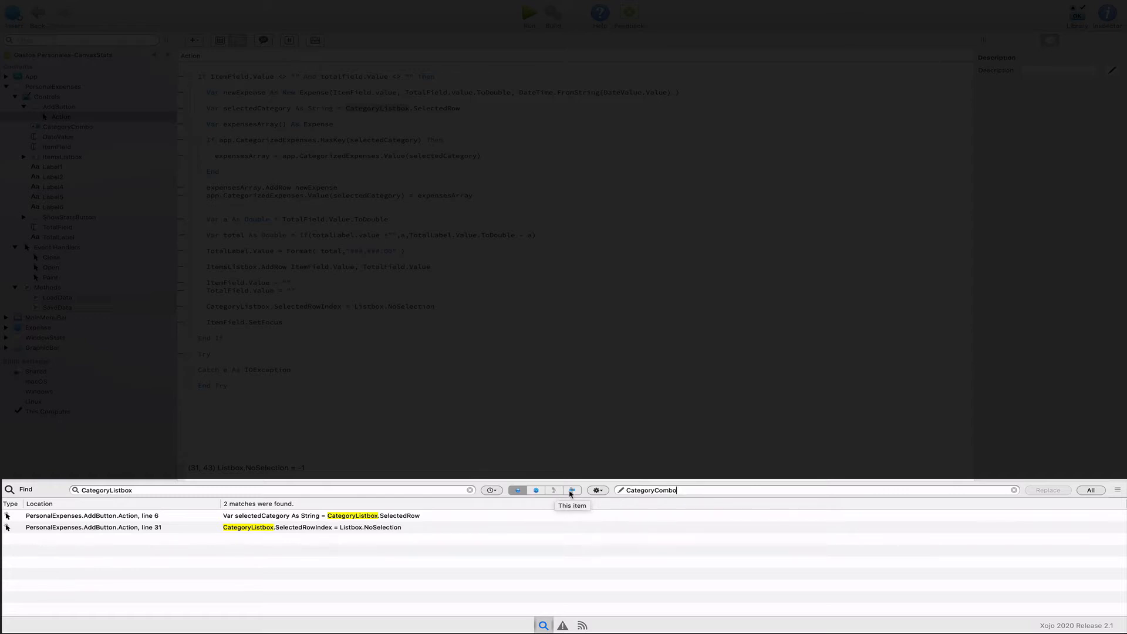
{"action": "mouse_move", "coordinate": [574, 490]}
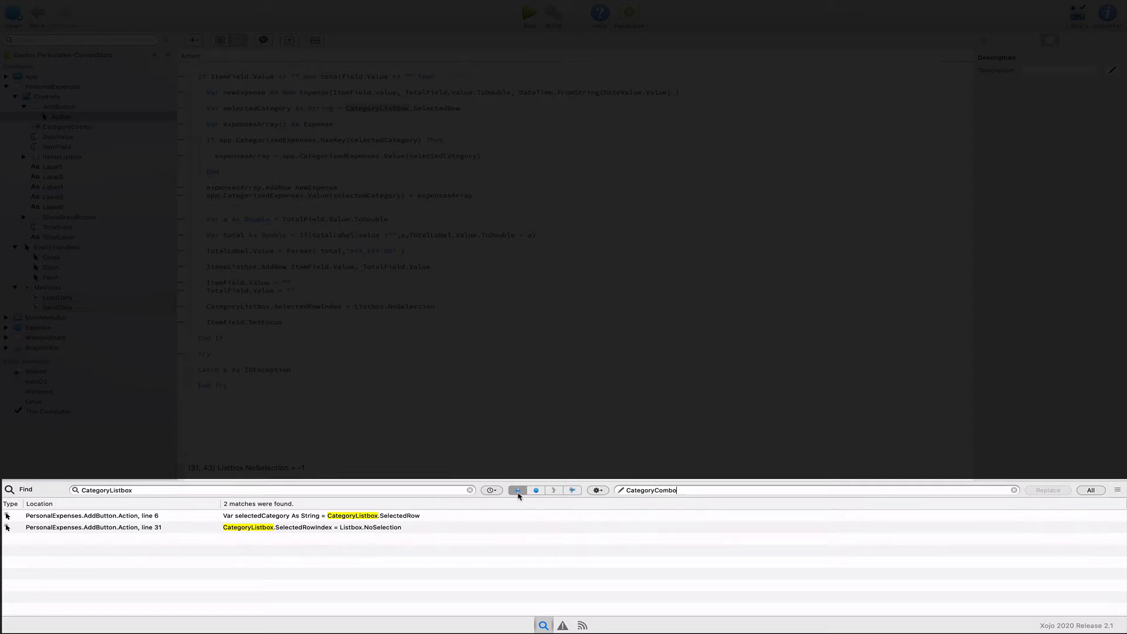
{"action": "mouse_move", "coordinate": [516, 490]}
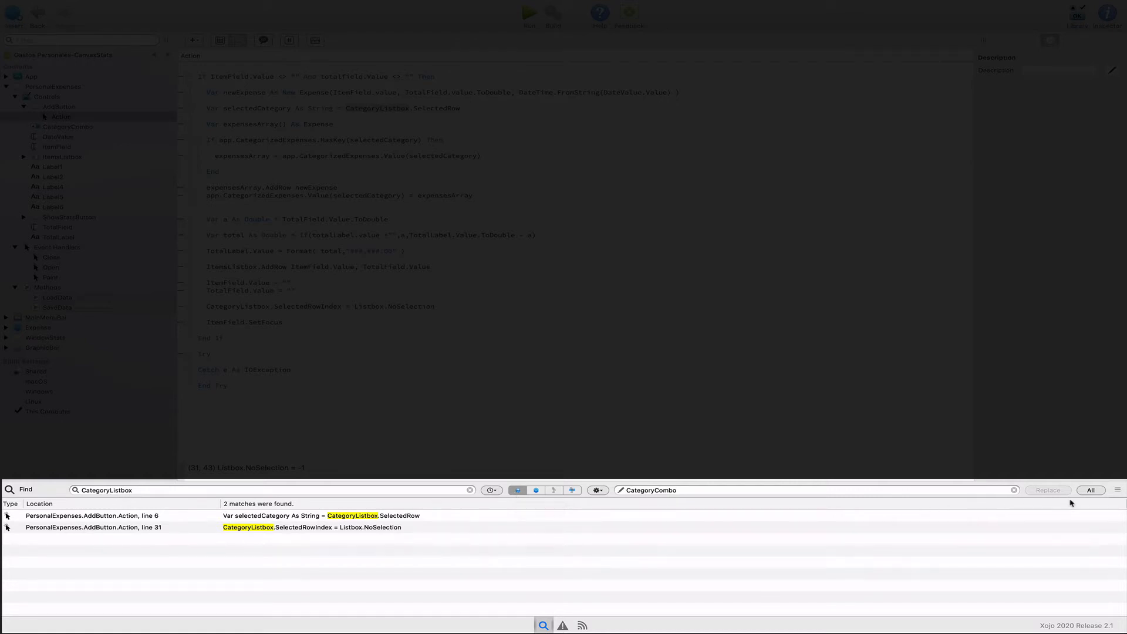
{"action": "left_click", "coordinate": [1091, 490]}
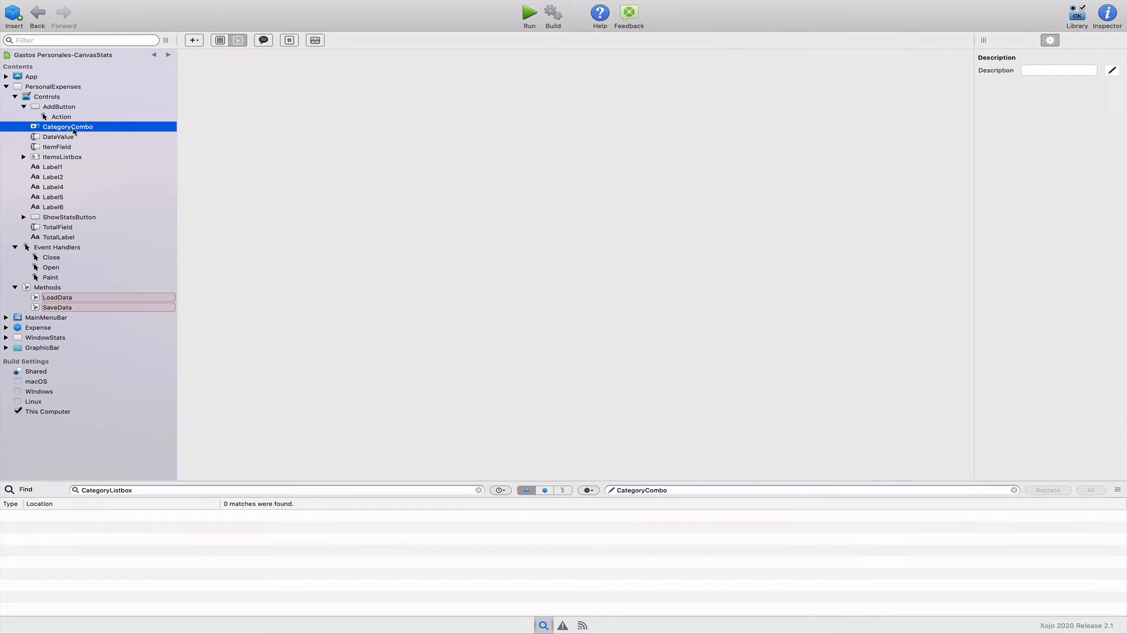
- Add a KeyDown event handler to CategoryCombo from its context menu
{"action": "right_click", "coordinate": [68, 127]}
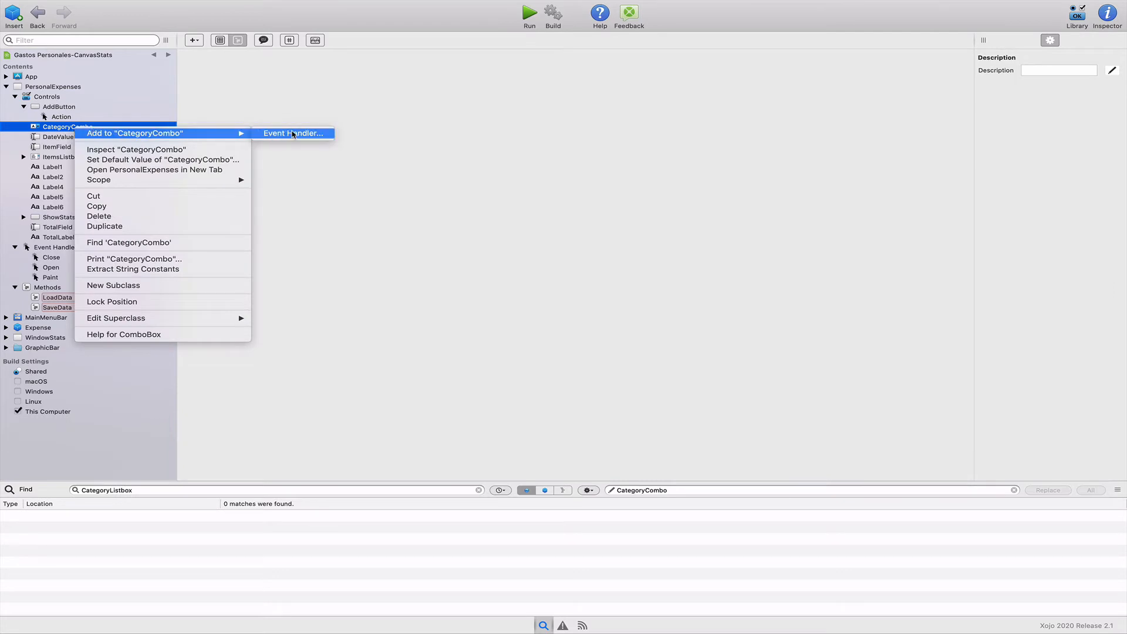
{"action": "left_click", "coordinate": [294, 132]}
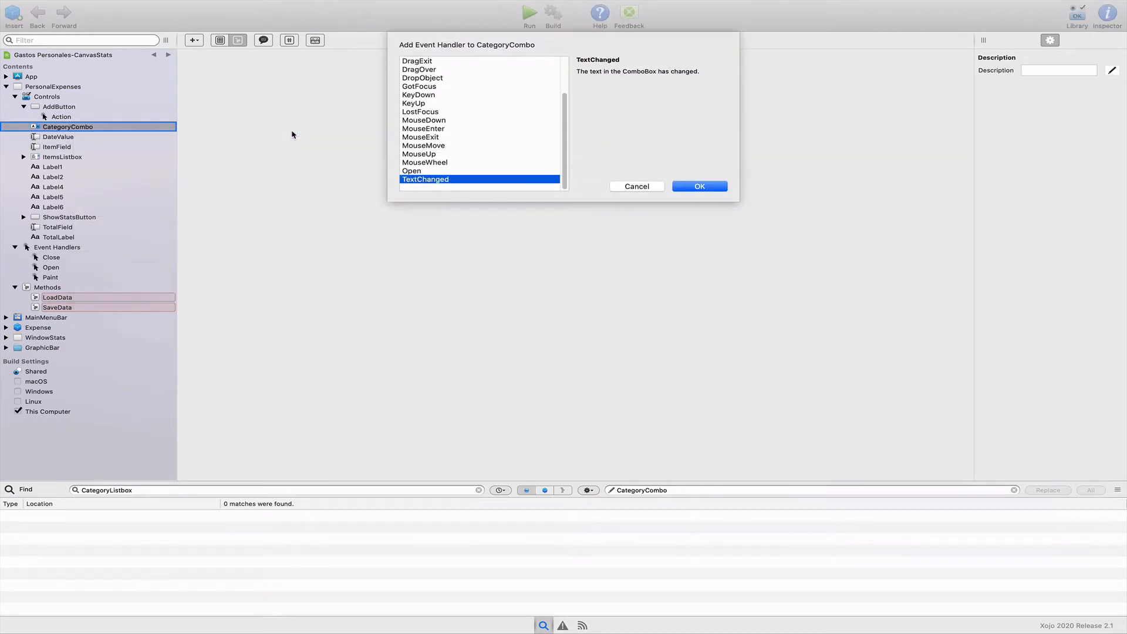
{"action": "mouse_move", "coordinate": [458, 118]}
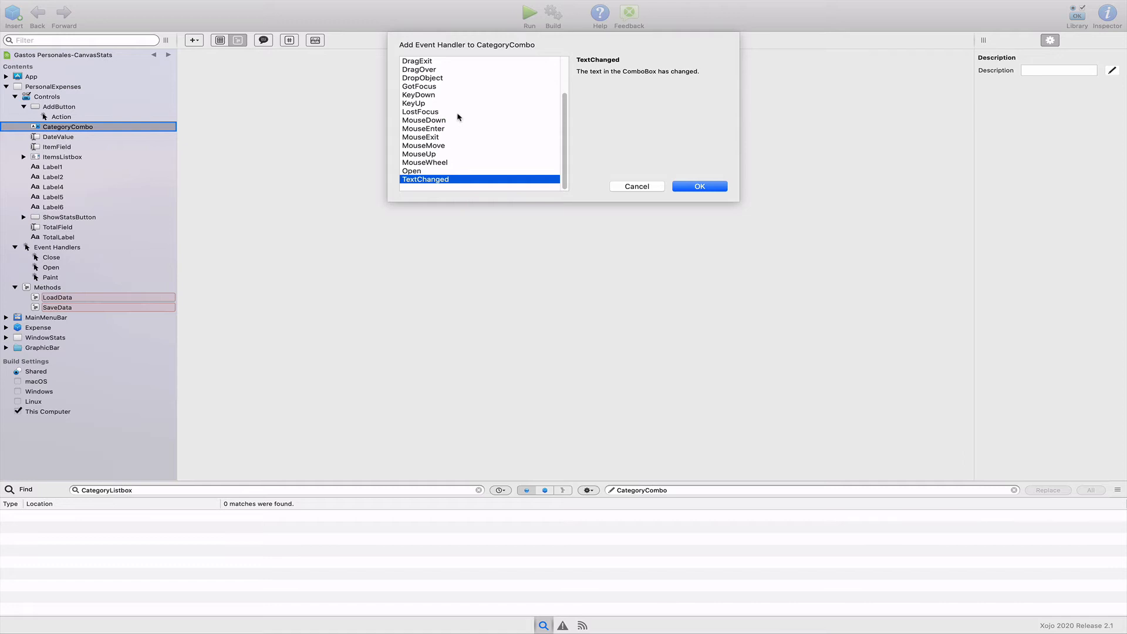
{"action": "left_click", "coordinate": [418, 94]}
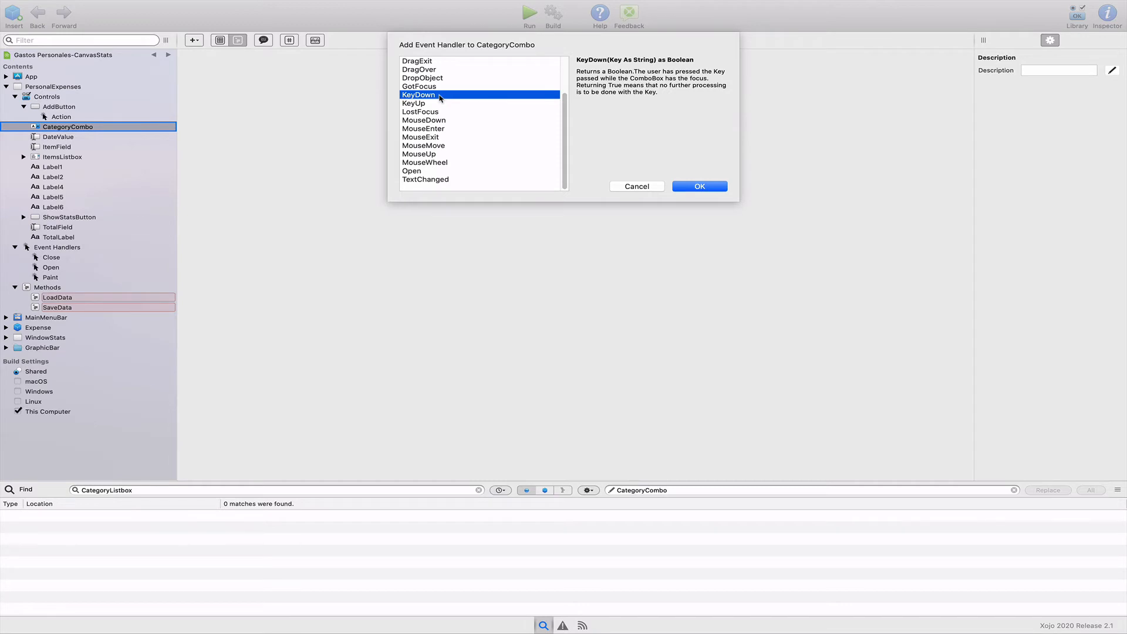
{"action": "mouse_move", "coordinate": [699, 187]}
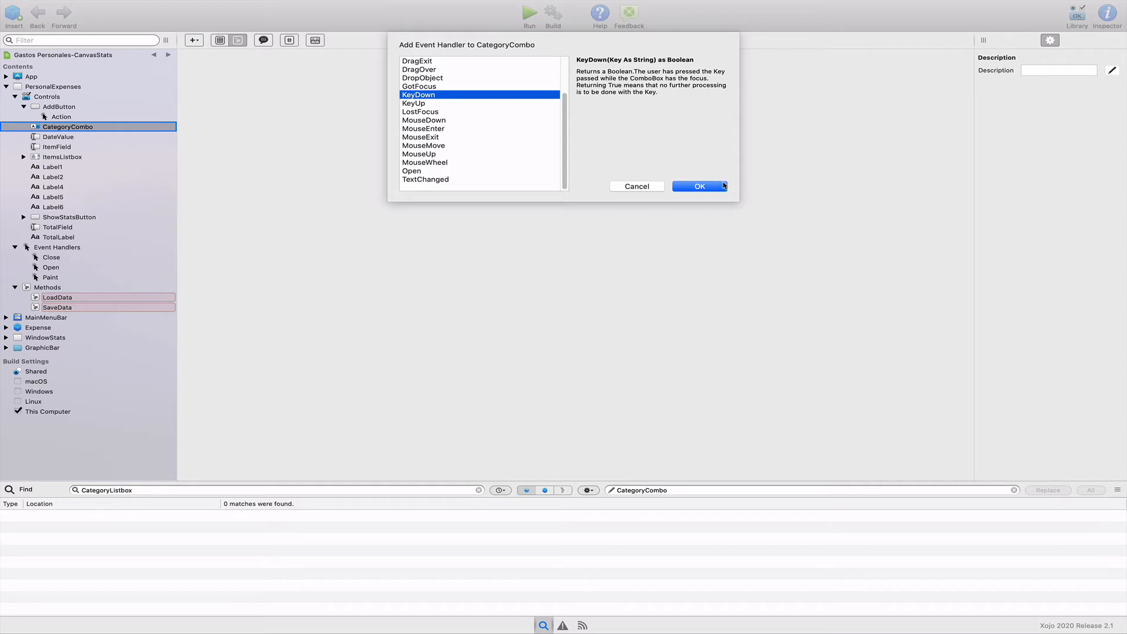
{"action": "left_click", "coordinate": [697, 186]}
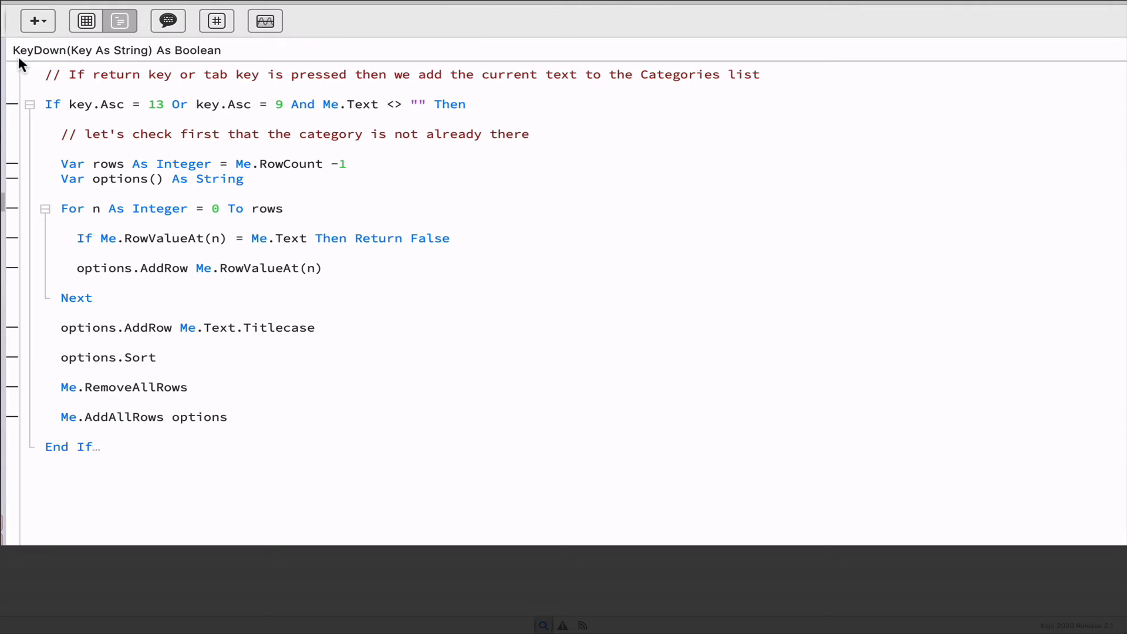
{"action": "mouse_move", "coordinate": [80, 60]}
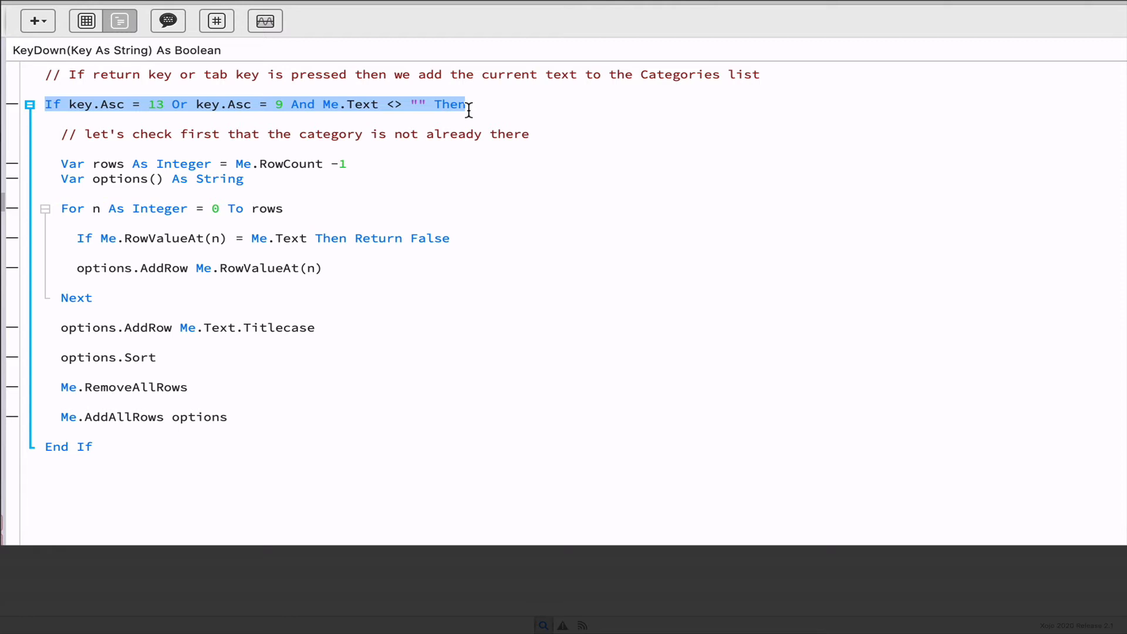
{"action": "mouse_move", "coordinate": [104, 104]}
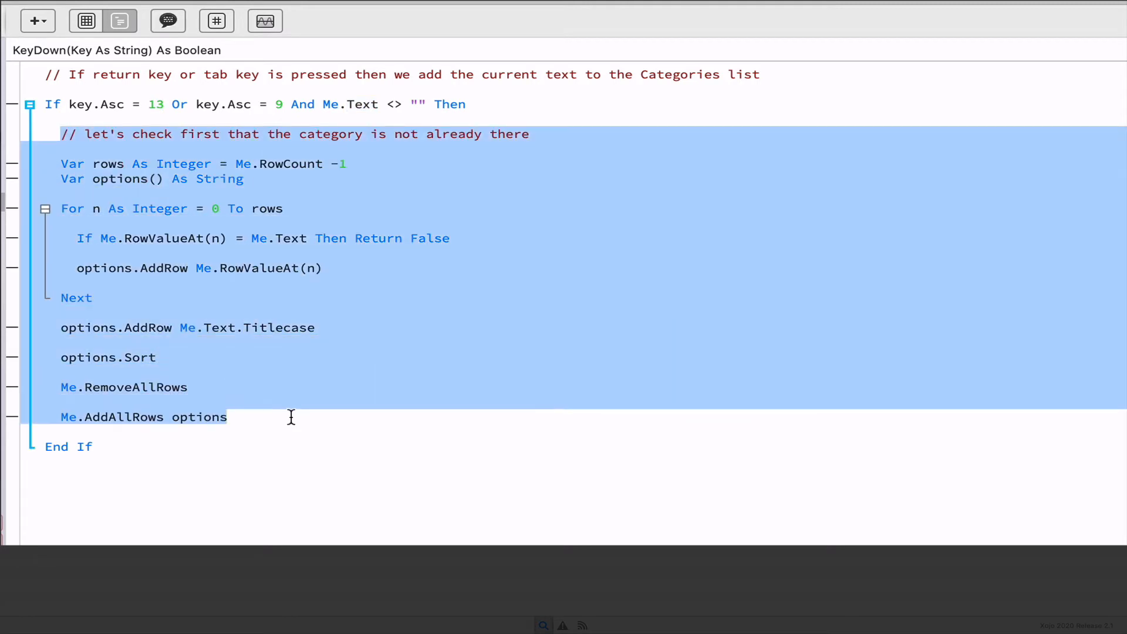
- Review the KeyDown code: rows, RowCount, options array, RowValueAt duplicate check, Titlecase AddRow
{"action": "left_click", "coordinate": [359, 209]}
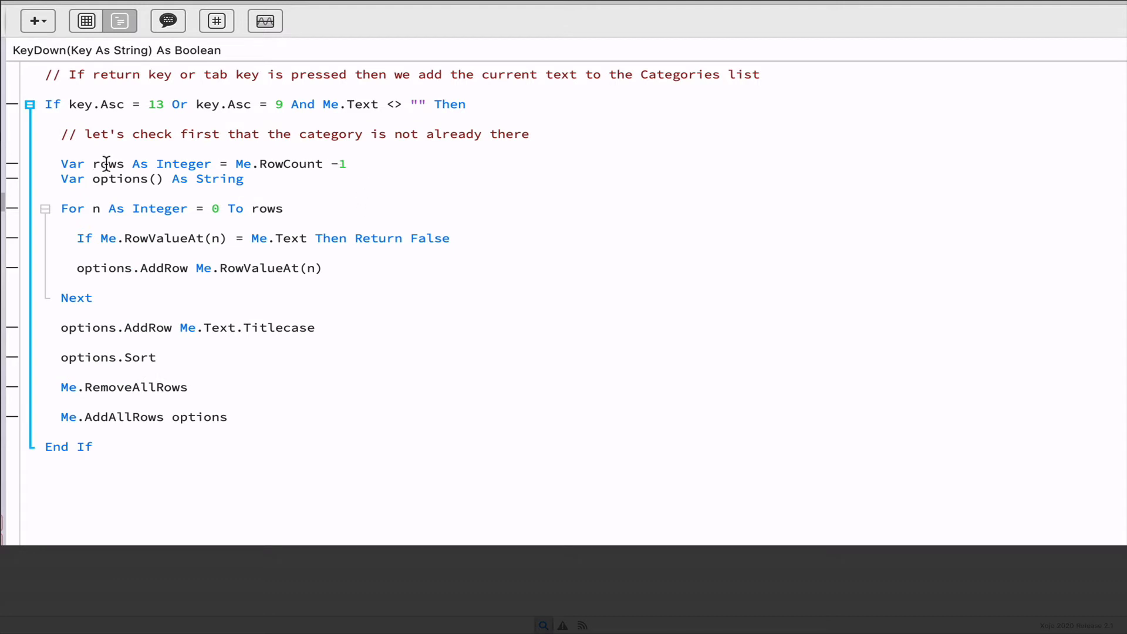
{"action": "double_click", "coordinate": [106, 163]}
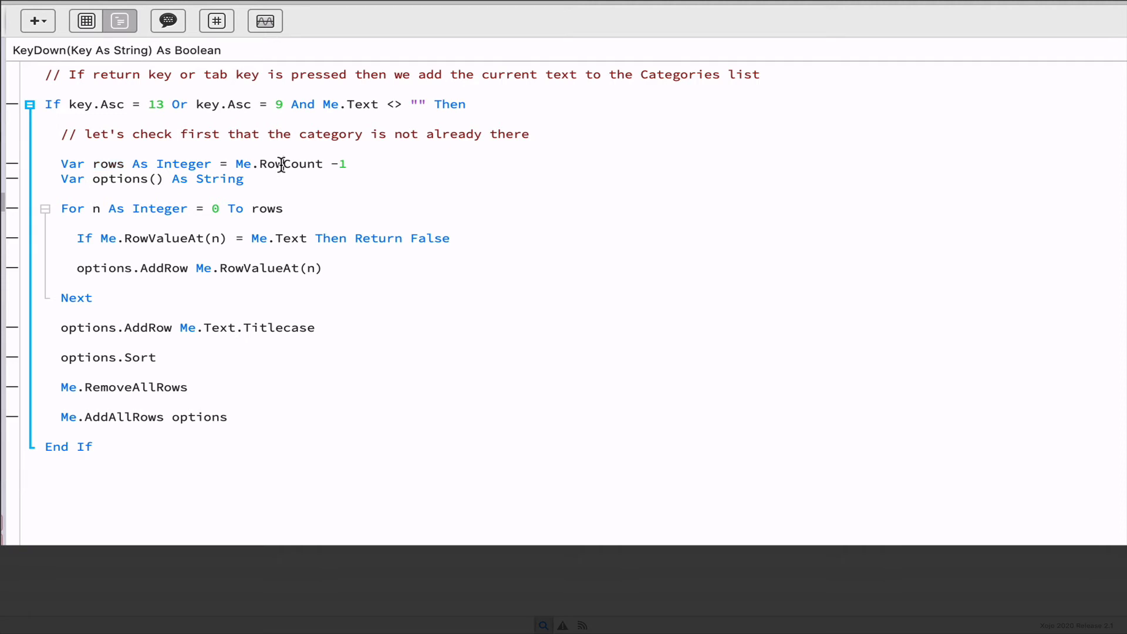
{"action": "double_click", "coordinate": [289, 165]}
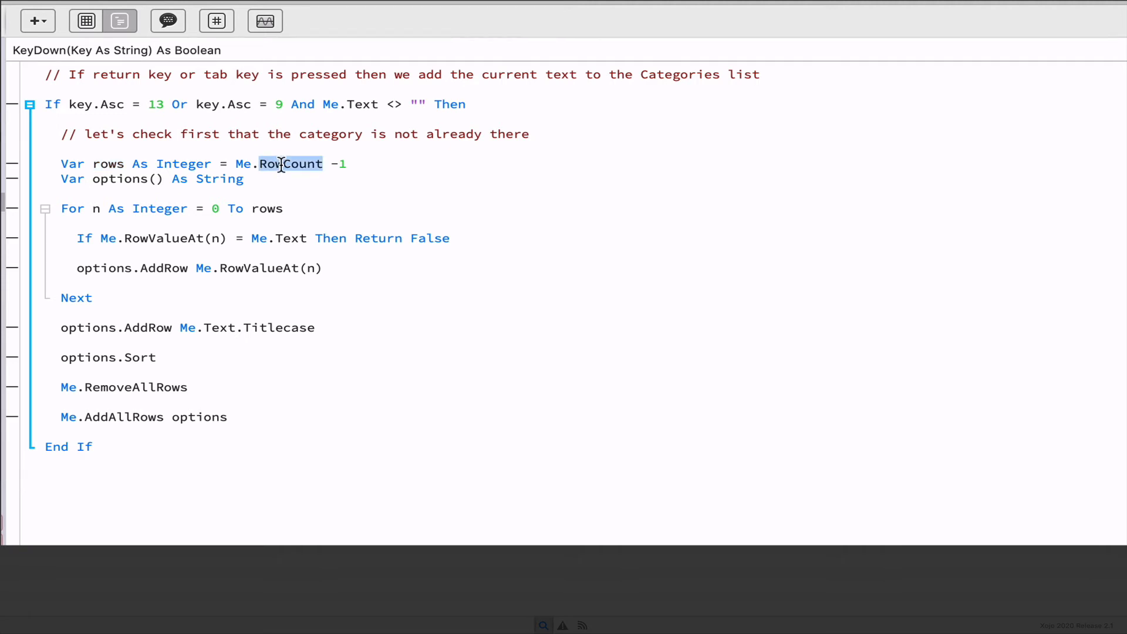
{"action": "double_click", "coordinate": [119, 179]}
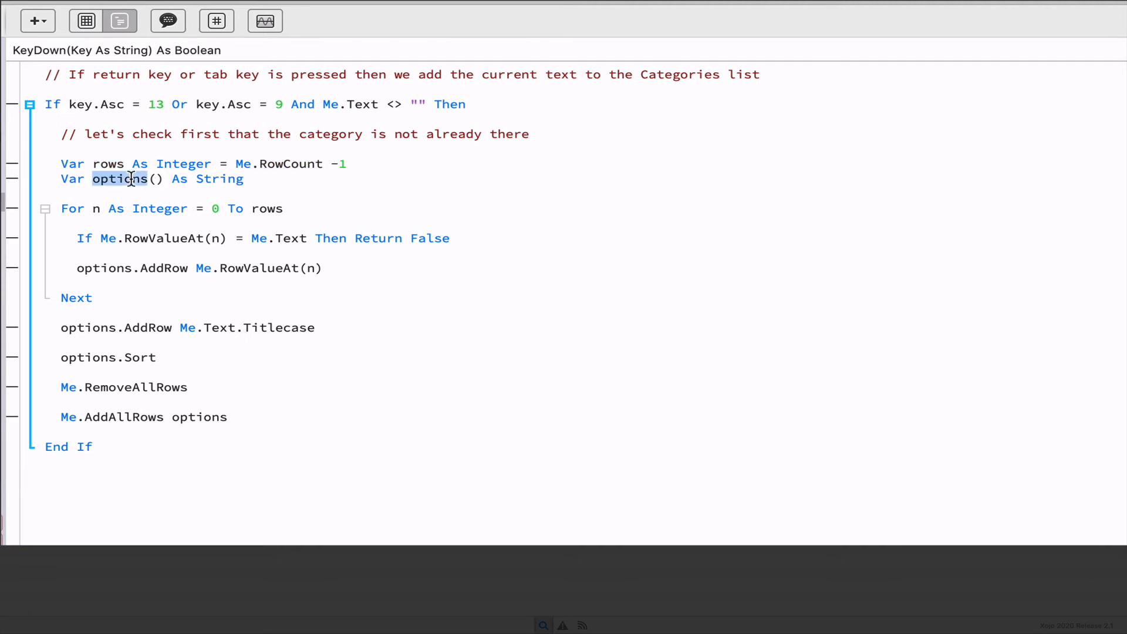
{"action": "mouse_move", "coordinate": [193, 178]}
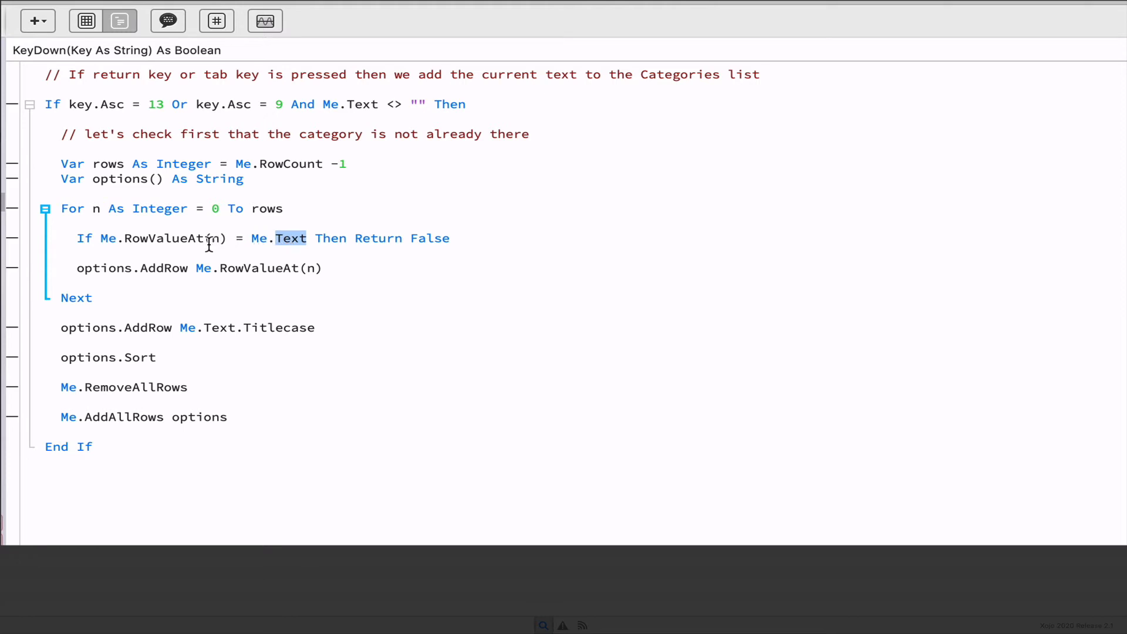
{"action": "mouse_move", "coordinate": [168, 239]}
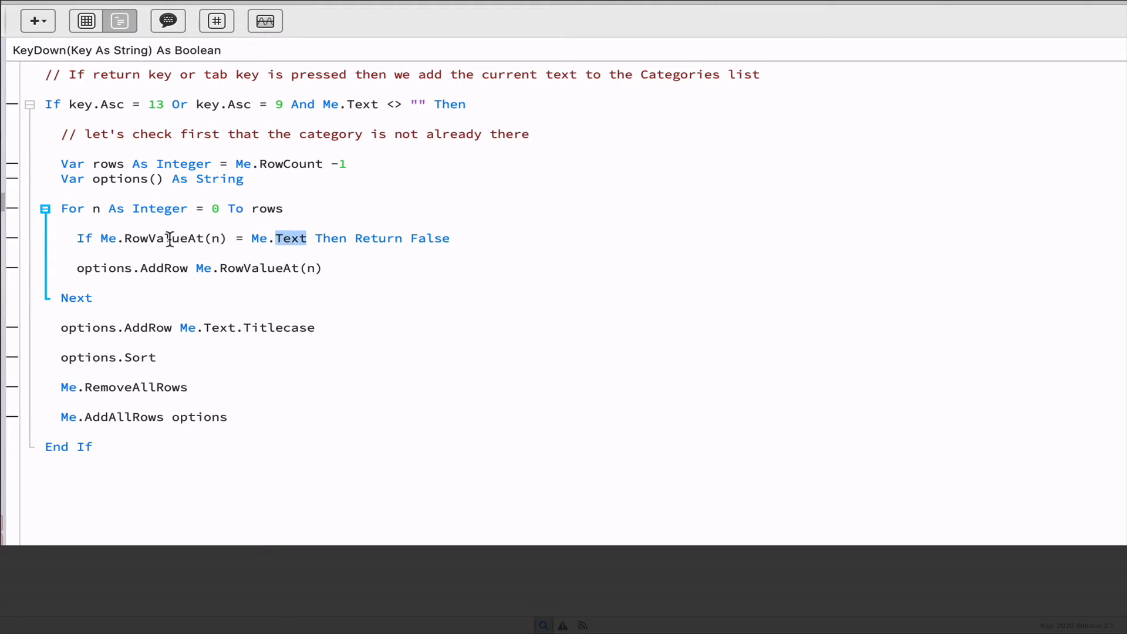
{"action": "mouse_move", "coordinate": [231, 238]}
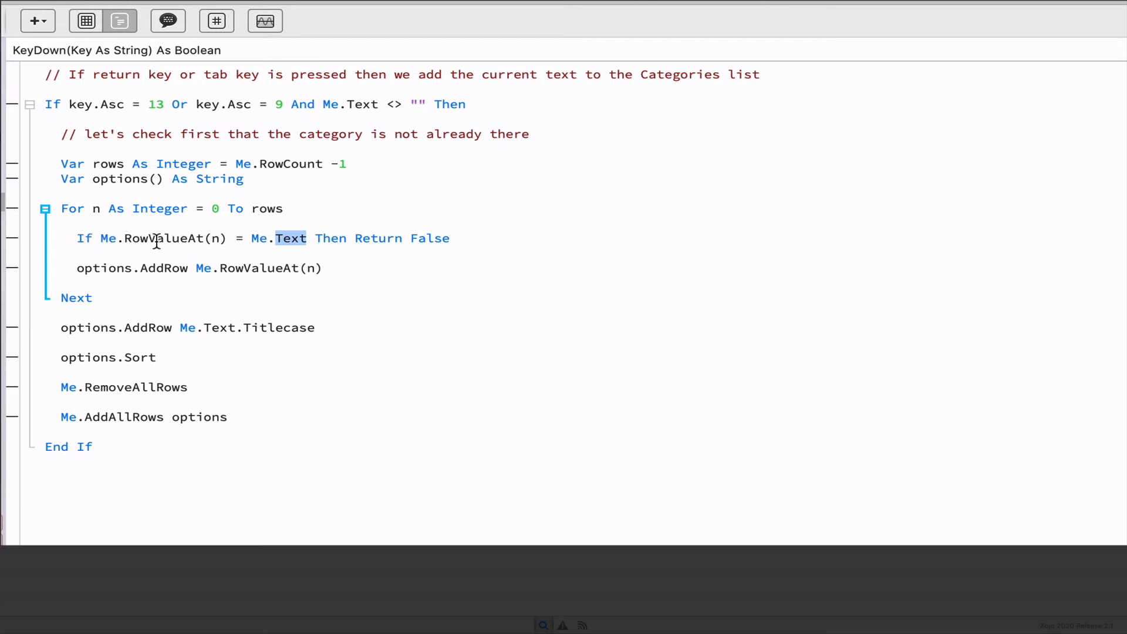
{"action": "double_click", "coordinate": [163, 239]}
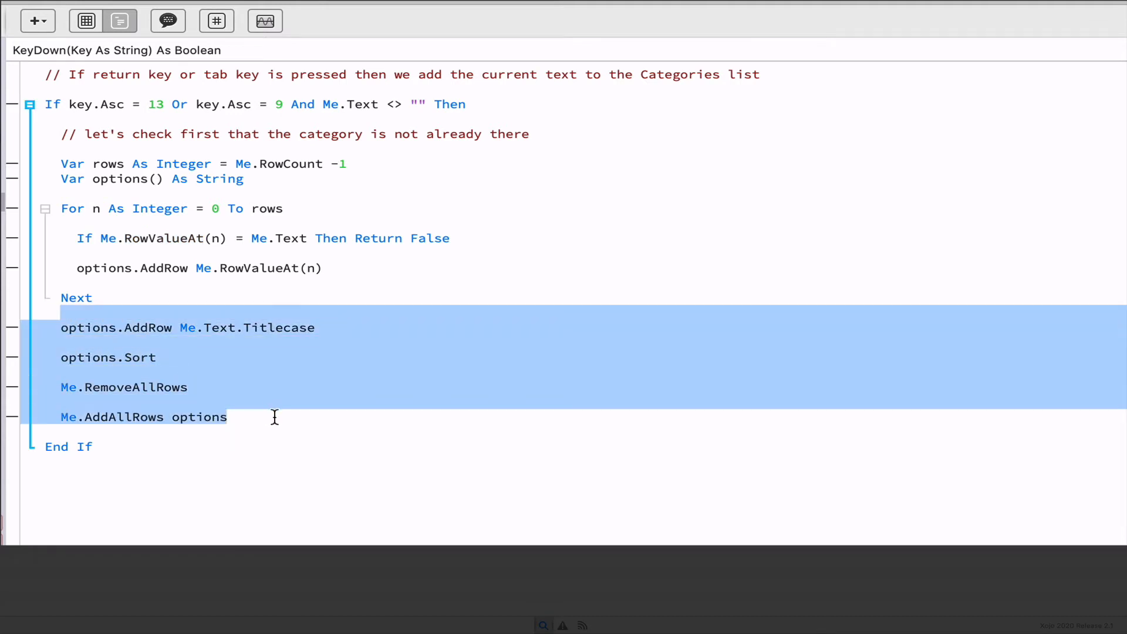
{"action": "left_click", "coordinate": [341, 328]}
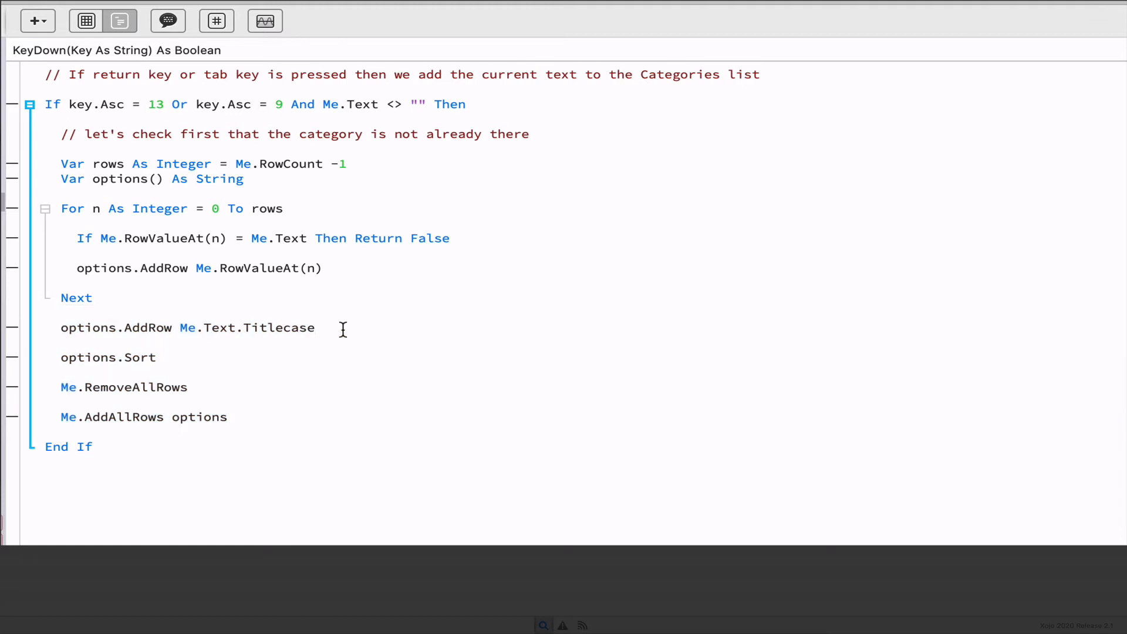
{"action": "mouse_move", "coordinate": [88, 333]}
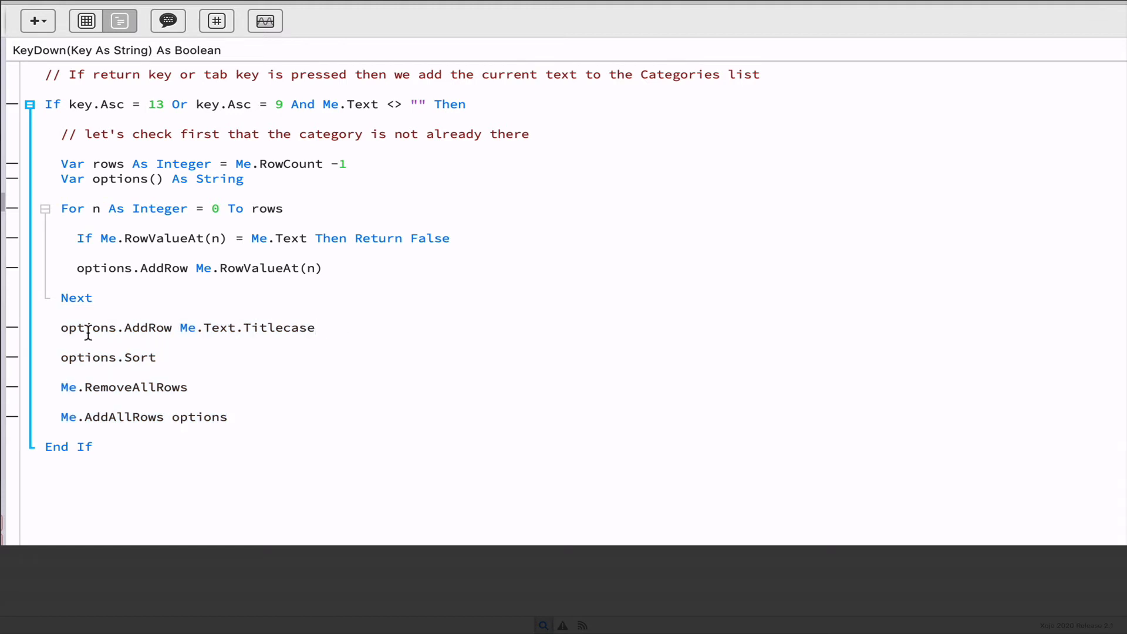
{"action": "left_click", "coordinate": [315, 328]}
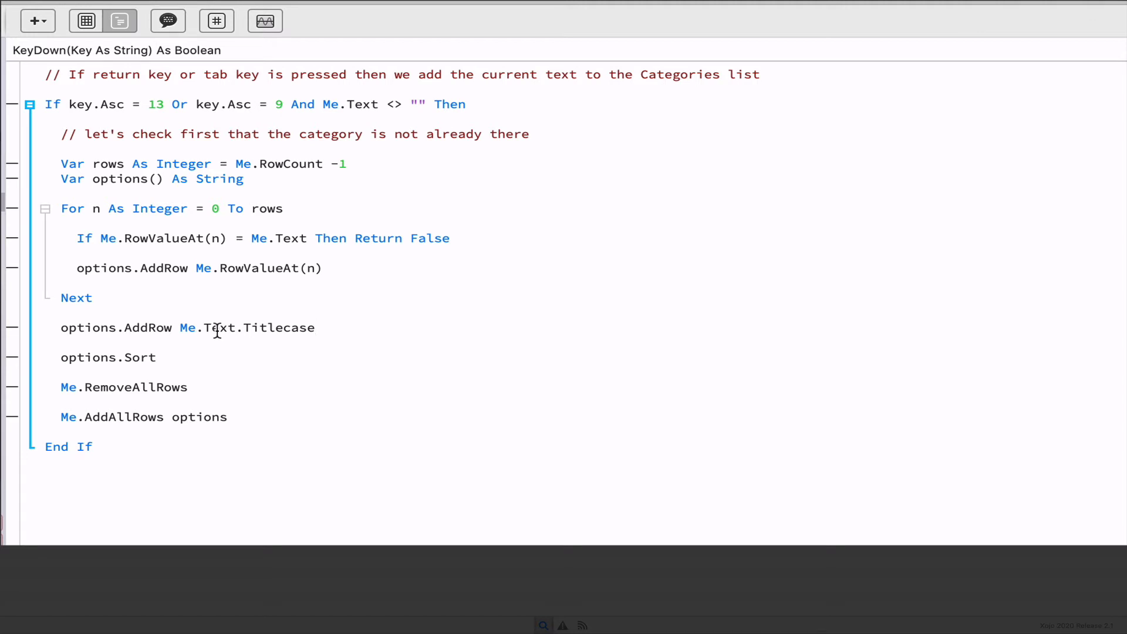
{"action": "mouse_move", "coordinate": [274, 332]}
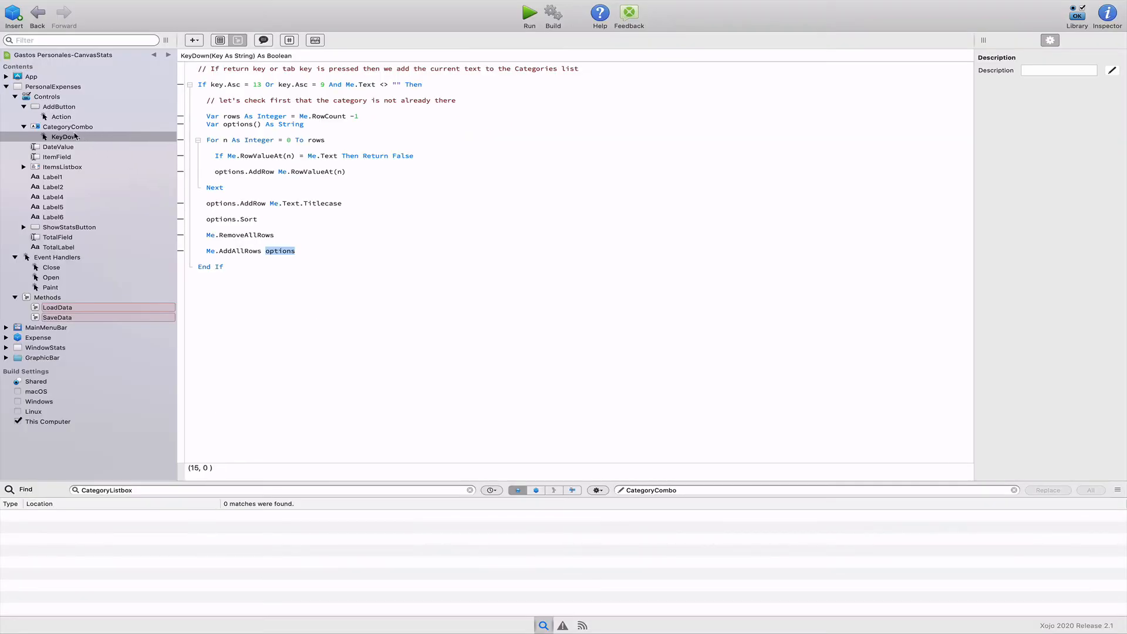
- Return to the window layout with the category combo box and run the app
{"action": "left_click", "coordinate": [65, 136]}
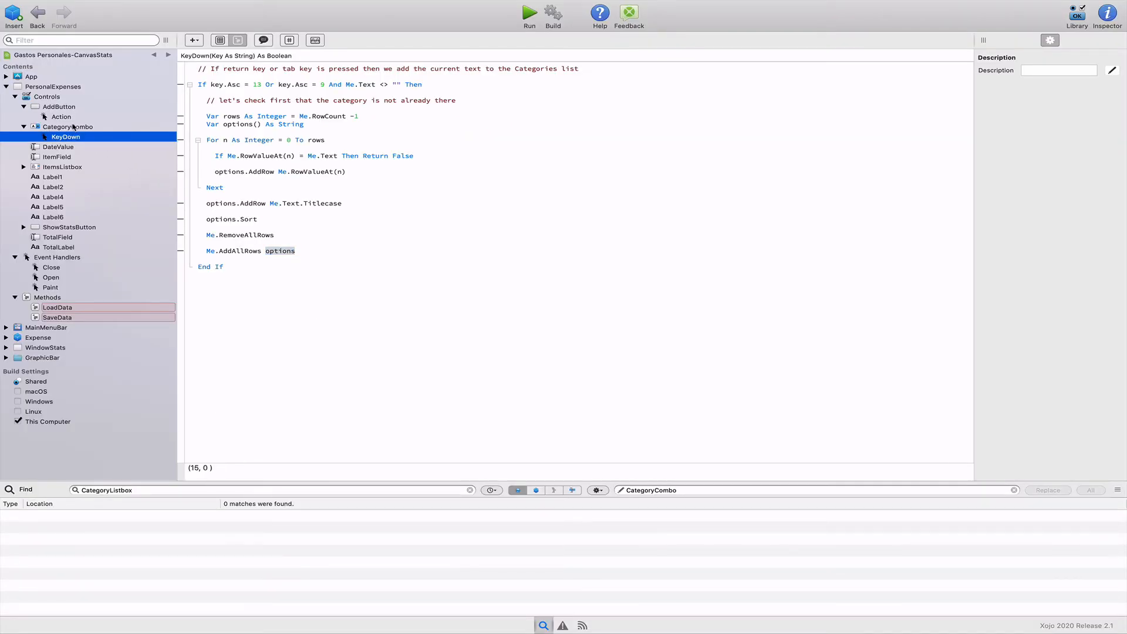
{"action": "left_click", "coordinate": [68, 127]}
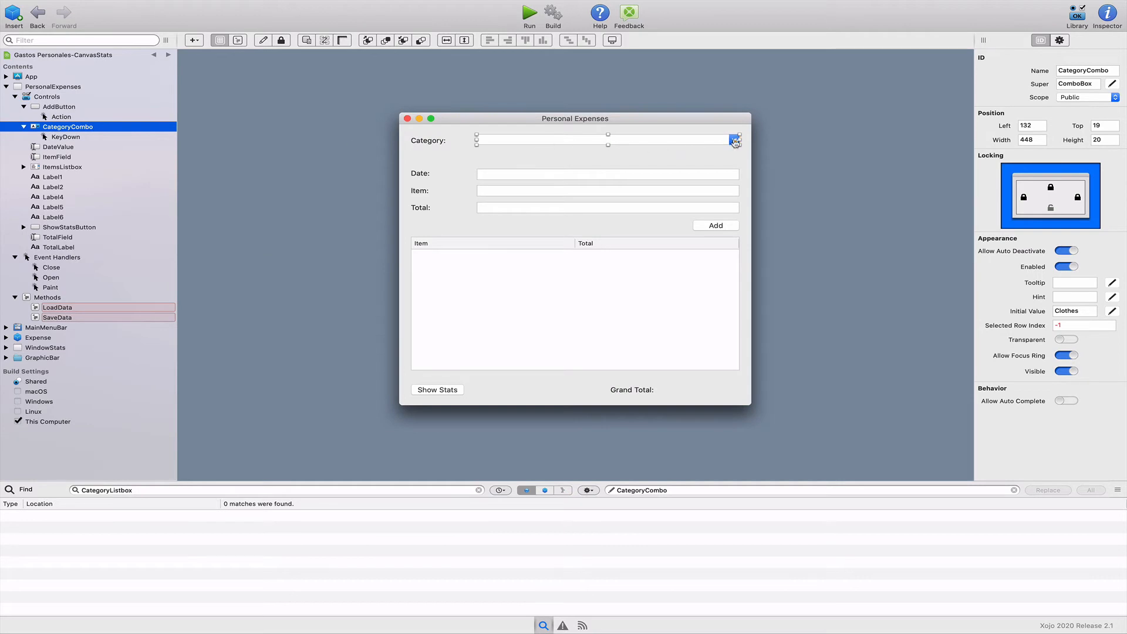
{"action": "mouse_move", "coordinate": [543, 147]}
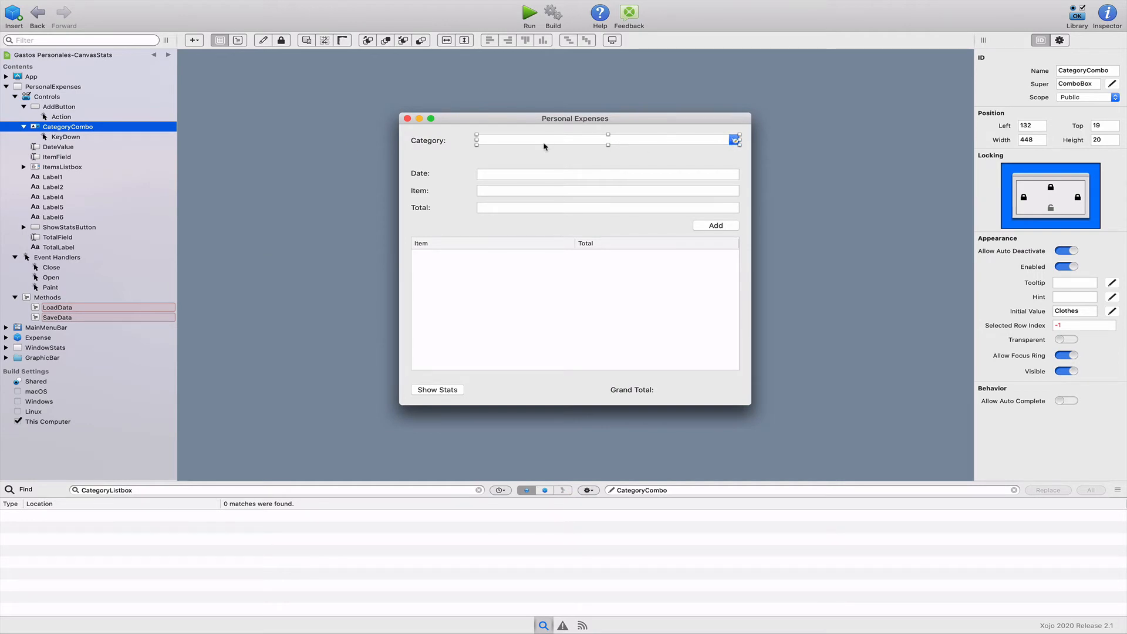
{"action": "left_click", "coordinate": [529, 12]}
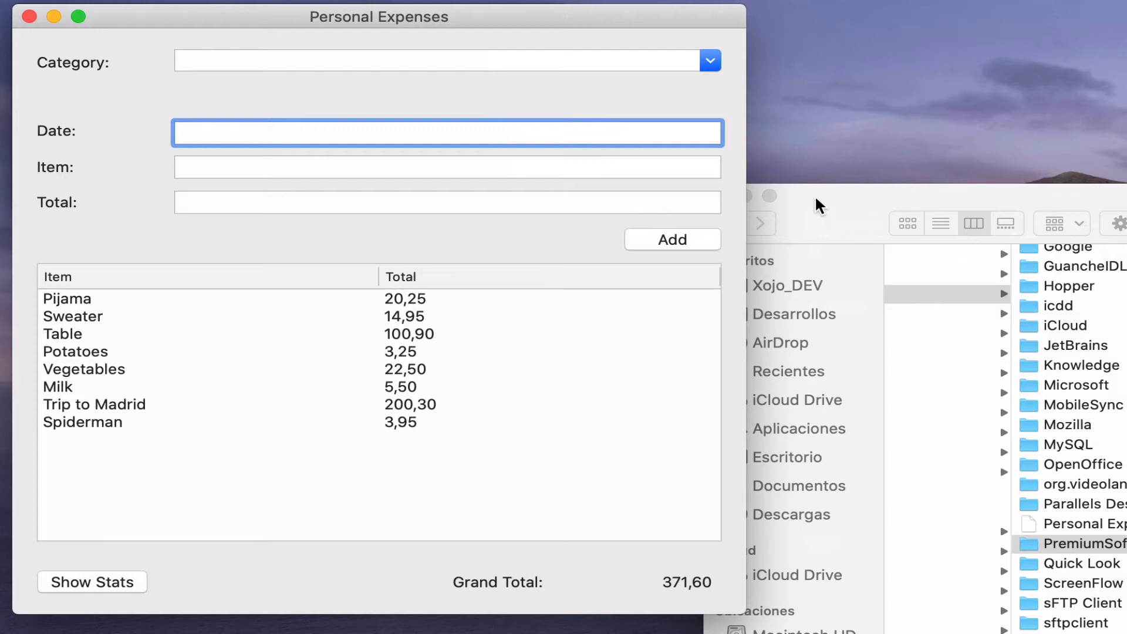
- Add Movies as a new category and check it joined the dropdown list
{"action": "left_click", "coordinate": [708, 60]}
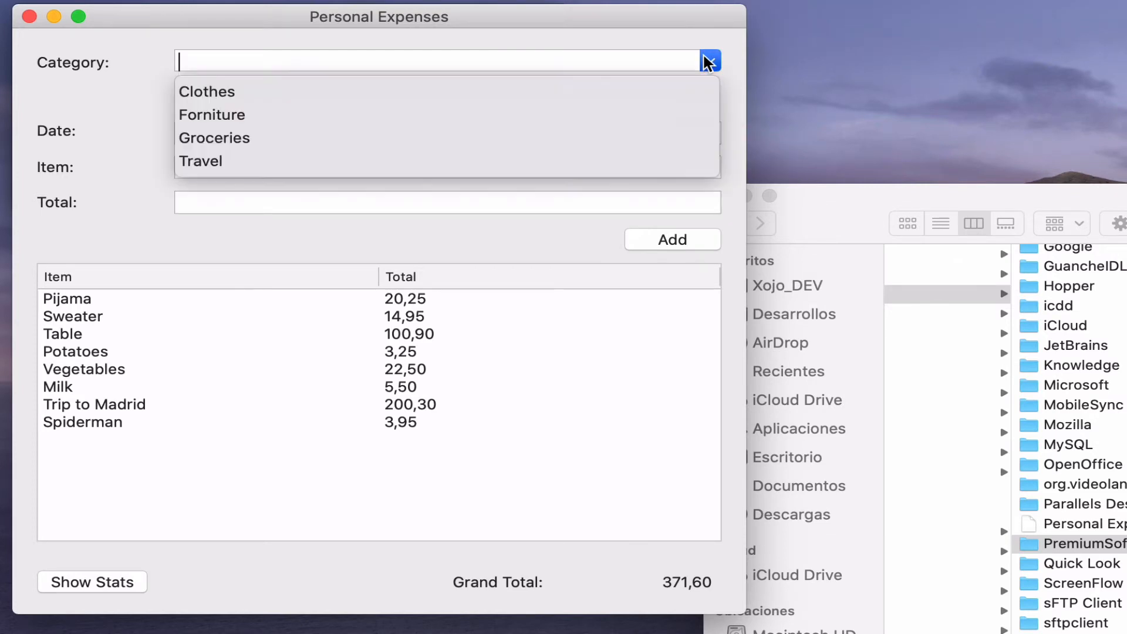
{"action": "mouse_move", "coordinate": [619, 135]}
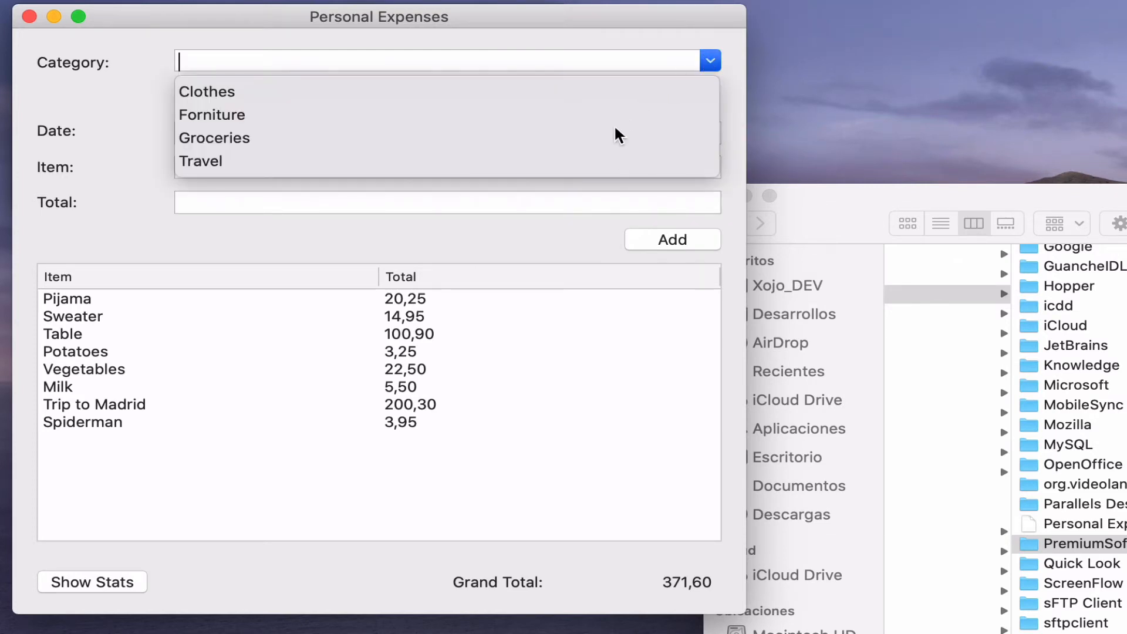
{"action": "mouse_move", "coordinate": [595, 172]}
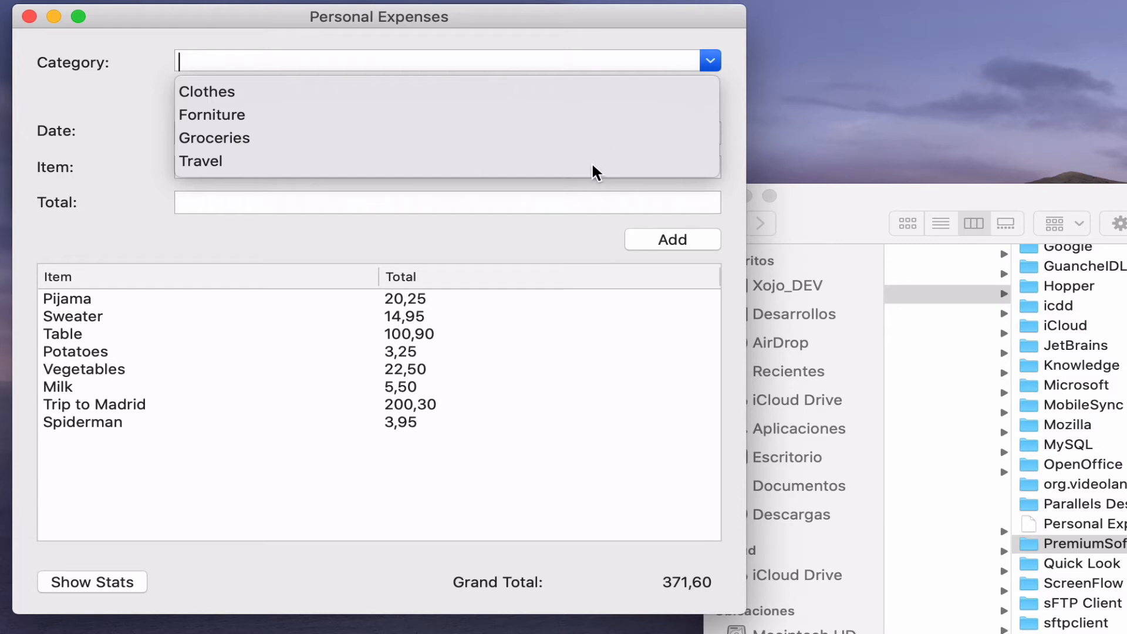
{"action": "mouse_move", "coordinate": [518, 53]}
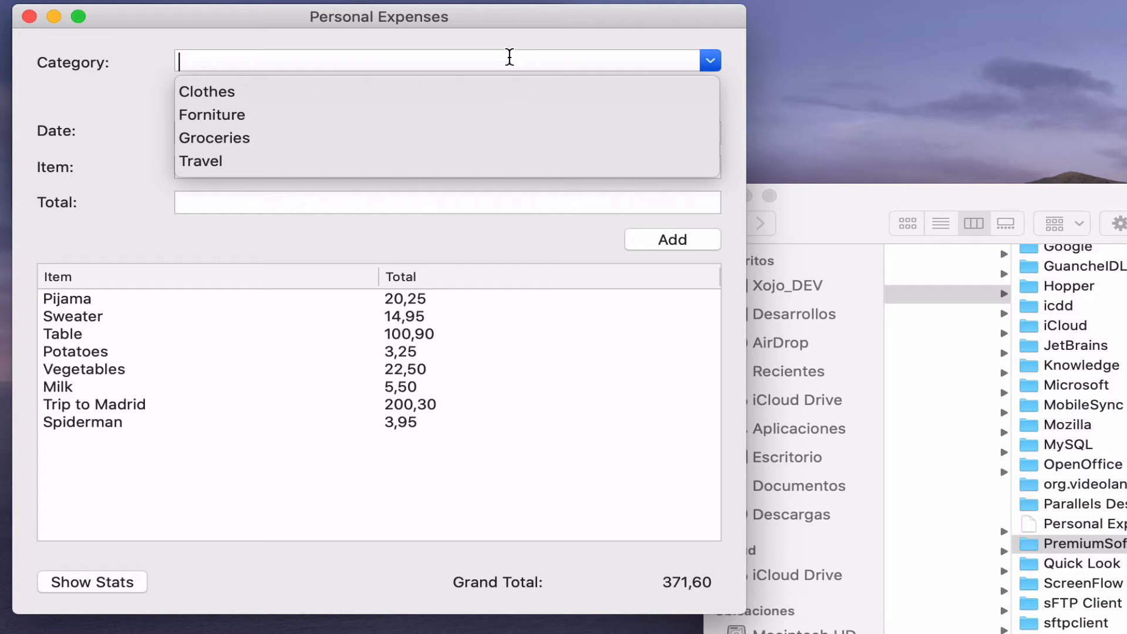
{"action": "type", "text": "movi"}
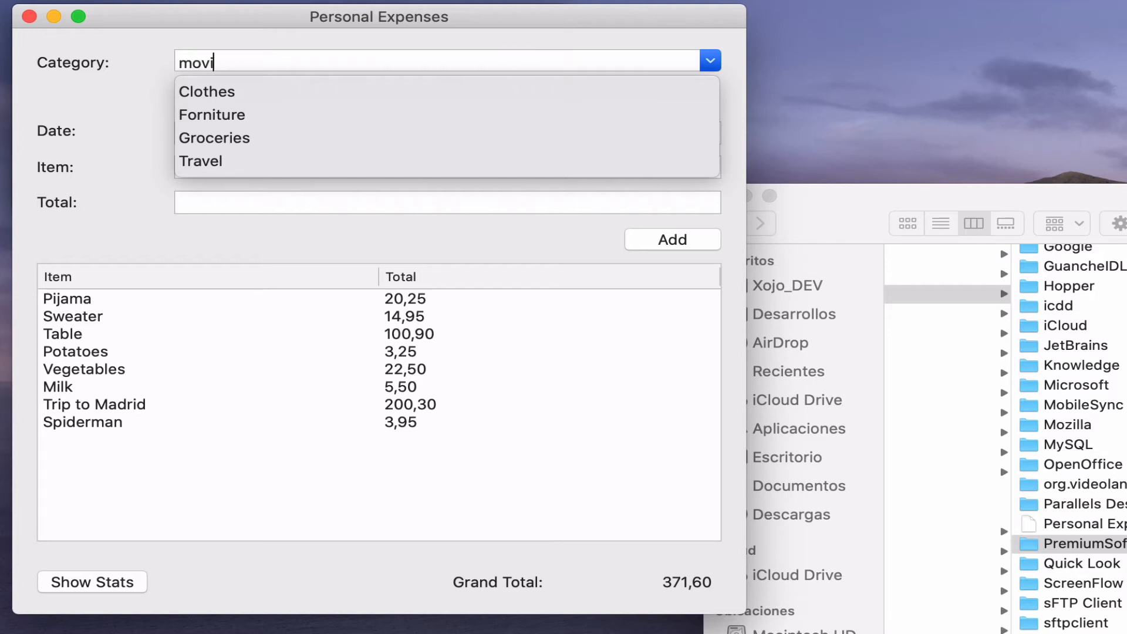
{"action": "type", "text": "e"}
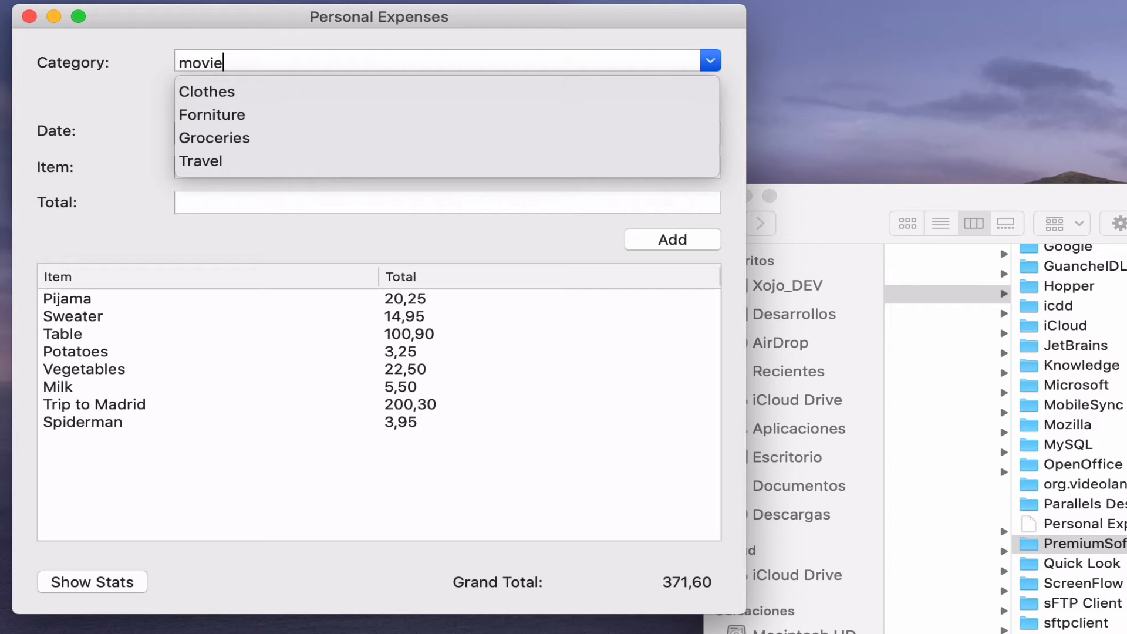
{"action": "type", "text": "s"}
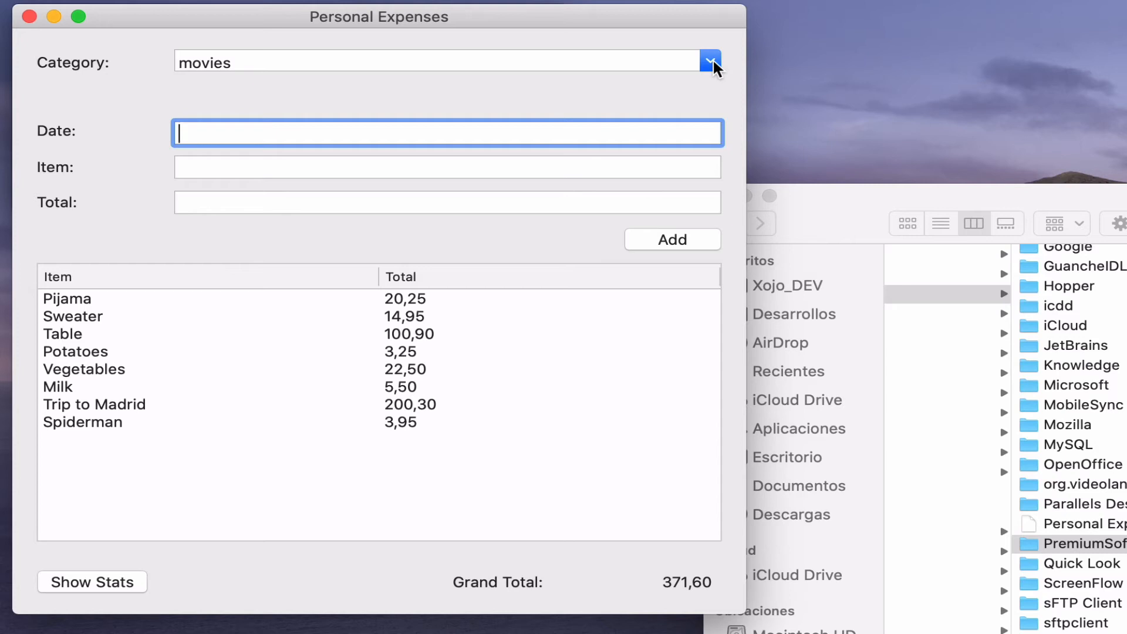
{"action": "left_click", "coordinate": [709, 62]}
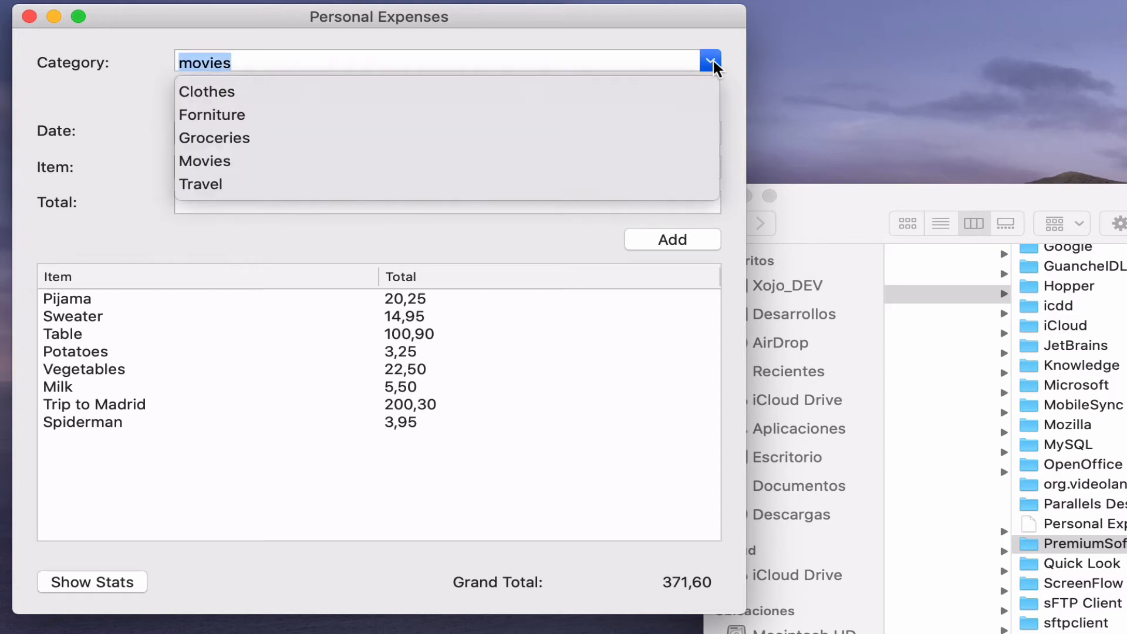
{"action": "mouse_move", "coordinate": [216, 177]}
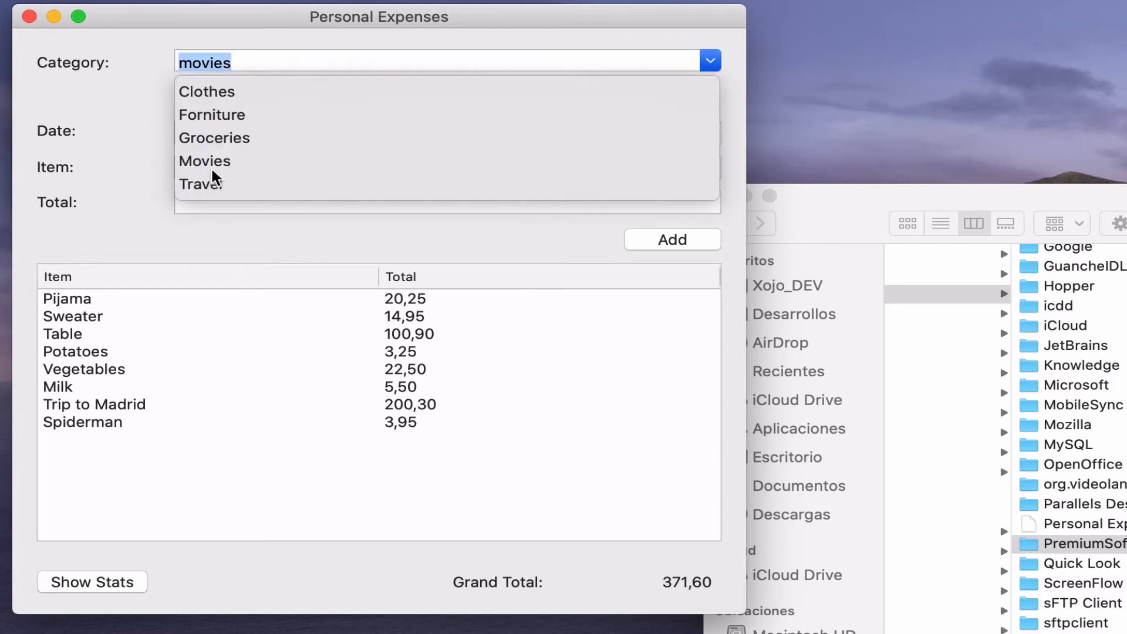
- Add Books in sorted order, then re-enter Movies and verify no duplicate appears
{"action": "type", "text": "Books"}
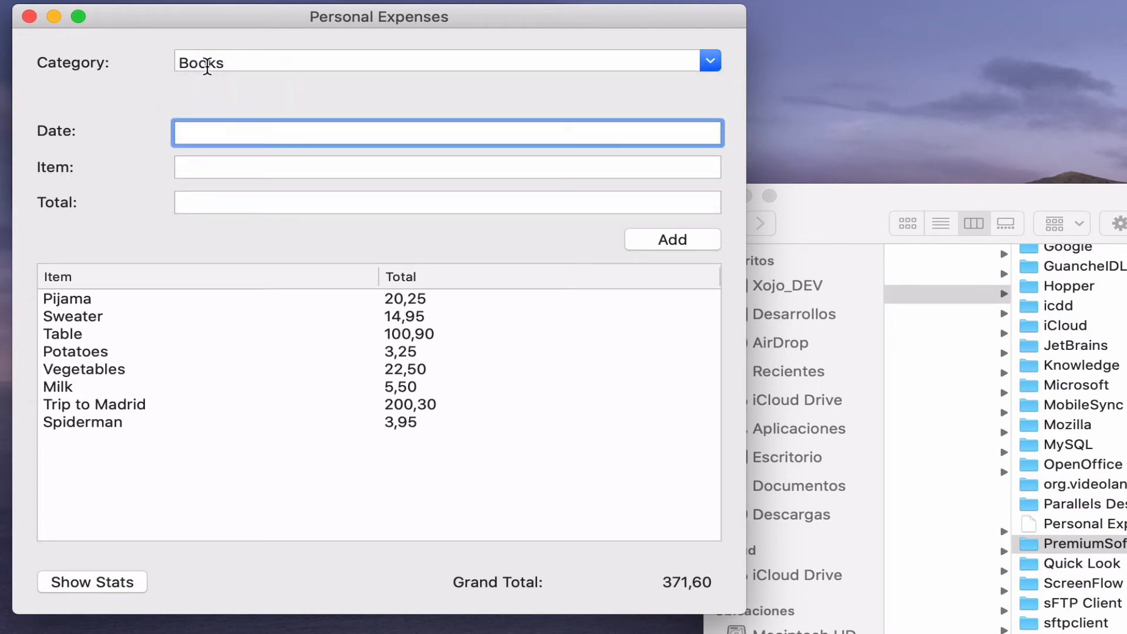
{"action": "left_click", "coordinate": [709, 61]}
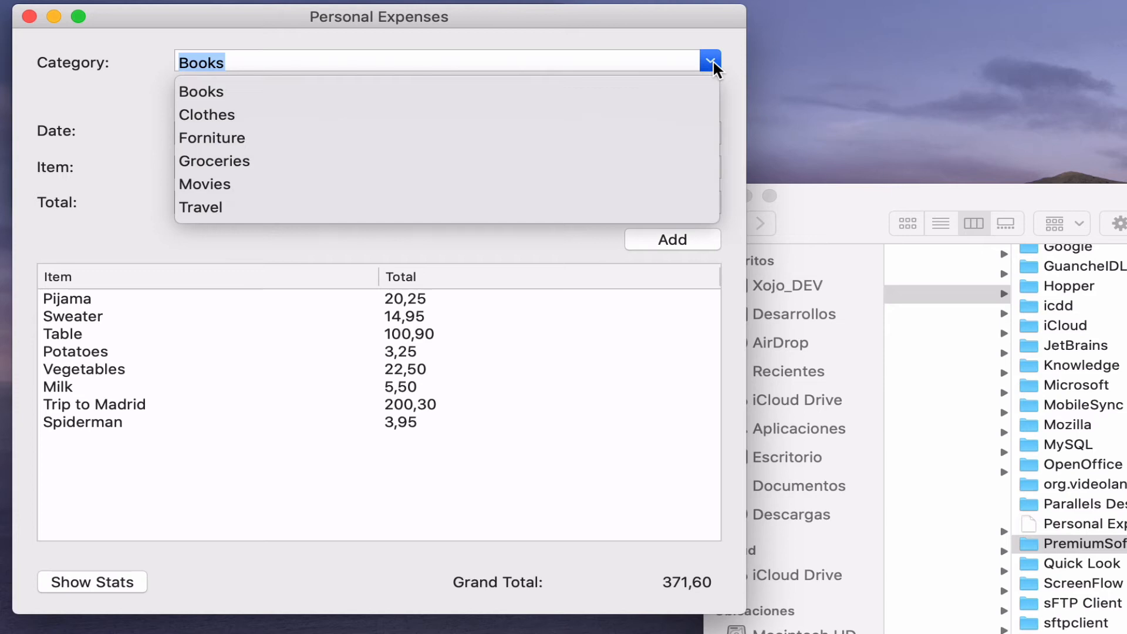
{"action": "type", "text": "Movi"}
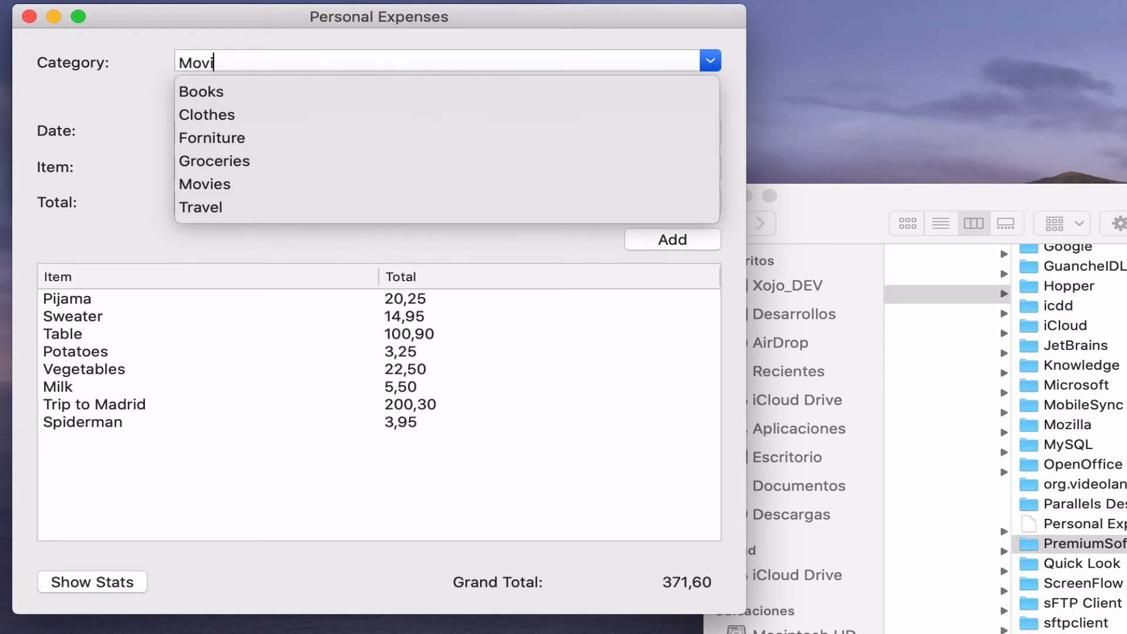
{"action": "type", "text": "es"}
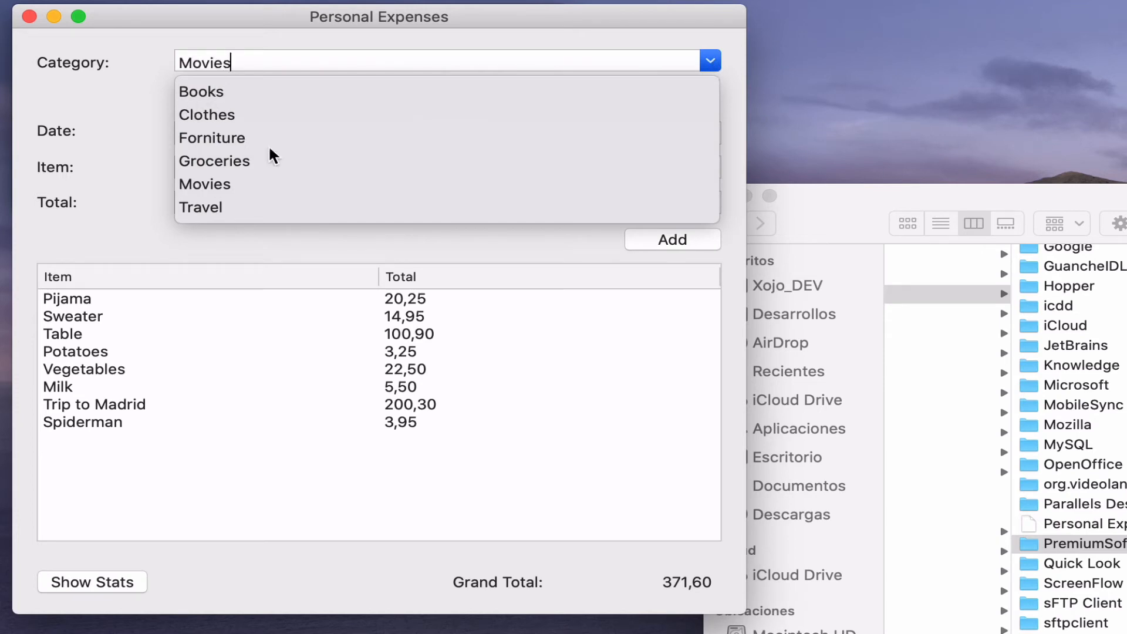
{"action": "mouse_move", "coordinate": [267, 59]}
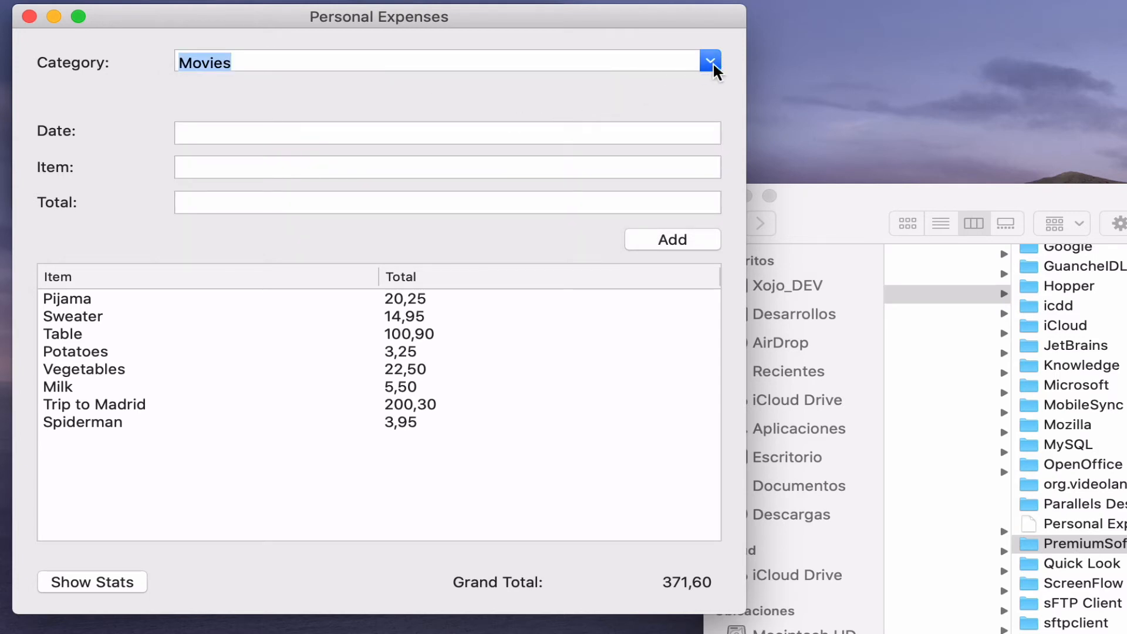
{"action": "left_click", "coordinate": [709, 61]}
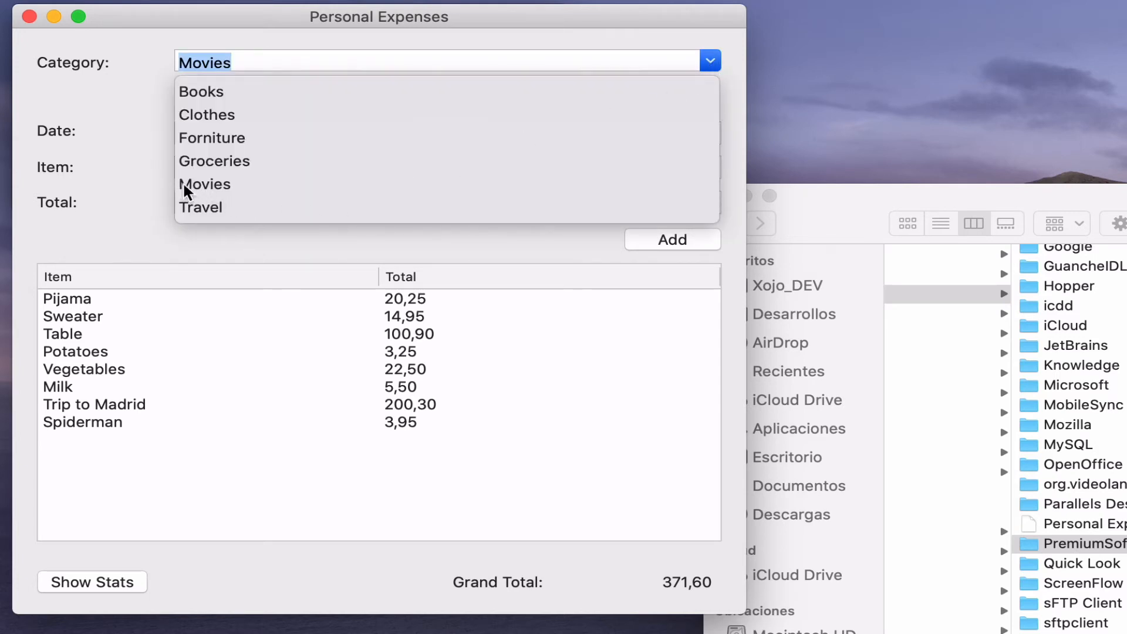
{"action": "mouse_move", "coordinate": [203, 217]}
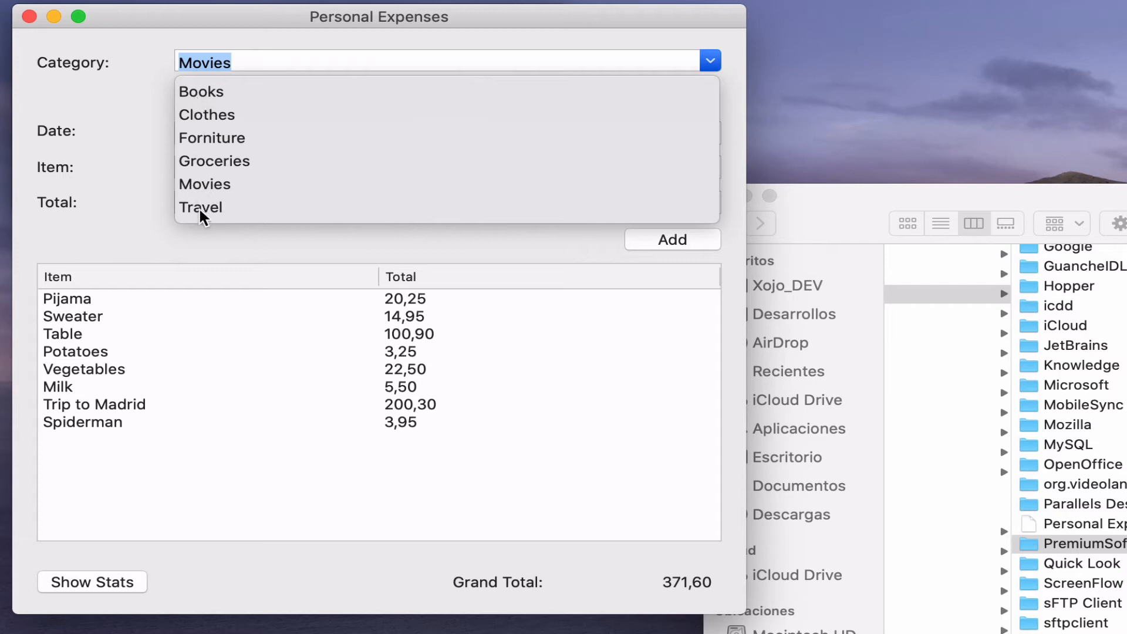
{"action": "mouse_move", "coordinate": [207, 95]}
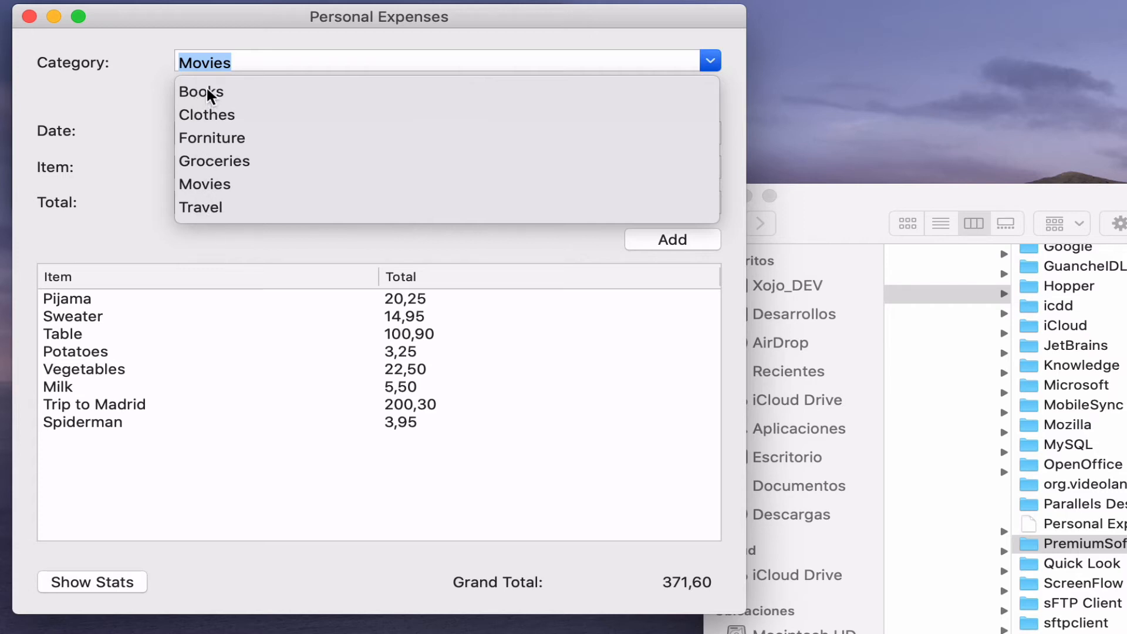
{"action": "mouse_move", "coordinate": [164, 99]}
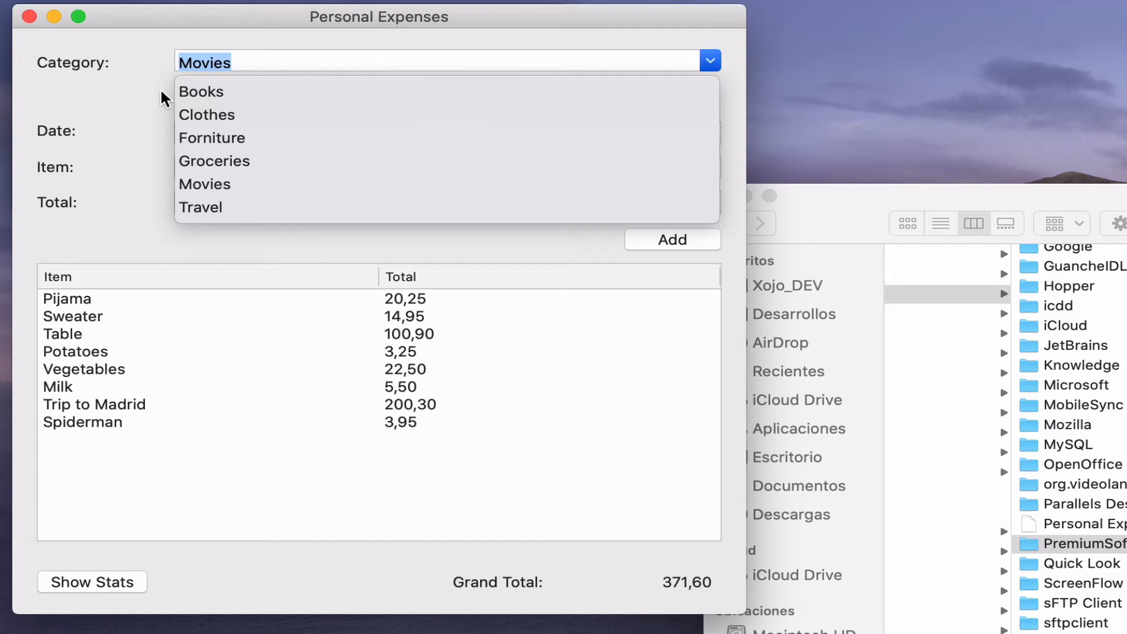
{"action": "mouse_move", "coordinate": [225, 60]}
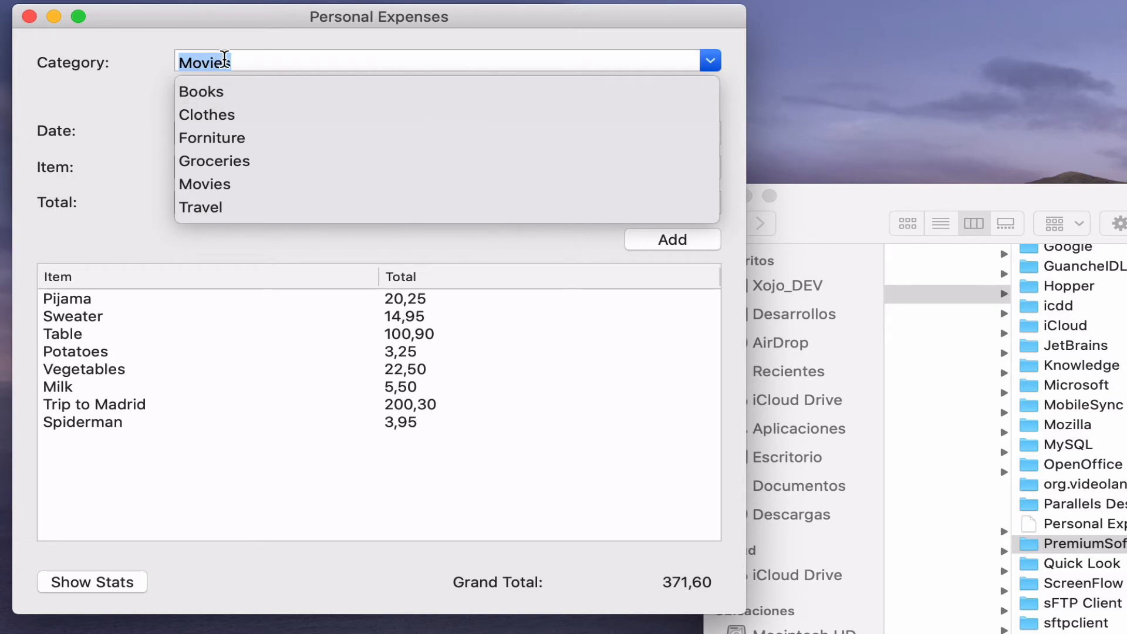
{"action": "mouse_move", "coordinate": [159, 73]}
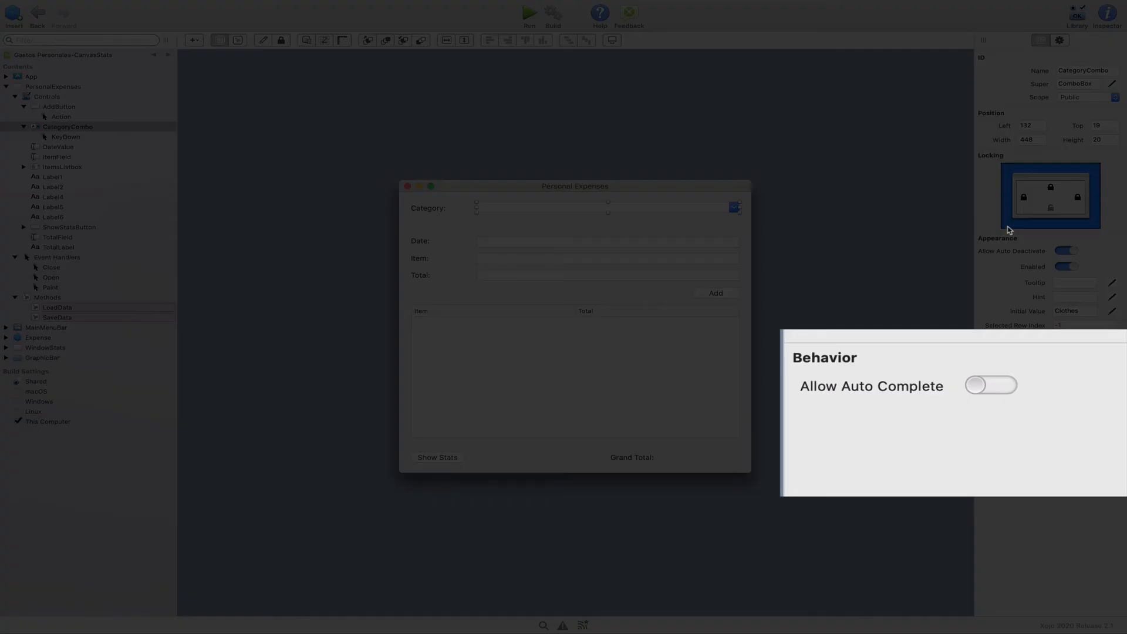
{"action": "mouse_move", "coordinate": [816, 370]}
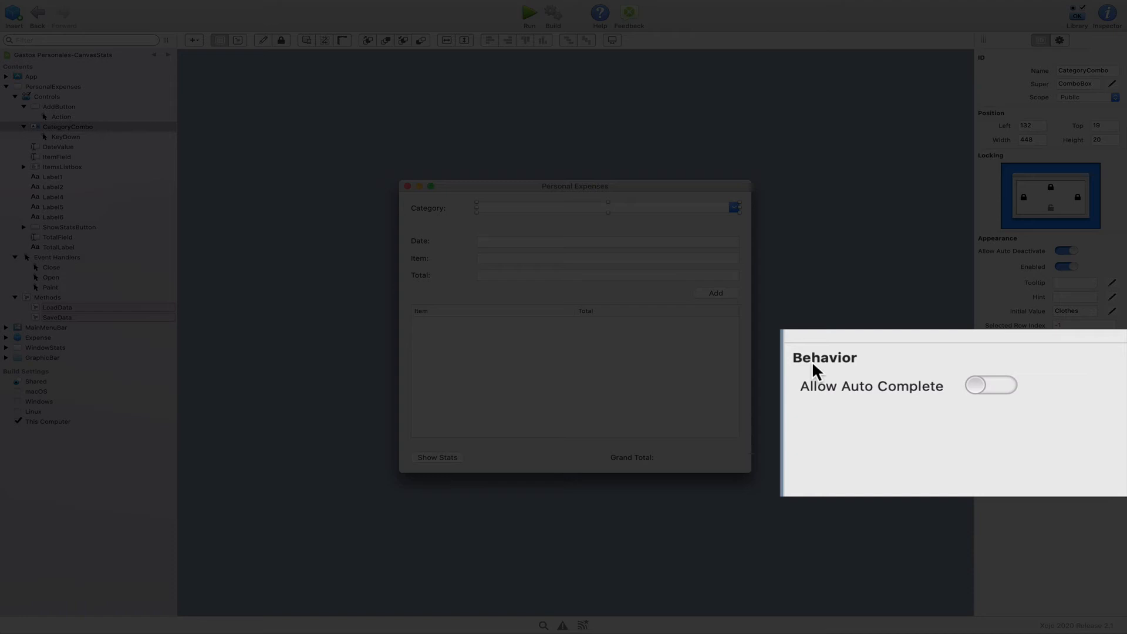
{"action": "mouse_move", "coordinate": [963, 396]}
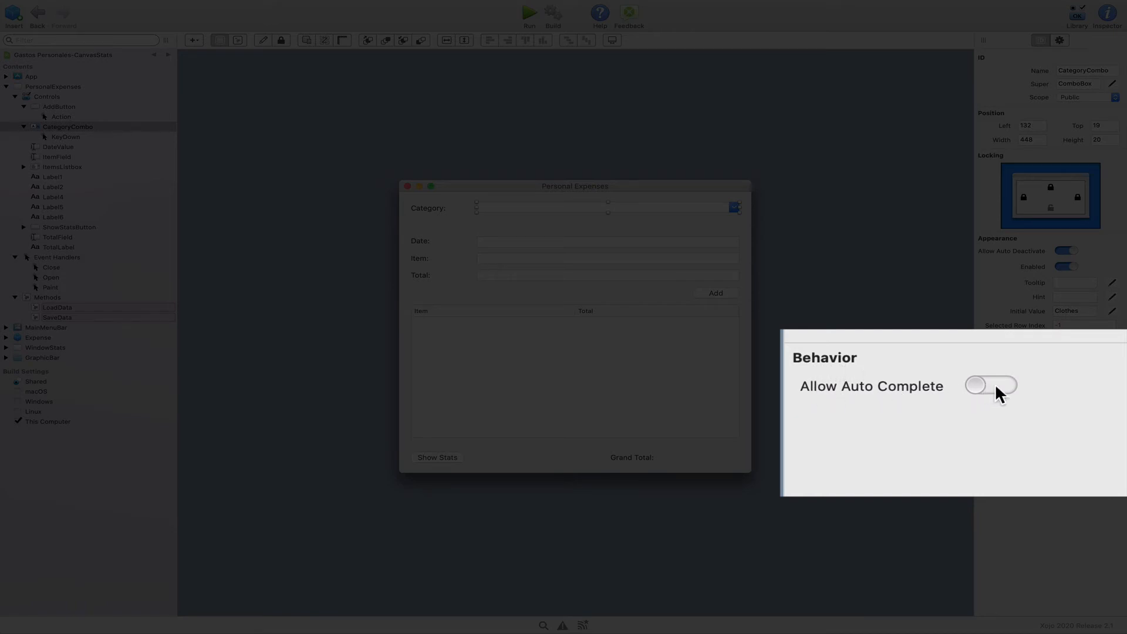
- Turn on Allow Auto Complete for CategoryCombo
{"action": "left_click", "coordinate": [989, 386]}
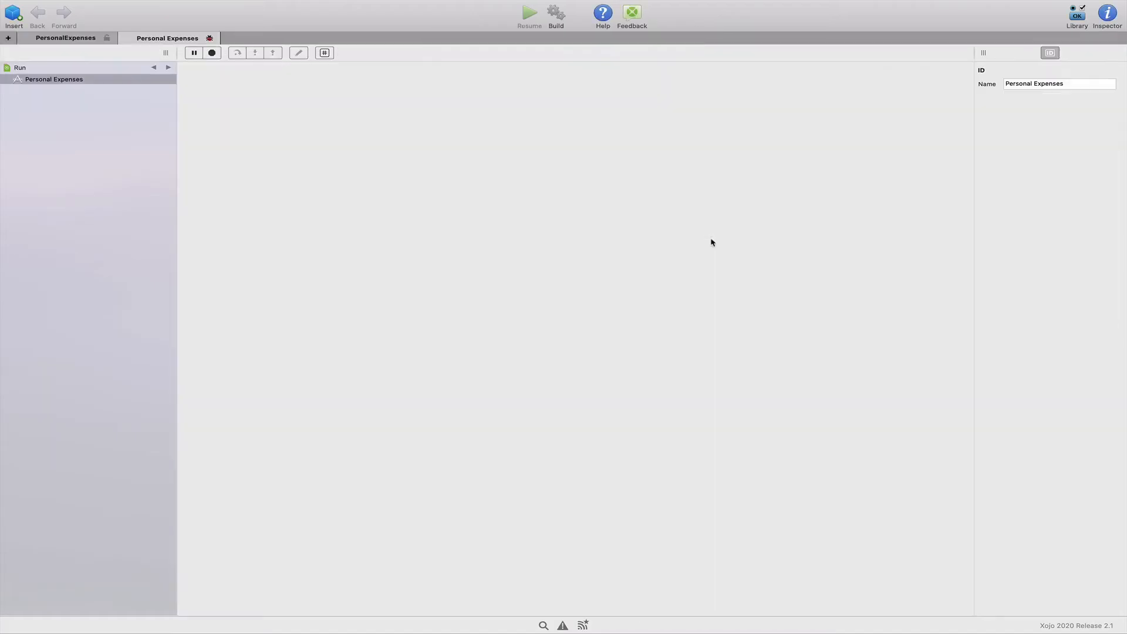
- Enter Music and clothes to test auto-completion, accept movies, and show the sorted category list
{"action": "left_click", "coordinate": [528, 13]}
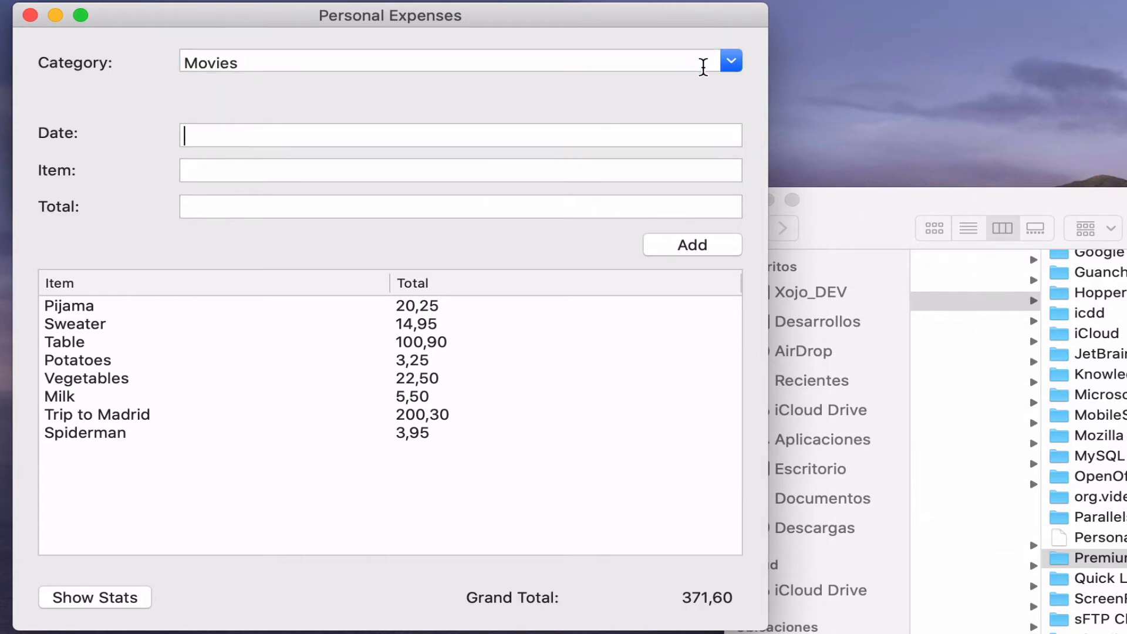
{"action": "type", "text": "Music"}
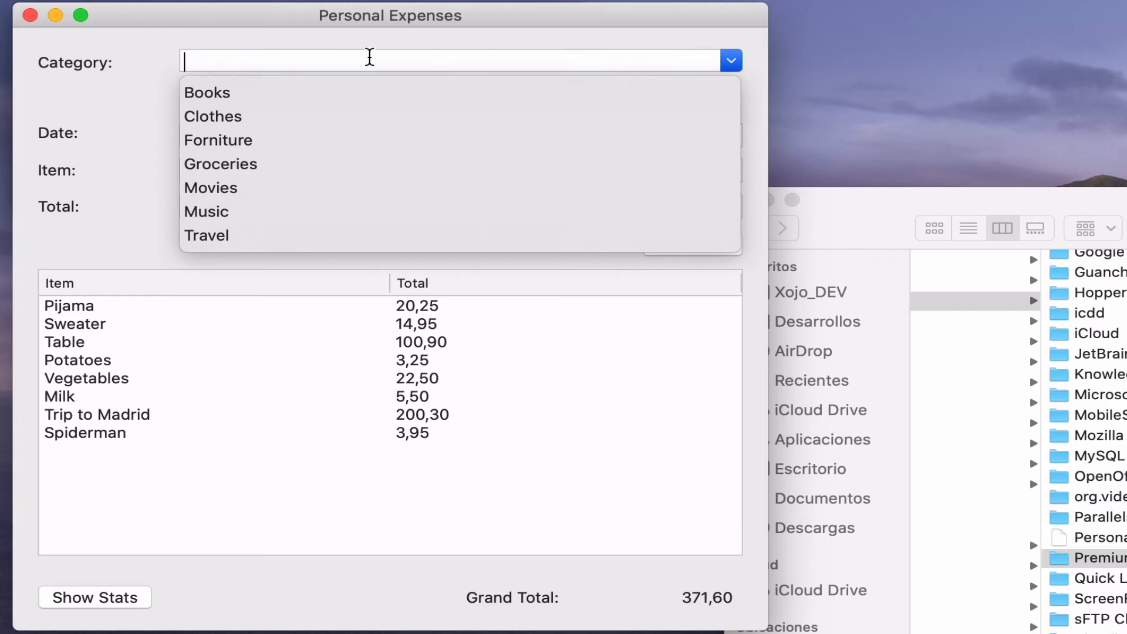
{"action": "type", "text": "clothes"}
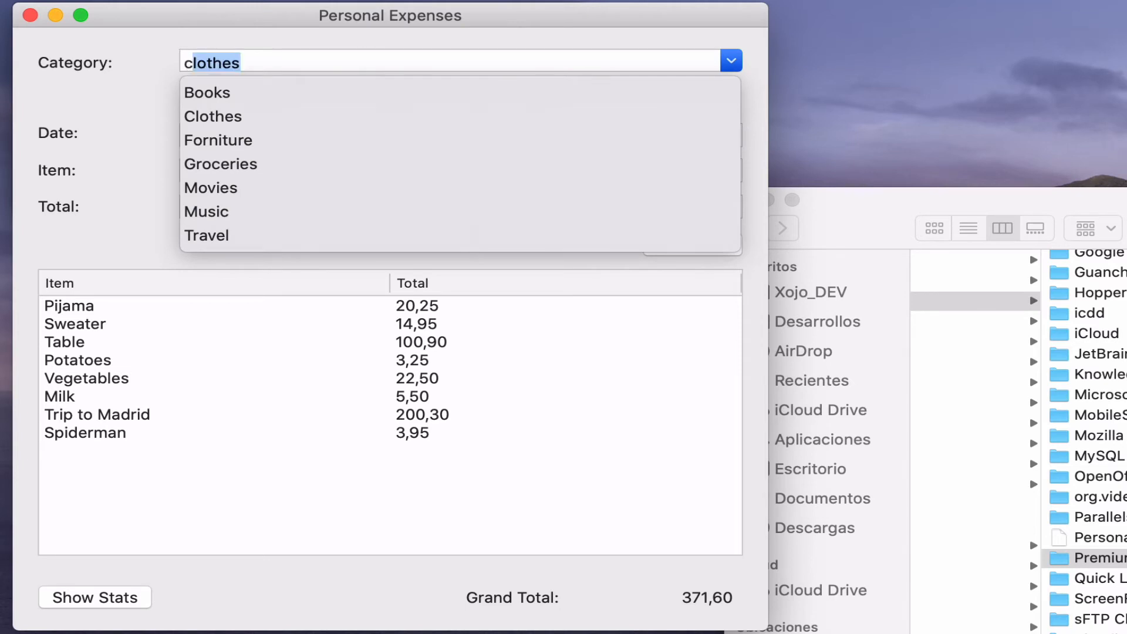
{"action": "mouse_move", "coordinate": [209, 172]}
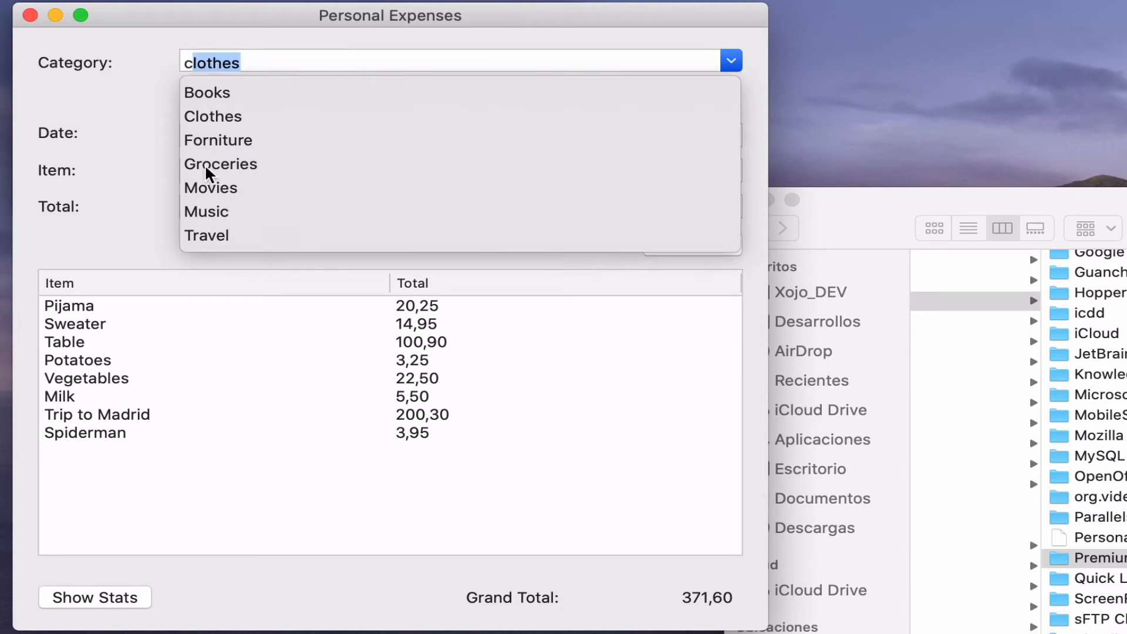
{"action": "left_click", "coordinate": [210, 188]}
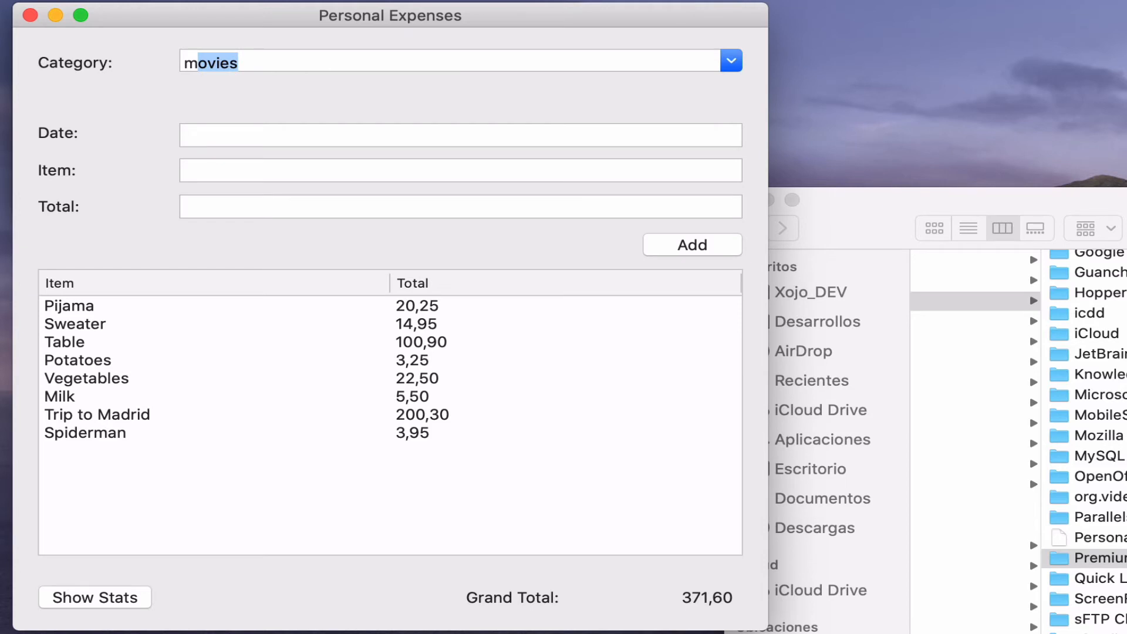
{"action": "left_click", "coordinate": [459, 135]}
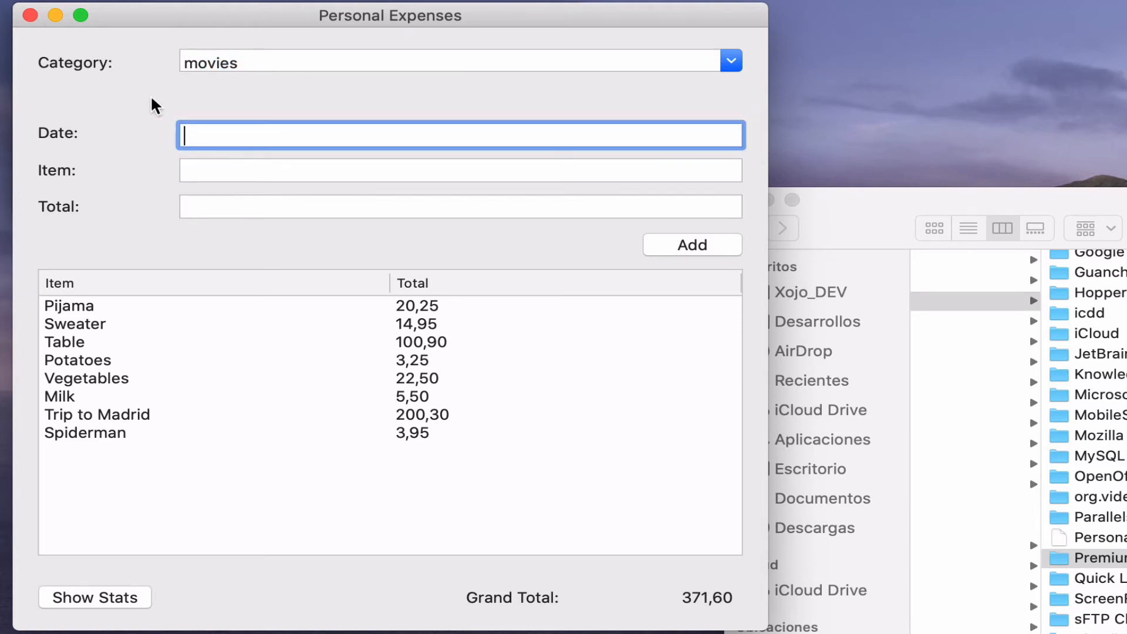
{"action": "mouse_move", "coordinate": [217, 62]}
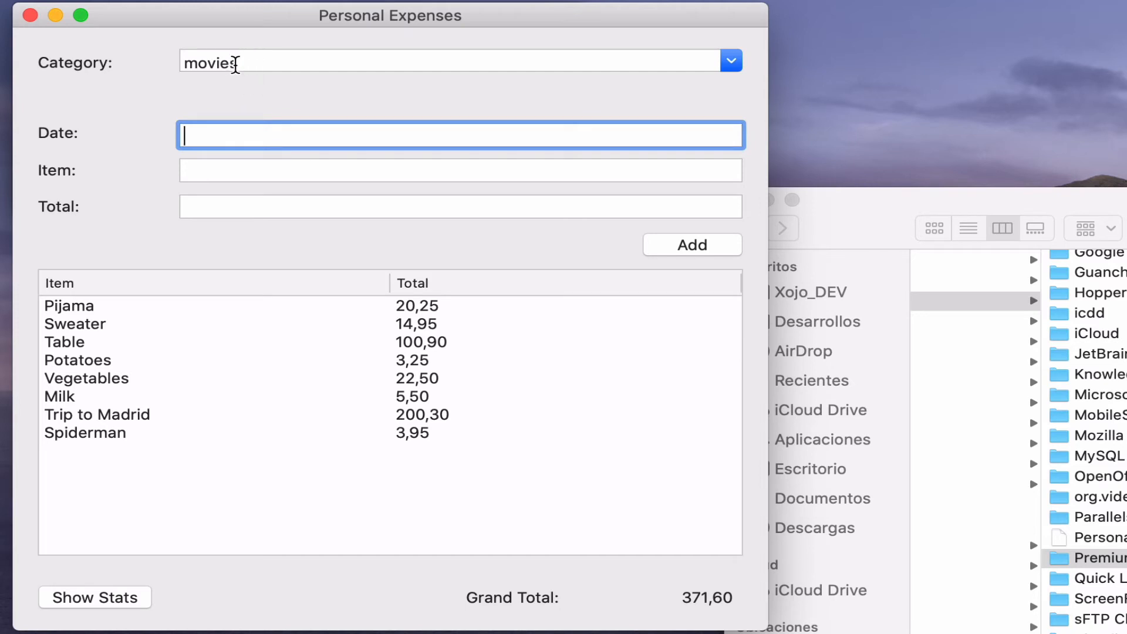
{"action": "mouse_move", "coordinate": [585, 65]}
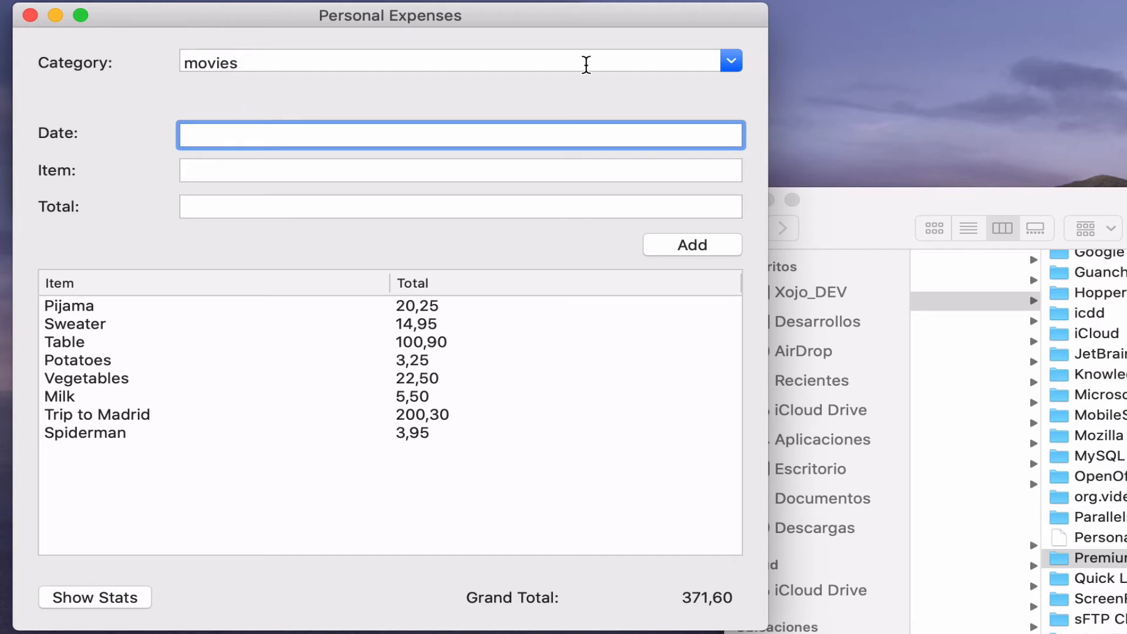
{"action": "left_click", "coordinate": [730, 60]}
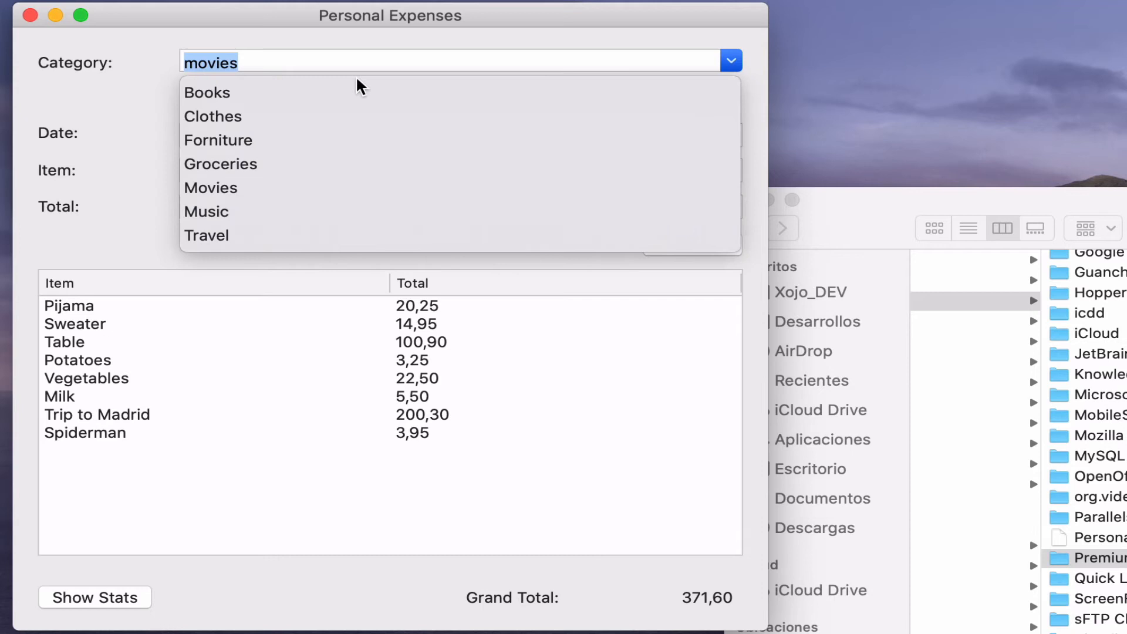
{"action": "mouse_move", "coordinate": [332, 98]}
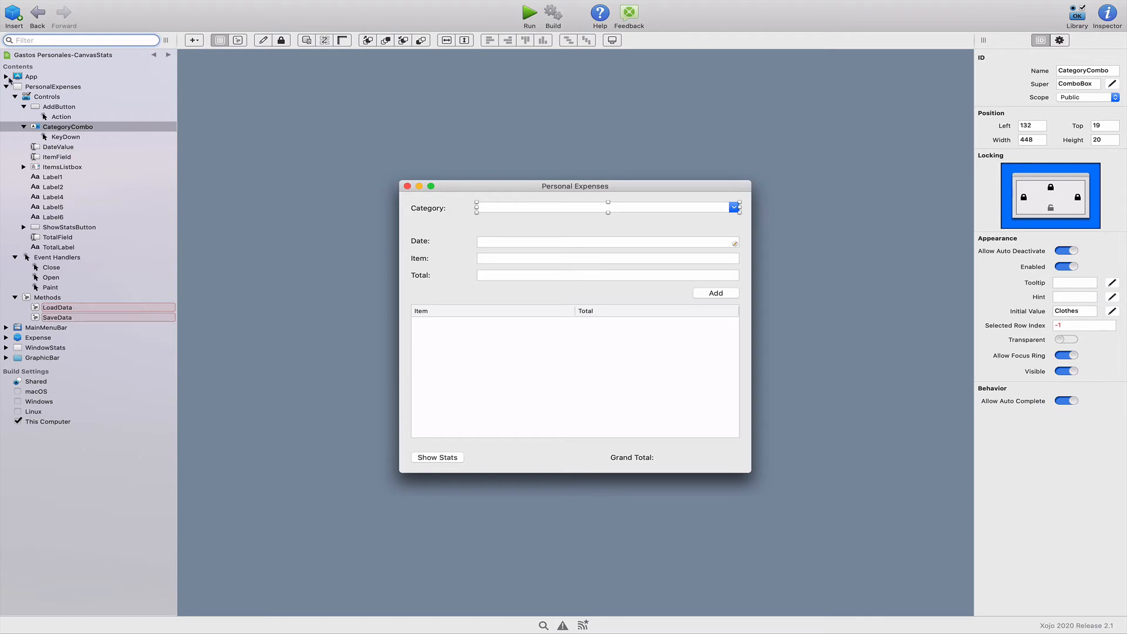
- Show the LoadData method's code in the Code Editor
{"action": "left_click", "coordinate": [7, 76]}
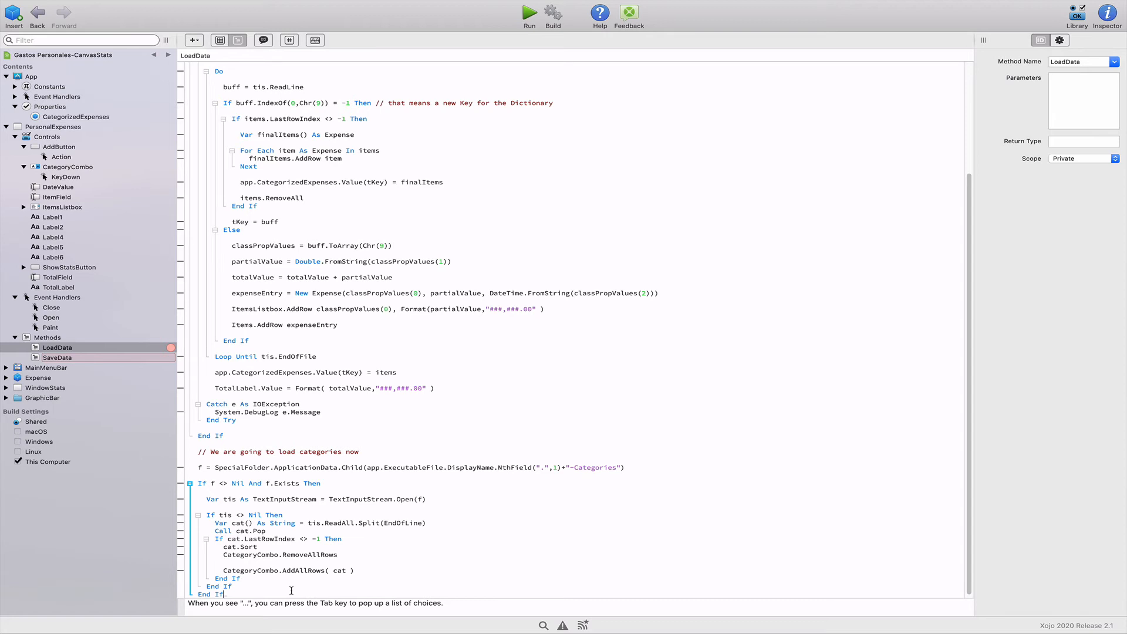
- Review the SpecialFolder and ReadAll lines at the top of the category-loading code
{"action": "scroll", "scroll_direction": "up", "scroll_amount": 3}
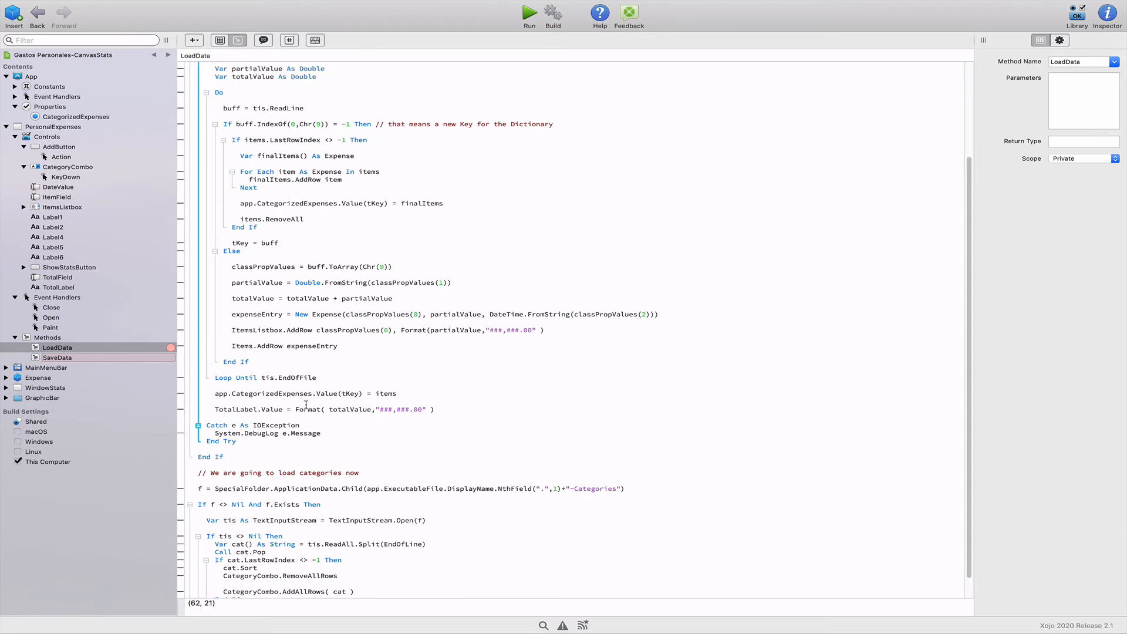
{"action": "scroll", "scroll_direction": "up", "scroll_amount": 3}
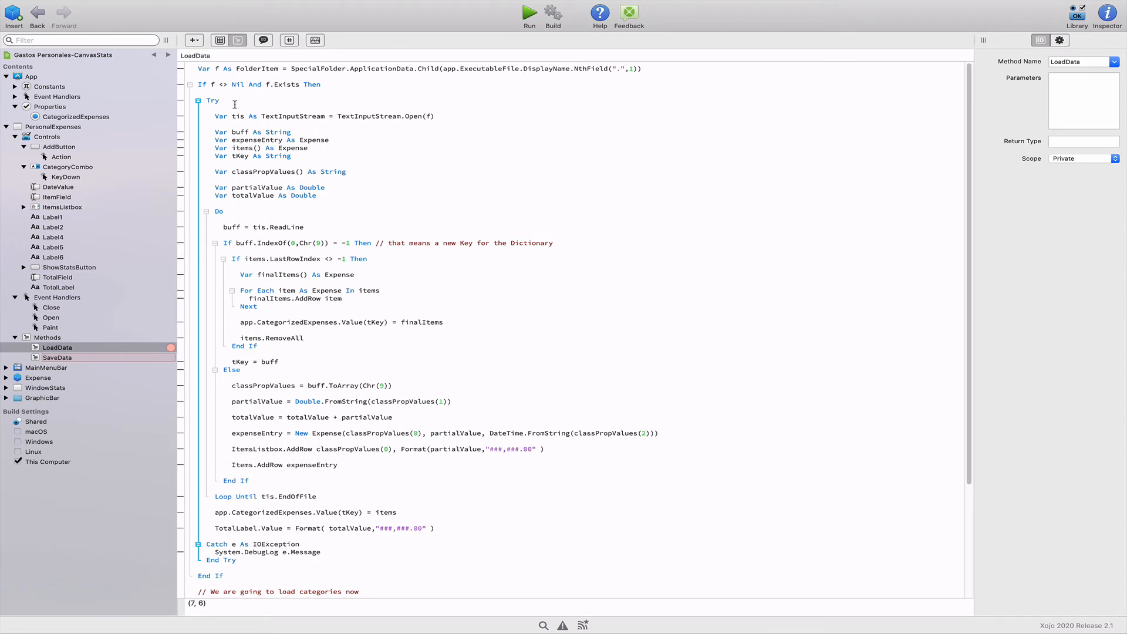
{"action": "left_click", "coordinate": [232, 69]}
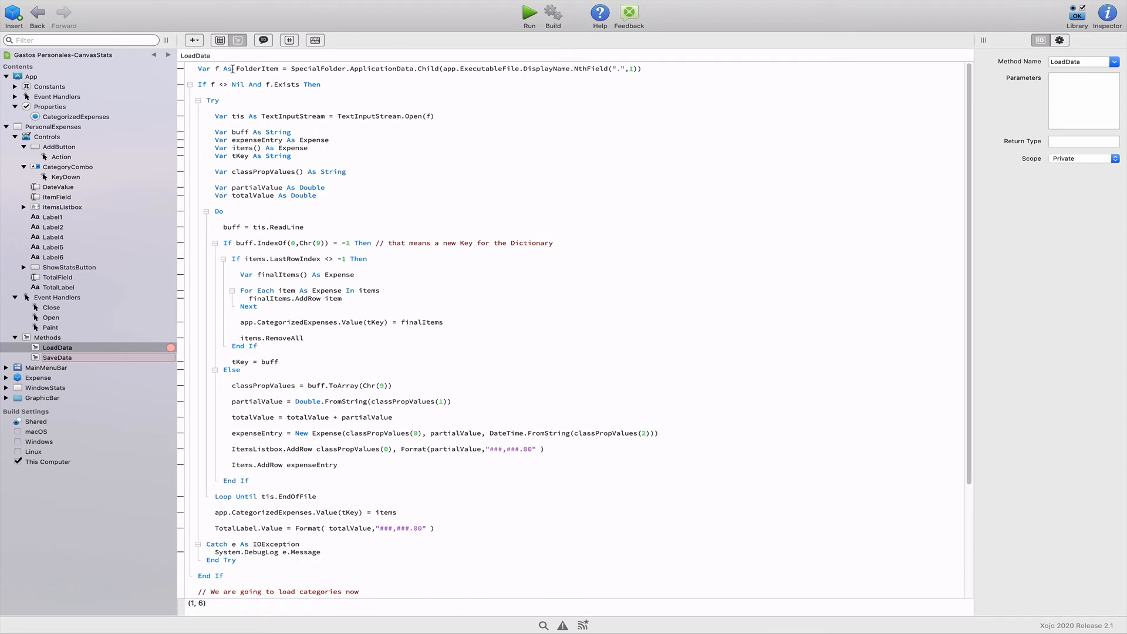
{"action": "double_click", "coordinate": [319, 68]}
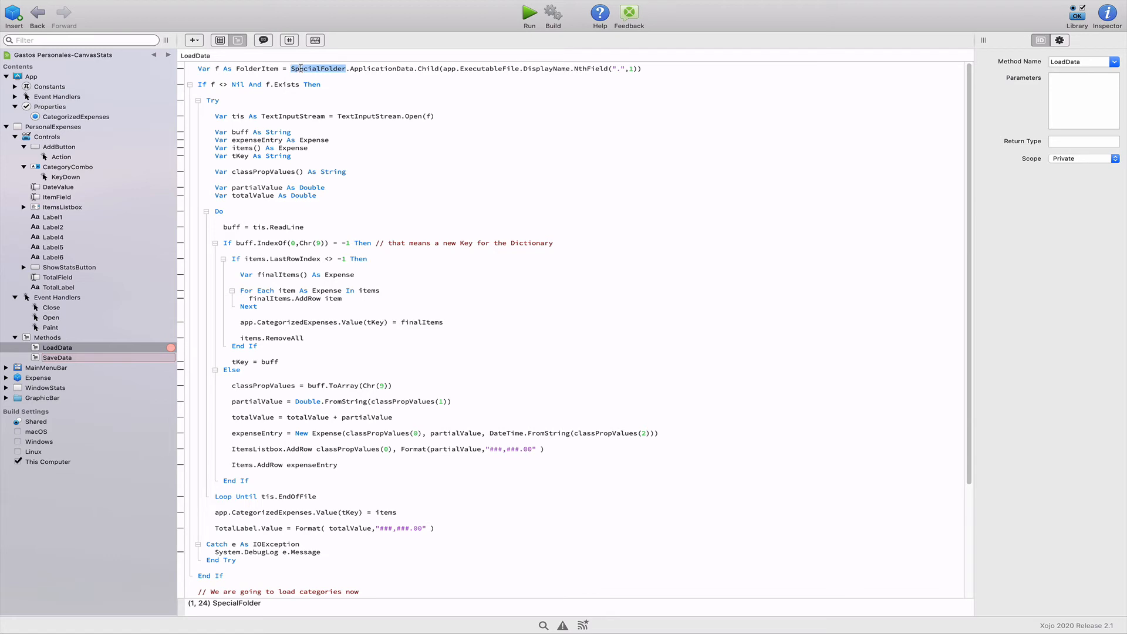
{"action": "left_click", "coordinate": [557, 74]}
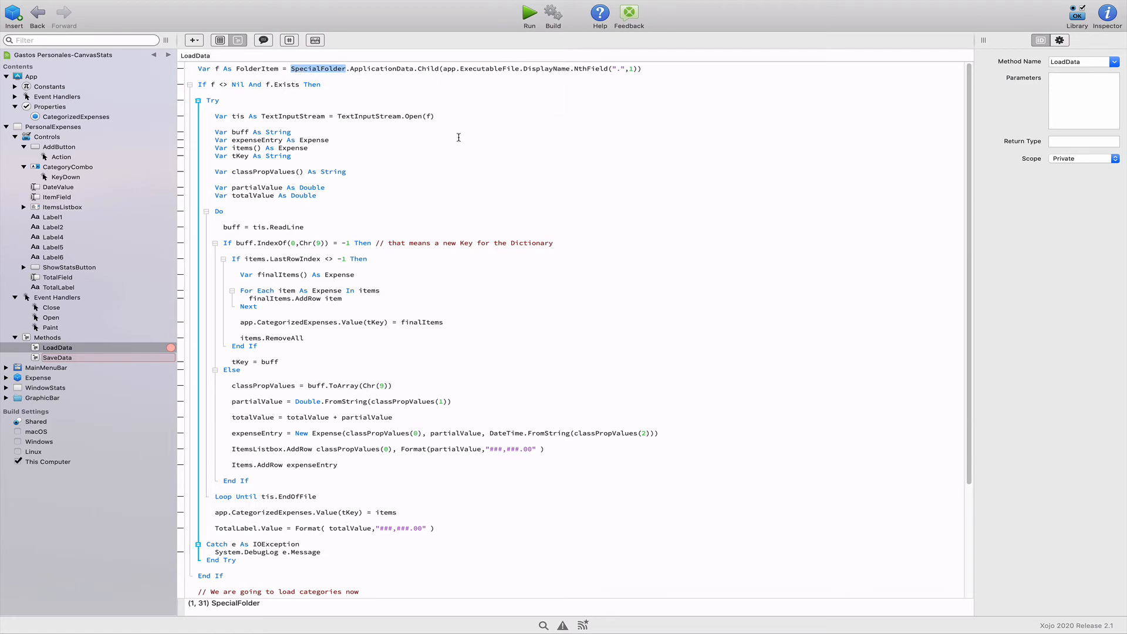
{"action": "left_click", "coordinate": [219, 68]}
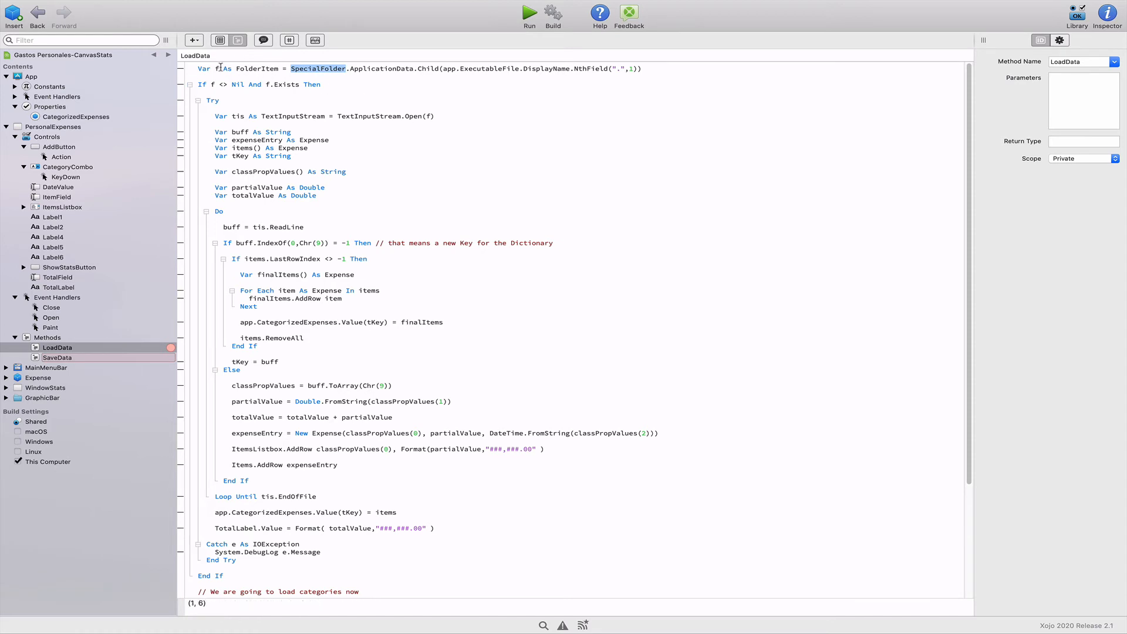
{"action": "scroll", "scroll_direction": "down", "scroll_amount": 3}
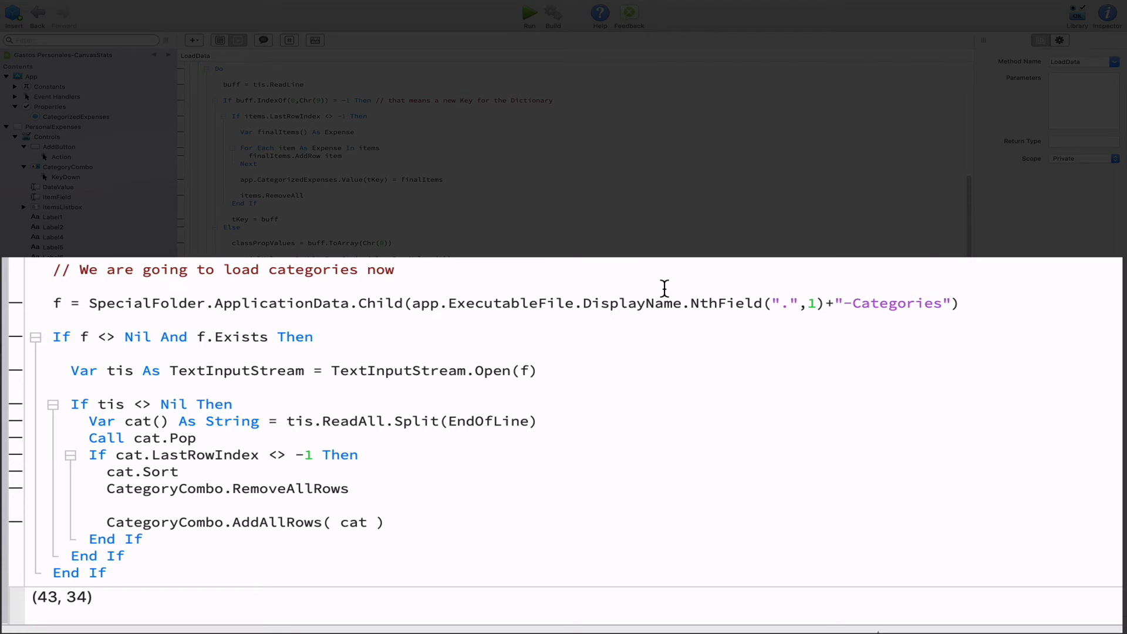
{"action": "mouse_move", "coordinate": [826, 307]}
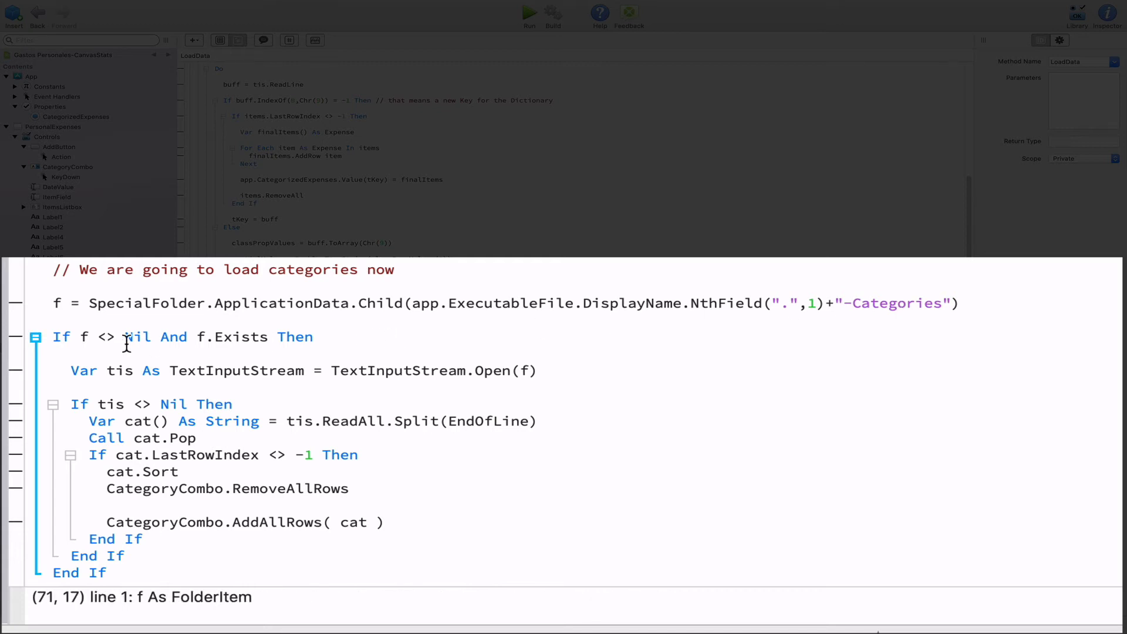
- Inspect the f declaration, Call keyword and cat array lines, then switch to SaveData
{"action": "left_click", "coordinate": [115, 336]}
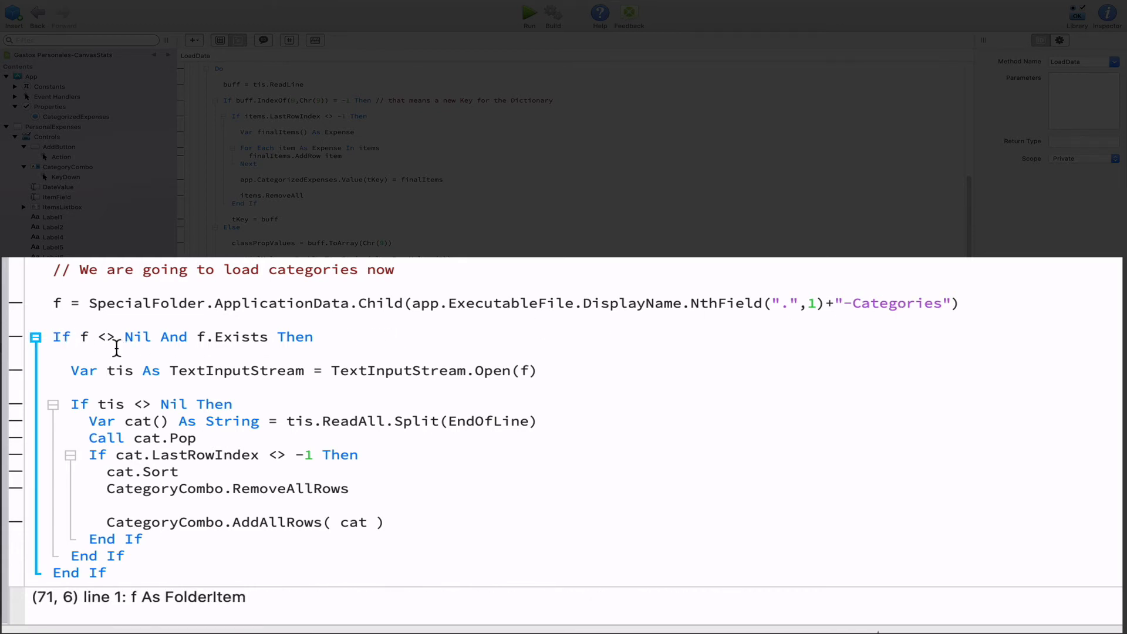
{"action": "left_click", "coordinate": [88, 344]}
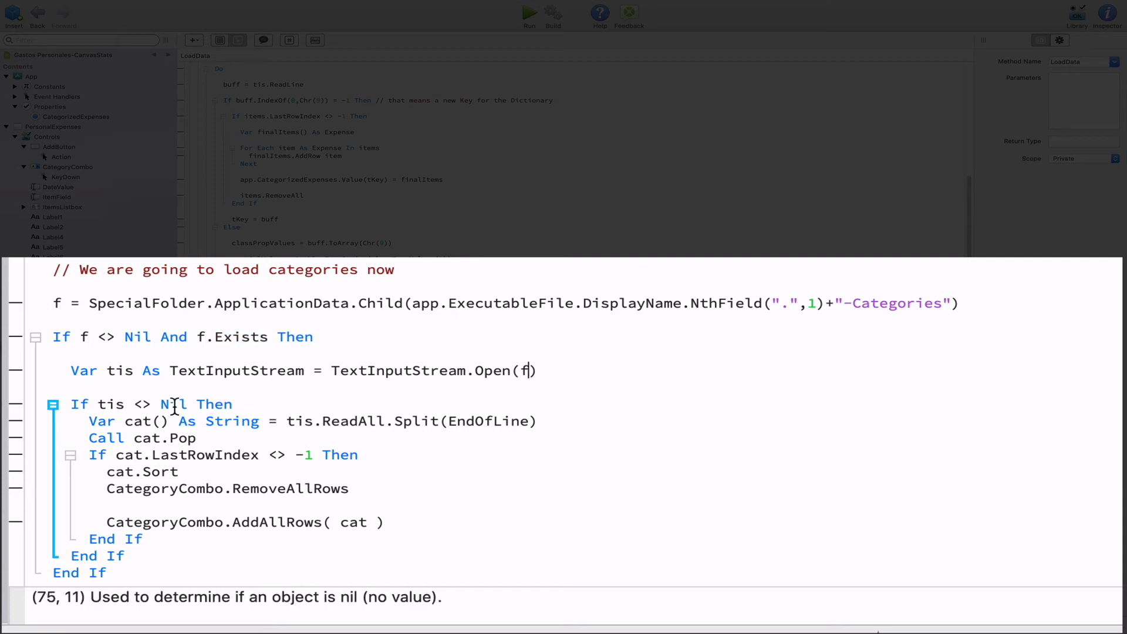
{"action": "mouse_move", "coordinate": [102, 421]}
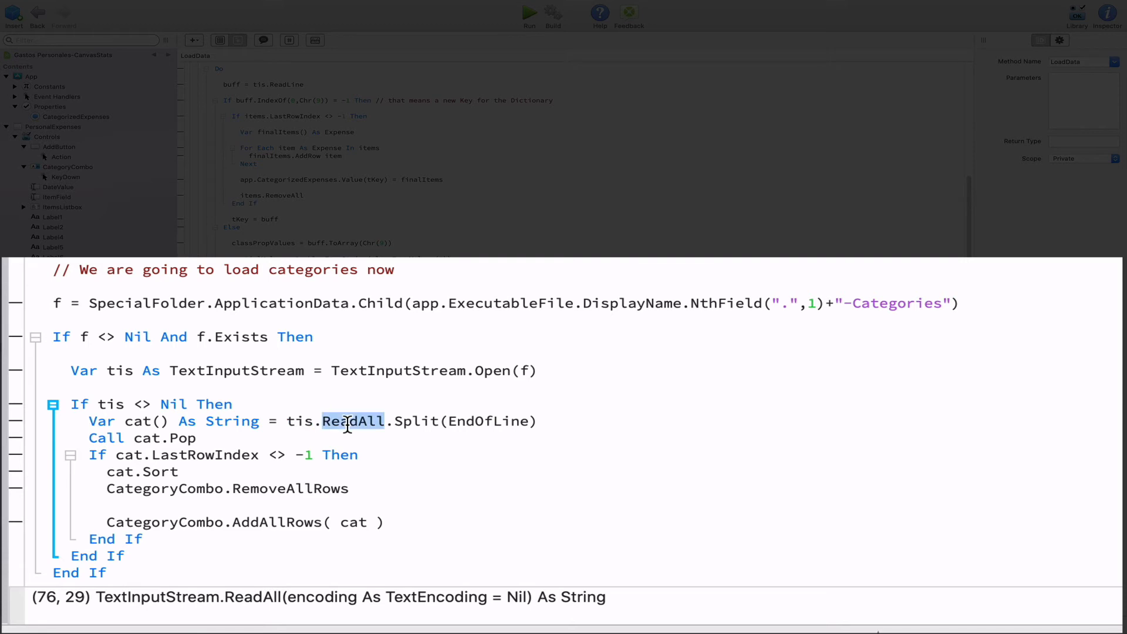
{"action": "mouse_move", "coordinate": [296, 422]}
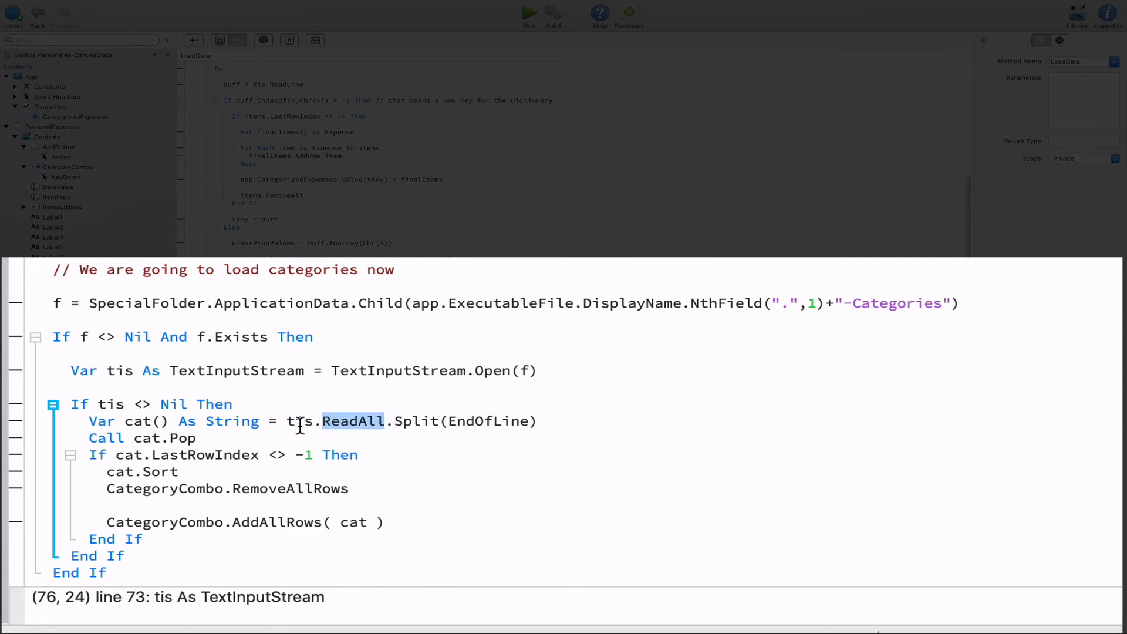
{"action": "mouse_move", "coordinate": [357, 421]}
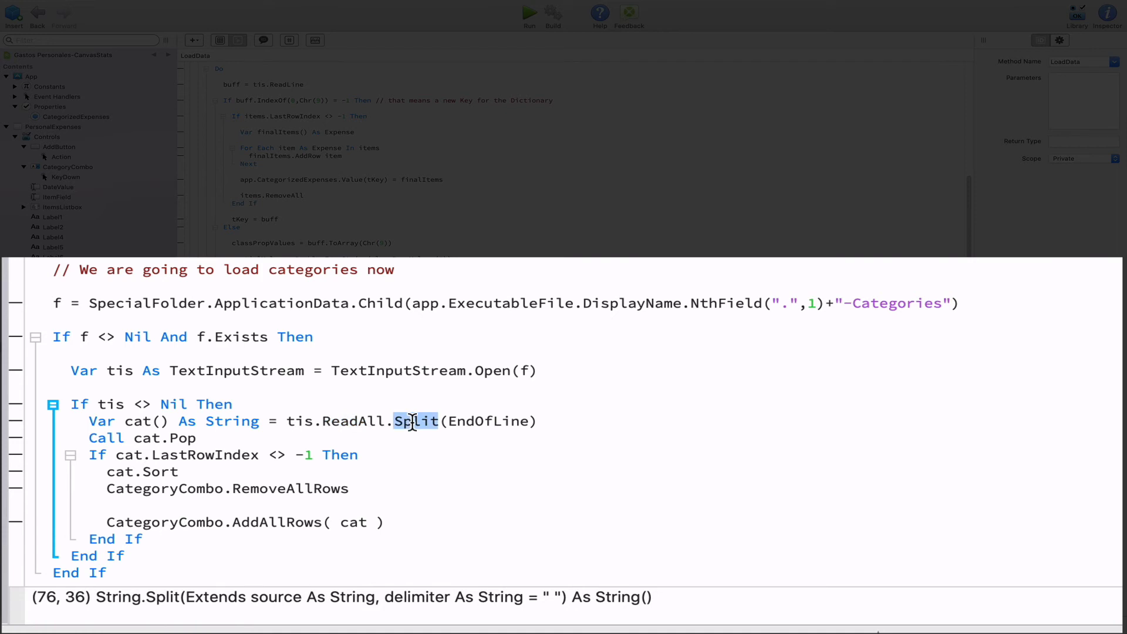
{"action": "mouse_move", "coordinate": [471, 420]}
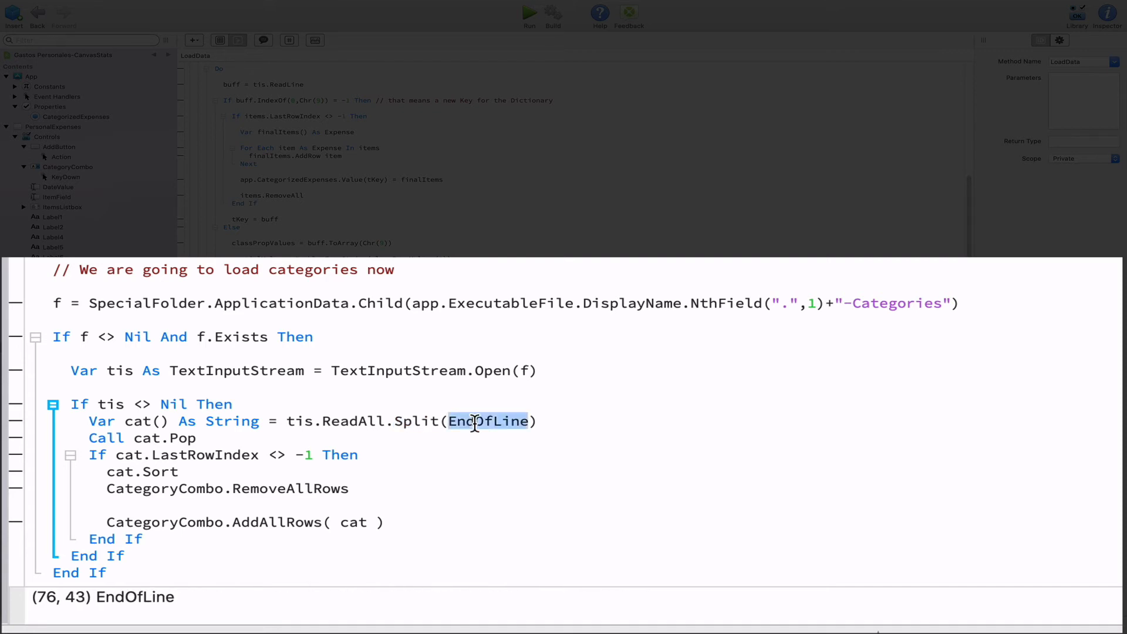
{"action": "mouse_move", "coordinate": [460, 422]}
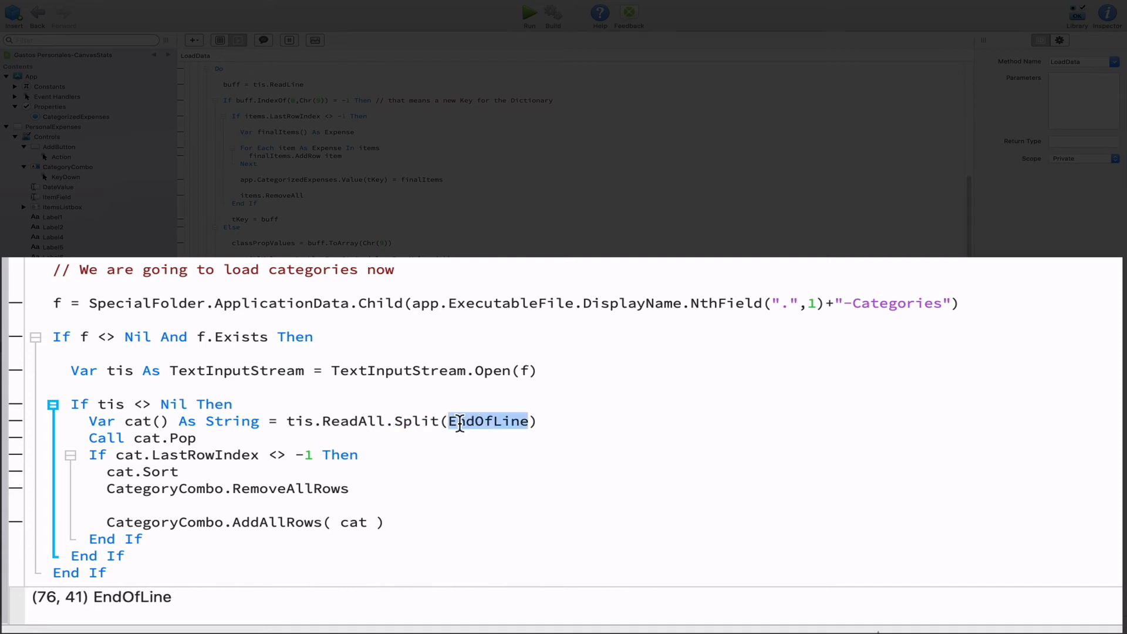
{"action": "mouse_move", "coordinate": [426, 422]}
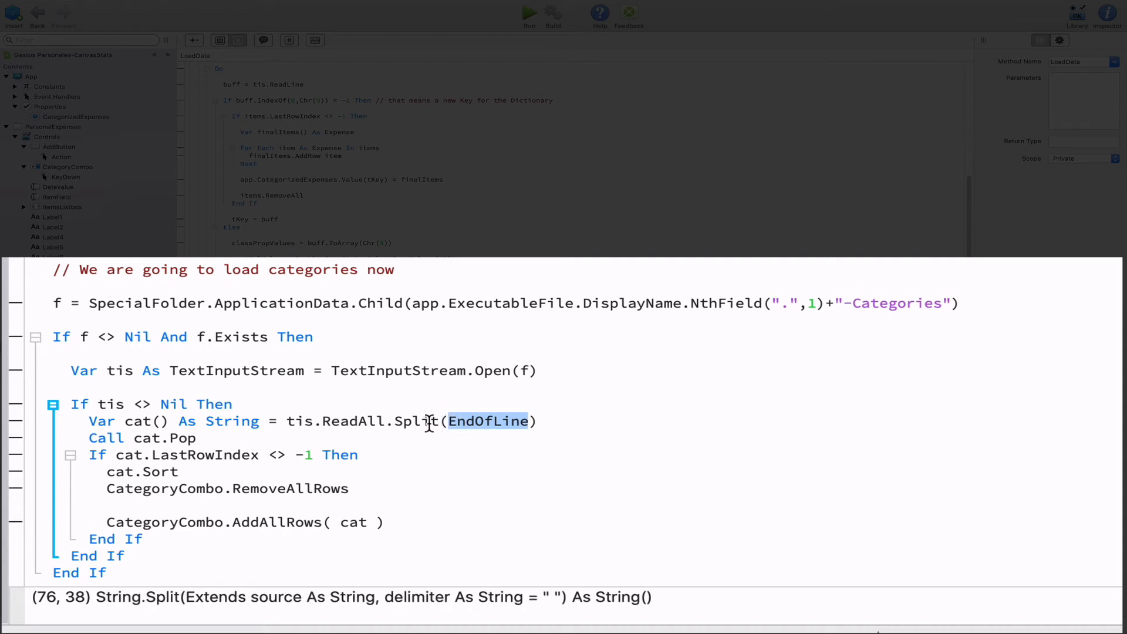
{"action": "mouse_move", "coordinate": [420, 421]}
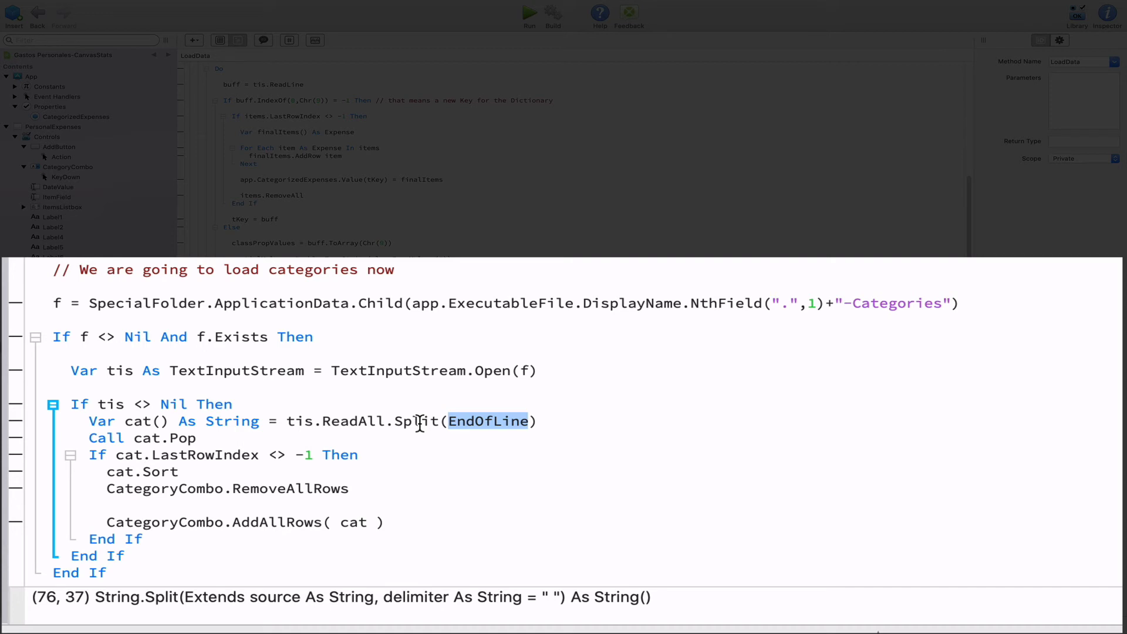
{"action": "left_click", "coordinate": [132, 421]}
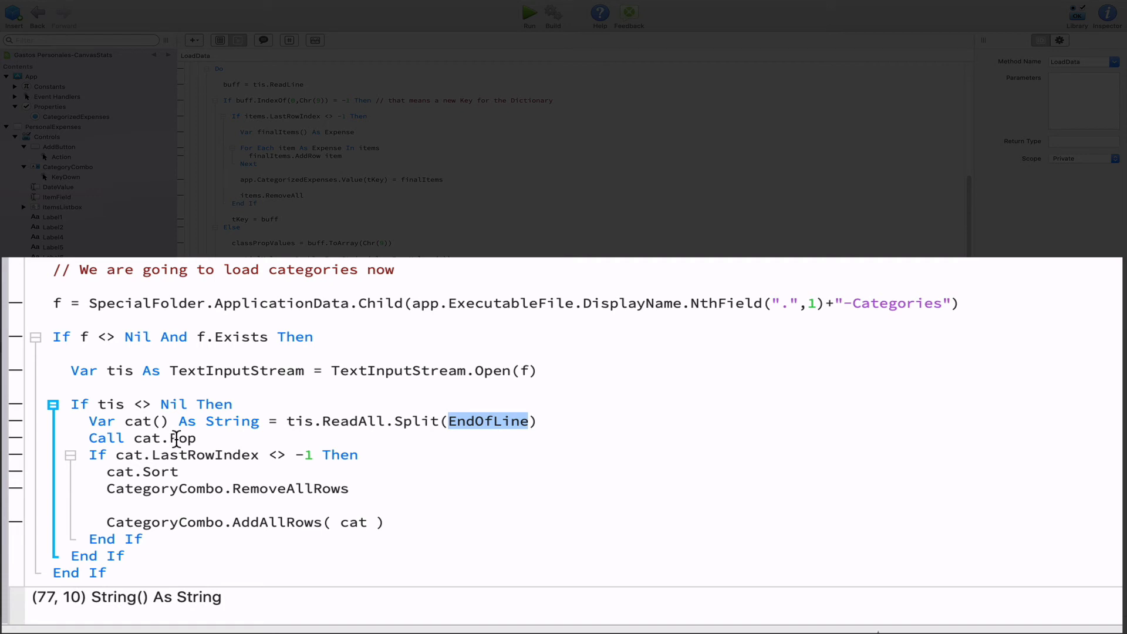
{"action": "left_click", "coordinate": [106, 438]}
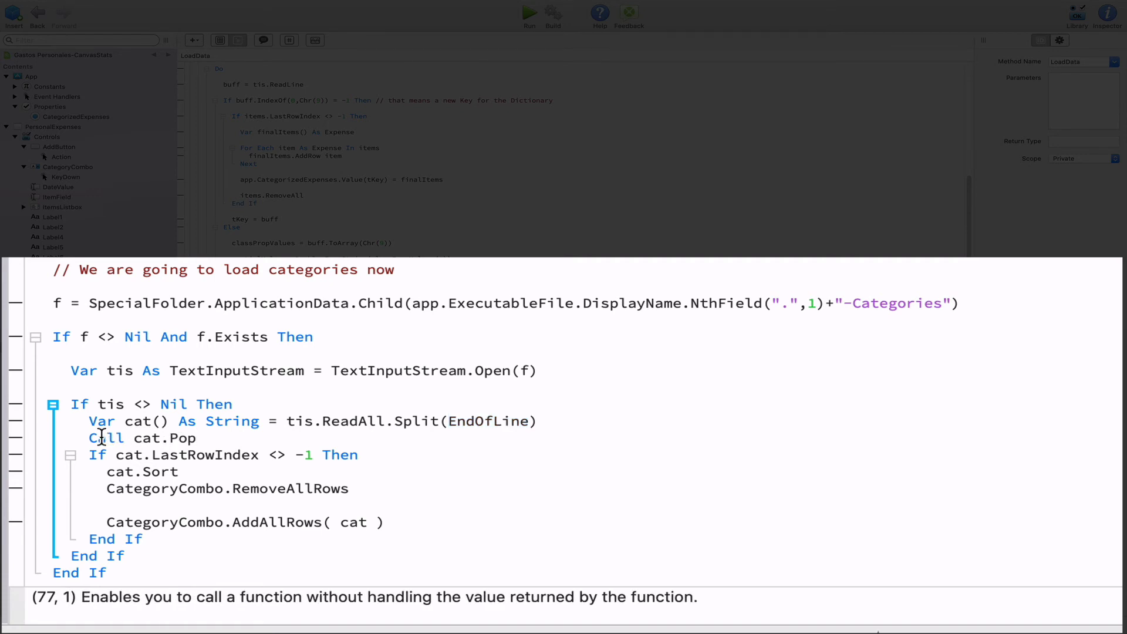
{"action": "double_click", "coordinate": [104, 438]}
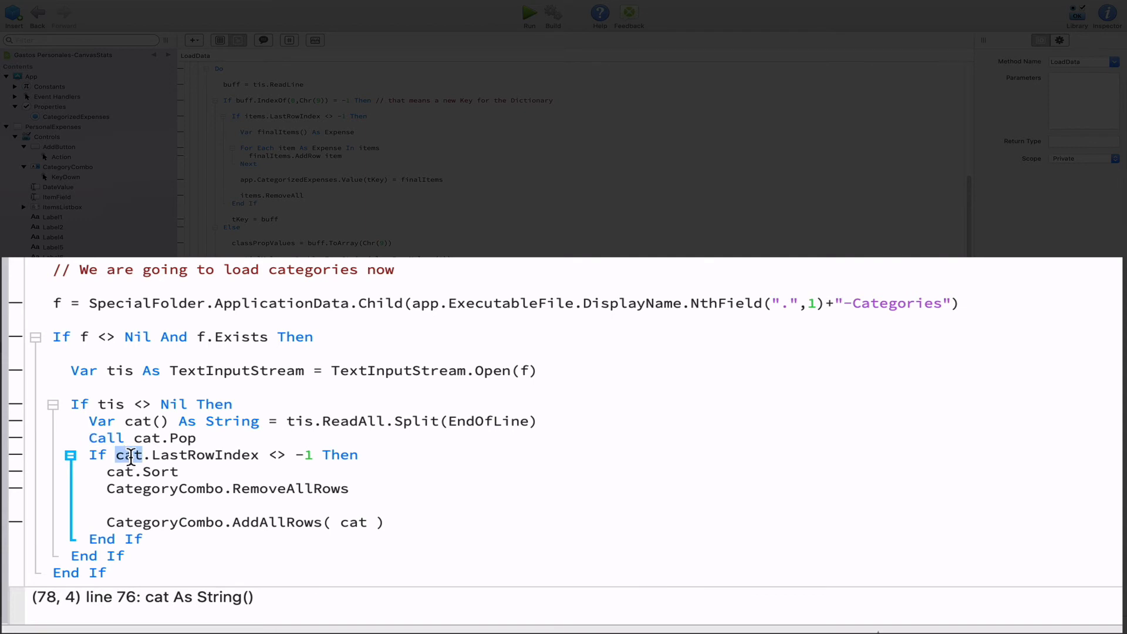
{"action": "double_click", "coordinate": [213, 455]}
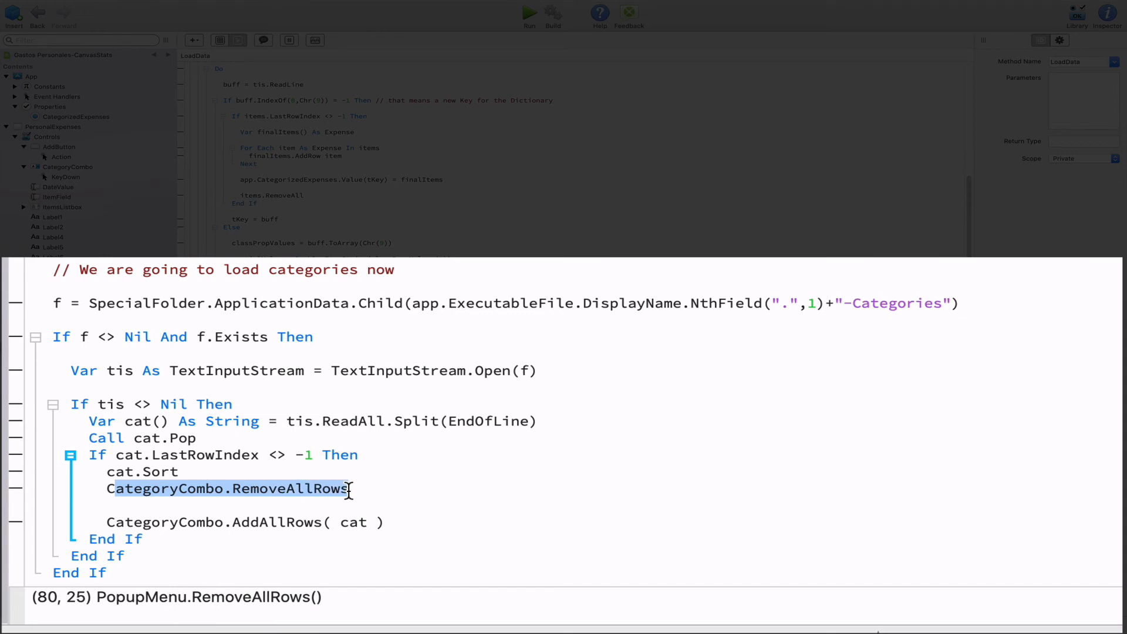
{"action": "mouse_move", "coordinate": [280, 521]}
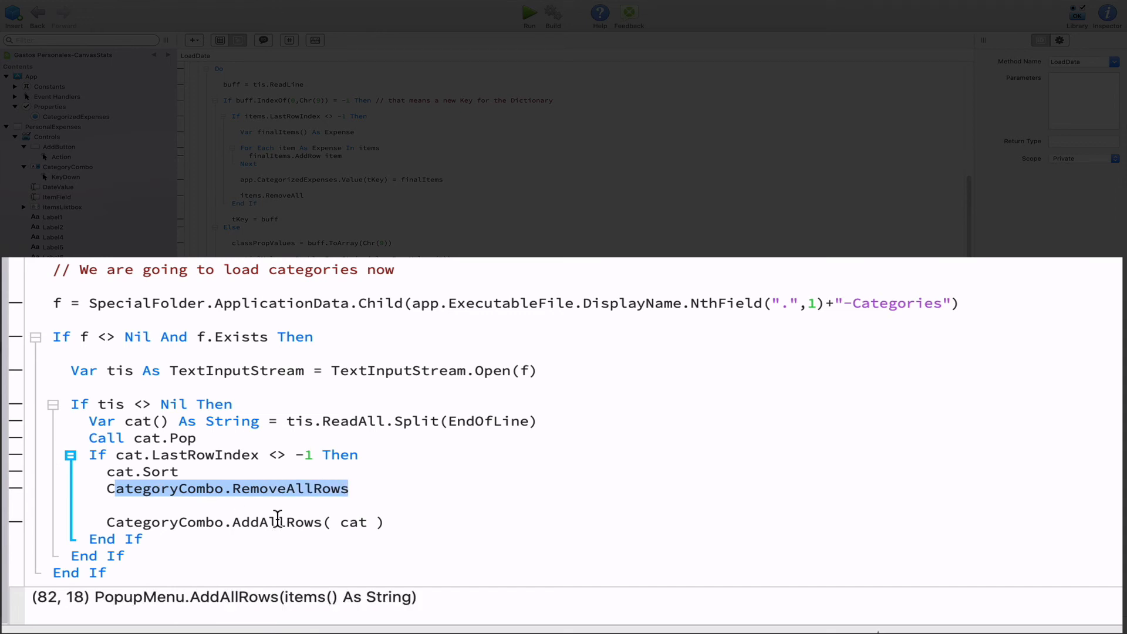
{"action": "left_click", "coordinate": [56, 357]}
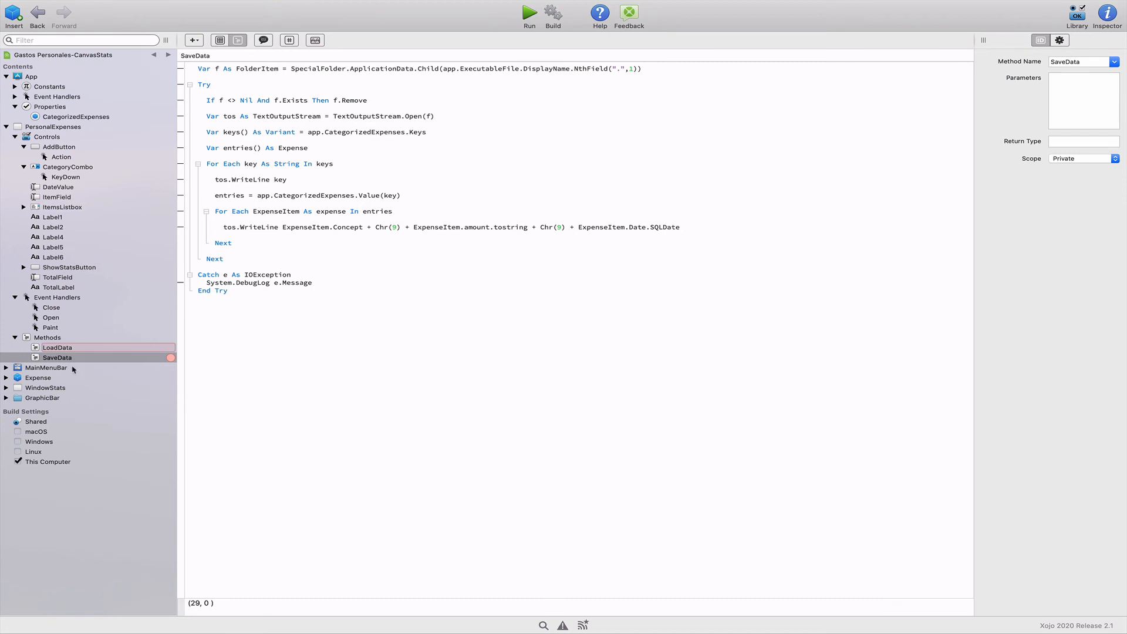
{"action": "left_click", "coordinate": [56, 357]}
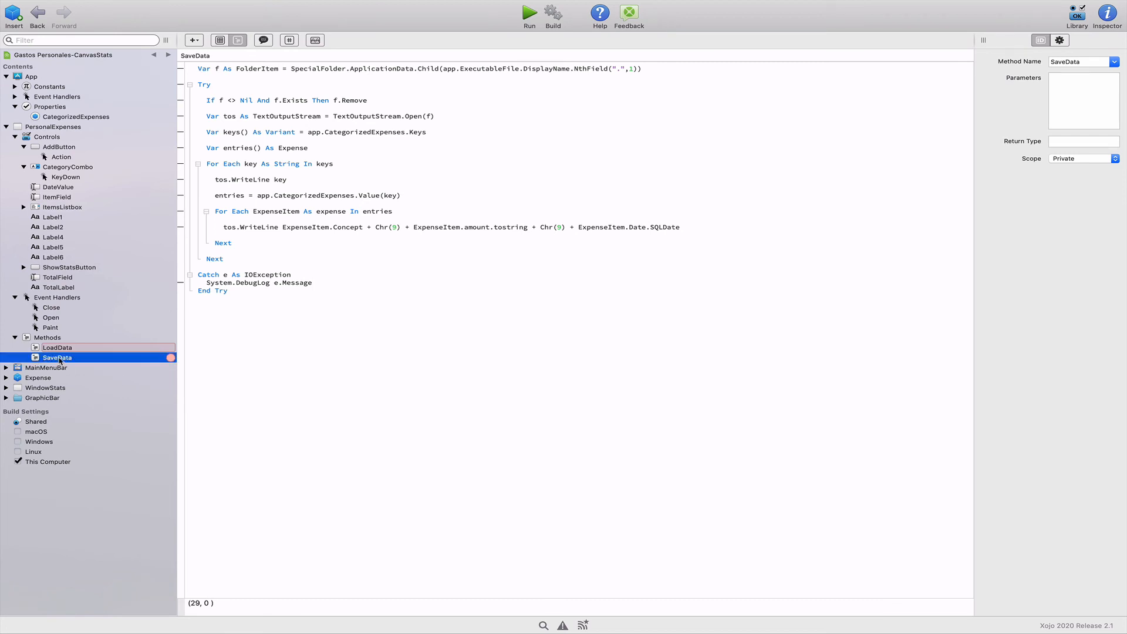
{"action": "mouse_move", "coordinate": [276, 360]}
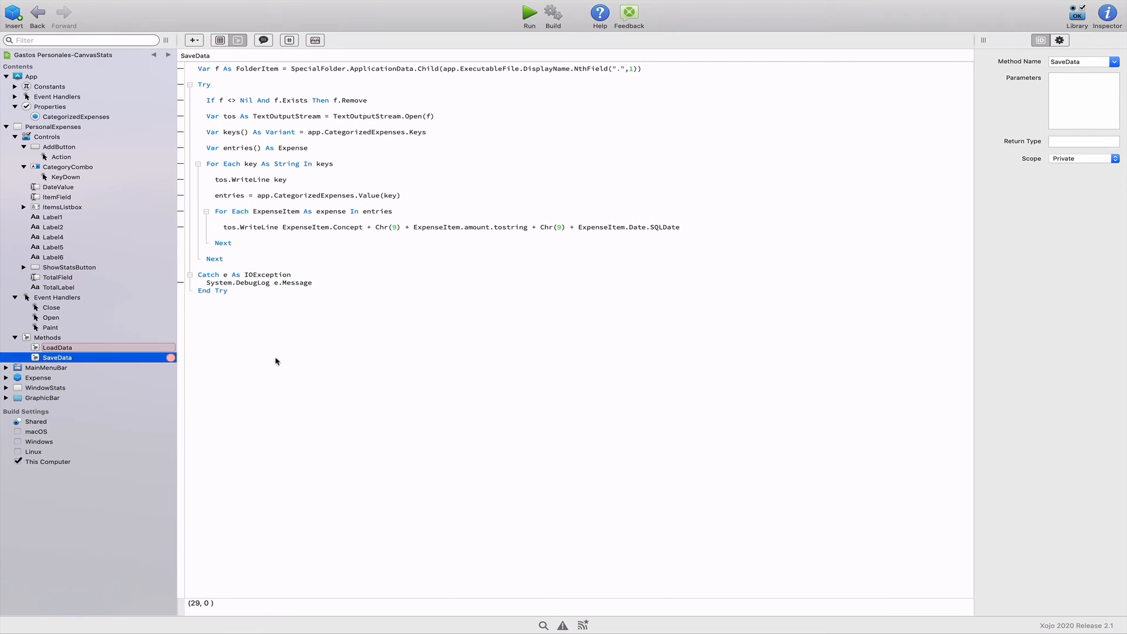
{"action": "mouse_move", "coordinate": [268, 331]}
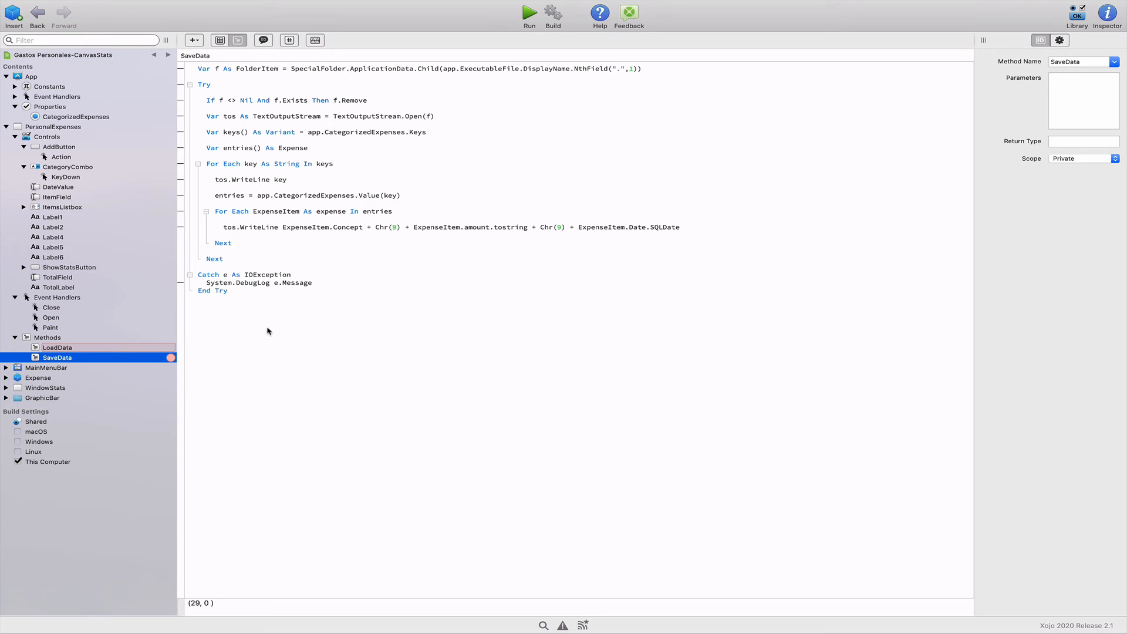
{"action": "left_click", "coordinate": [199, 306]}
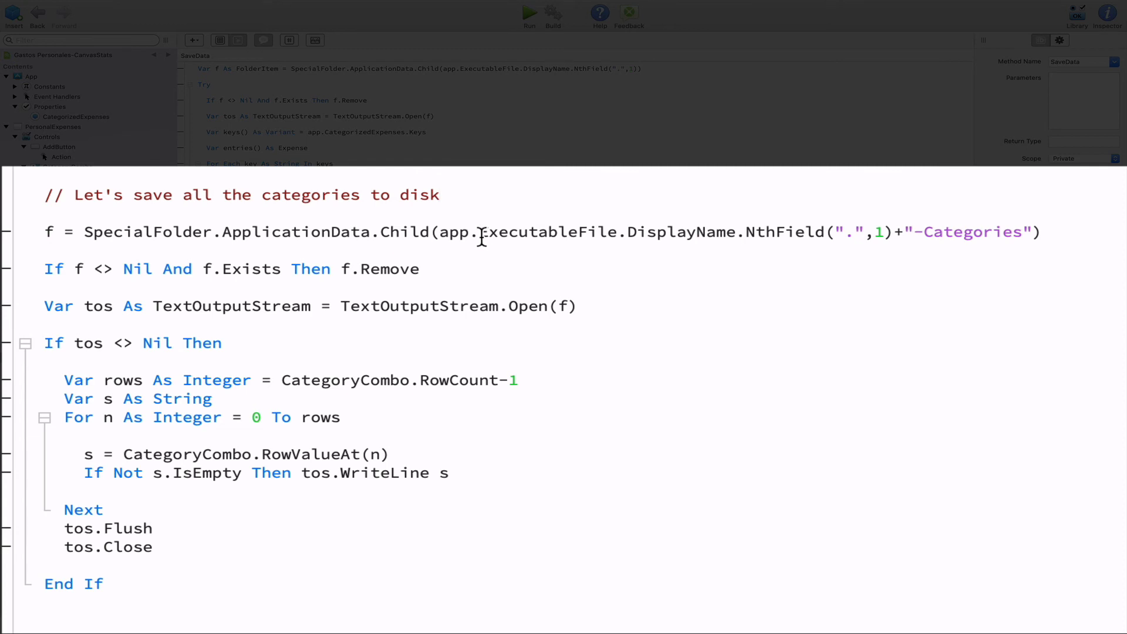
{"action": "mouse_move", "coordinate": [741, 257]}
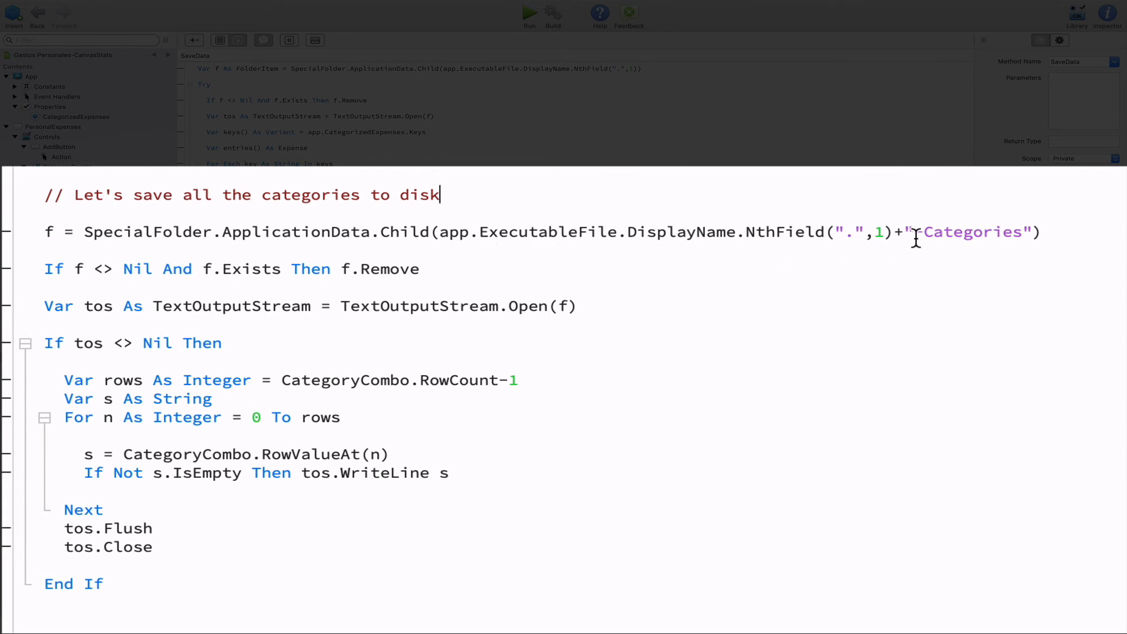
- Name the file with '-Categories' and review the Remove and Close calls in the saving code
{"action": "type", "text": "-"}
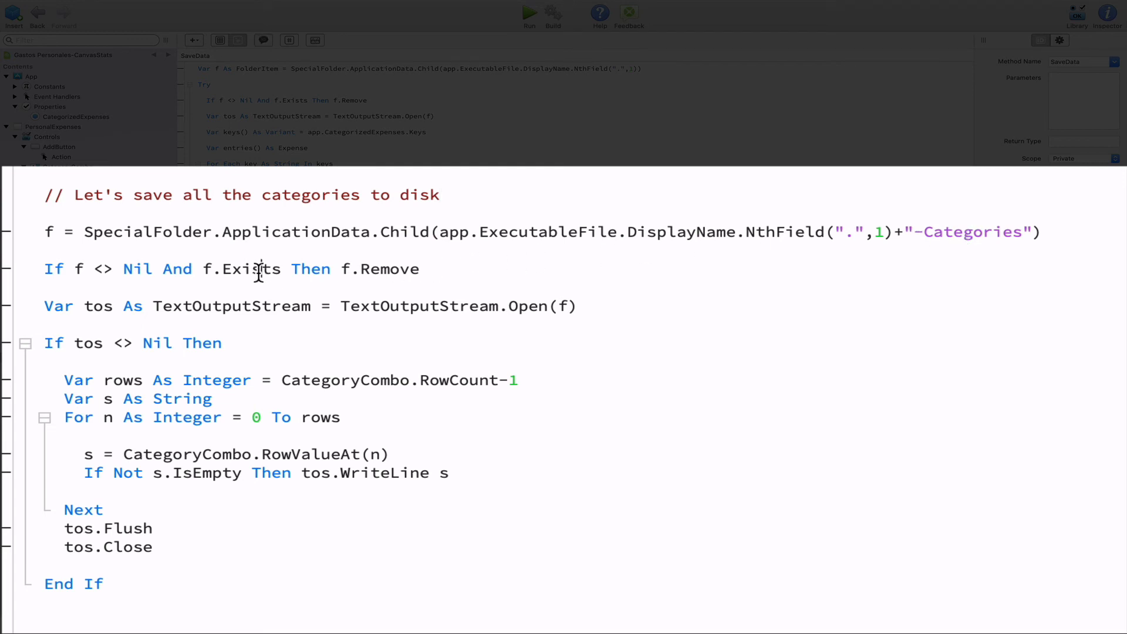
{"action": "double_click", "coordinate": [389, 269]}
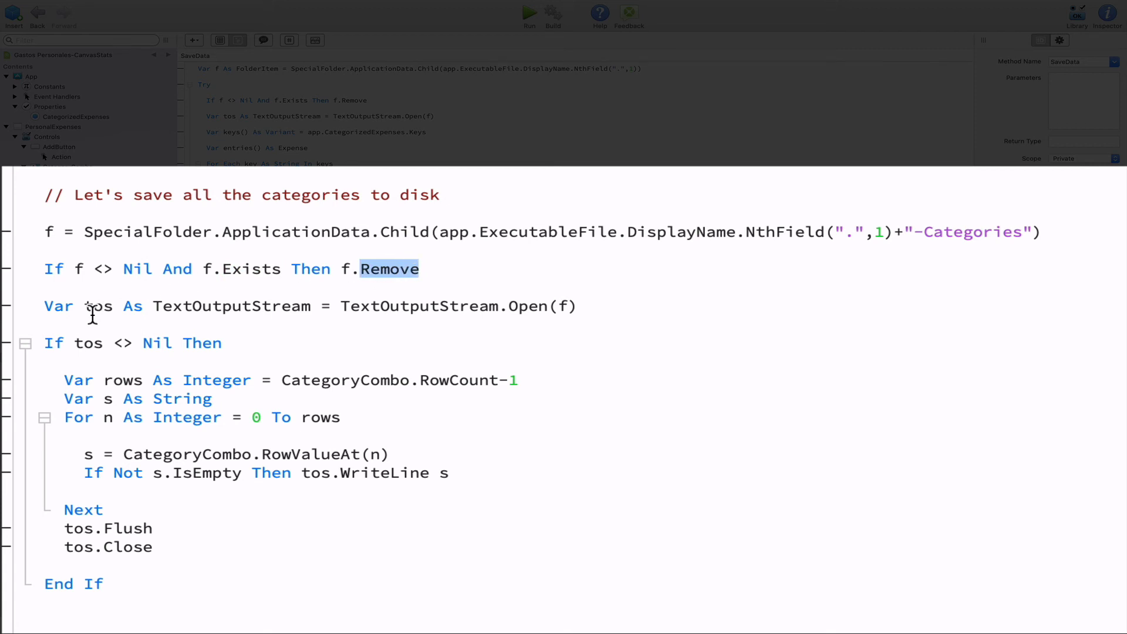
{"action": "mouse_move", "coordinate": [212, 314]}
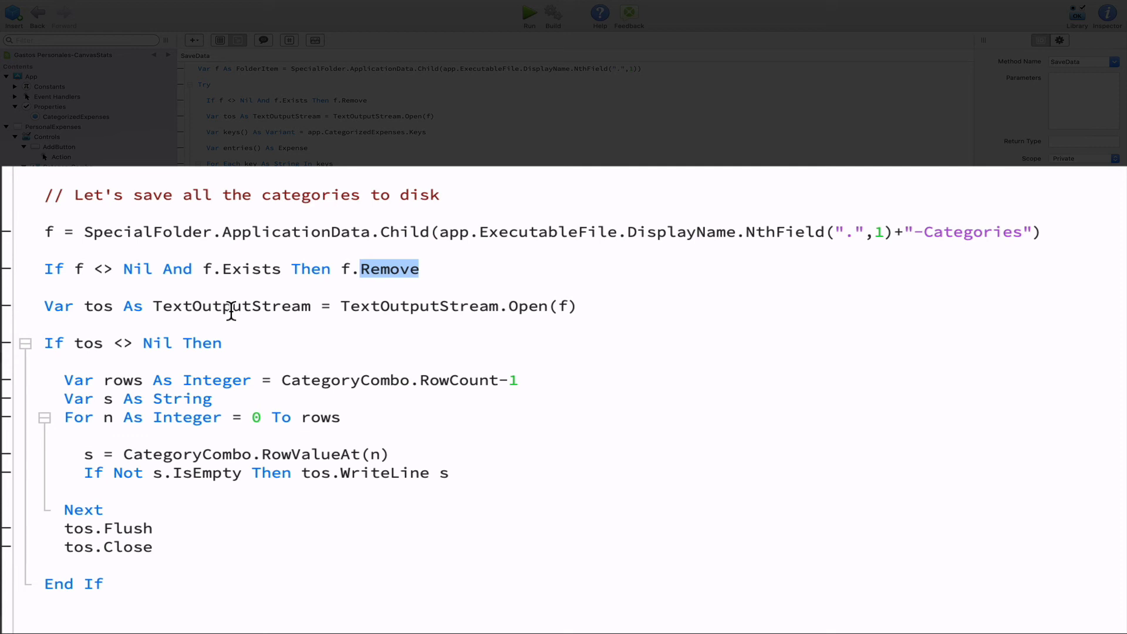
{"action": "mouse_move", "coordinate": [357, 312]}
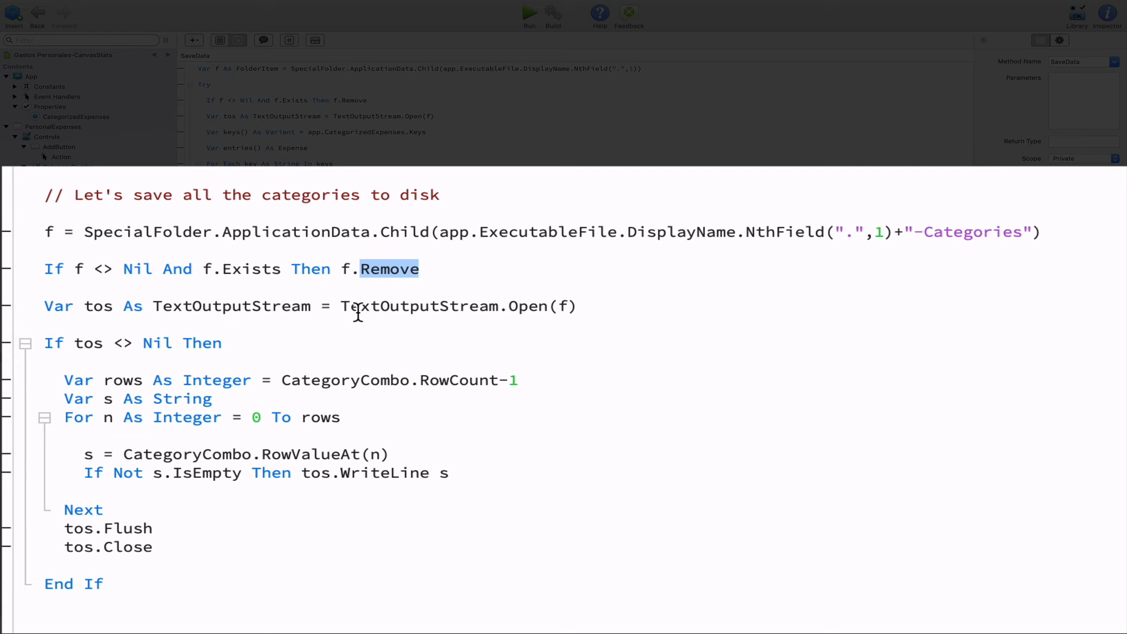
{"action": "left_click", "coordinate": [82, 343]}
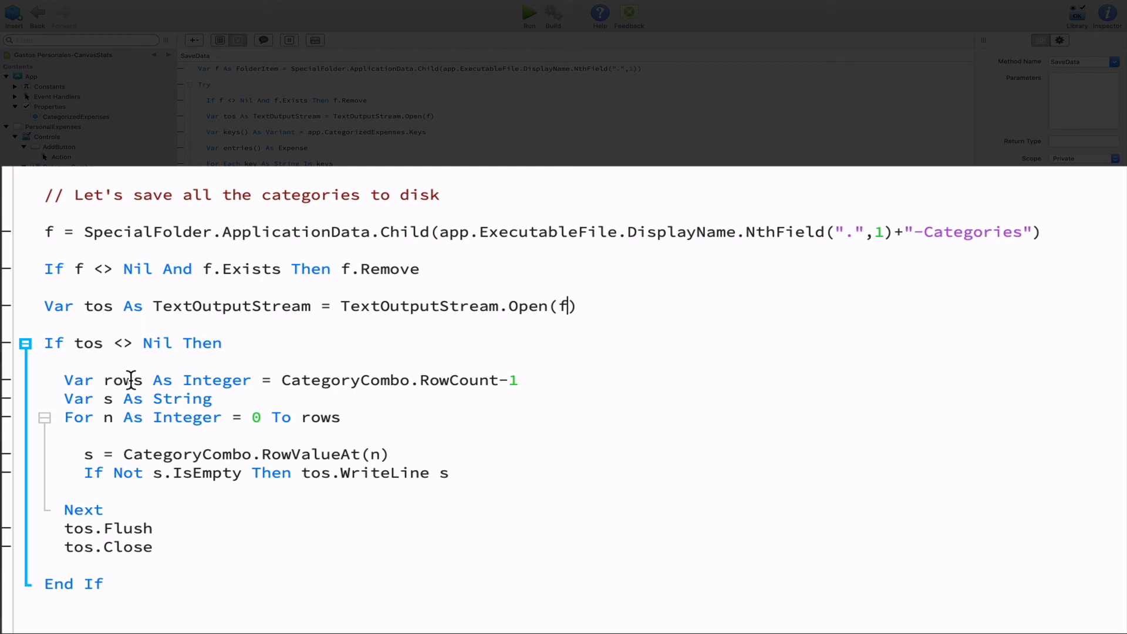
{"action": "mouse_move", "coordinate": [464, 379]}
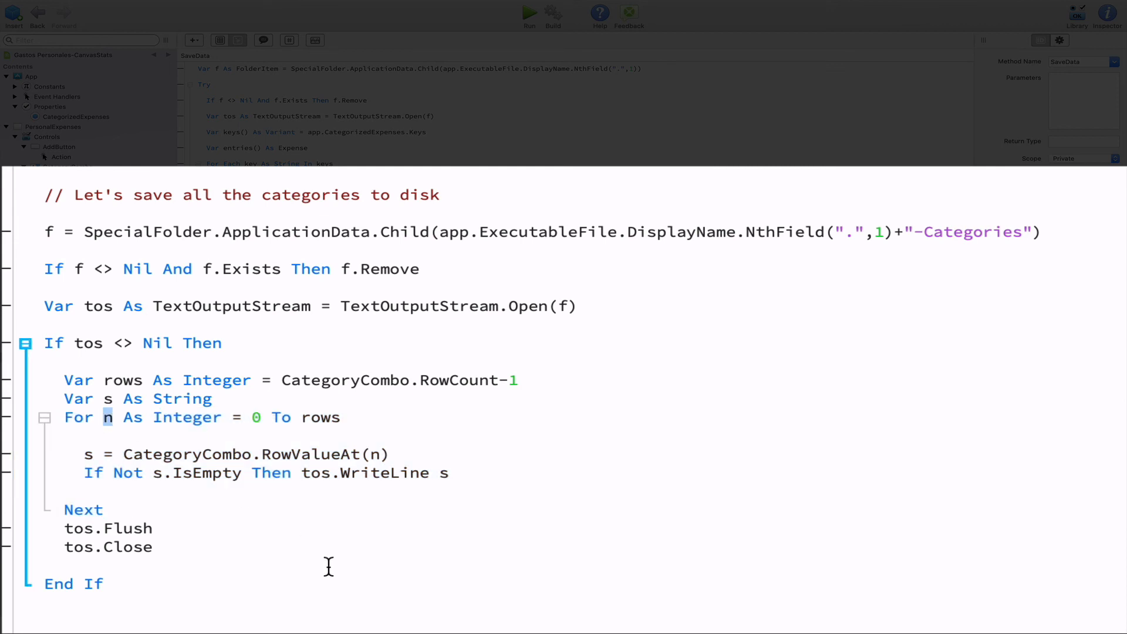
{"action": "double_click", "coordinate": [384, 474]}
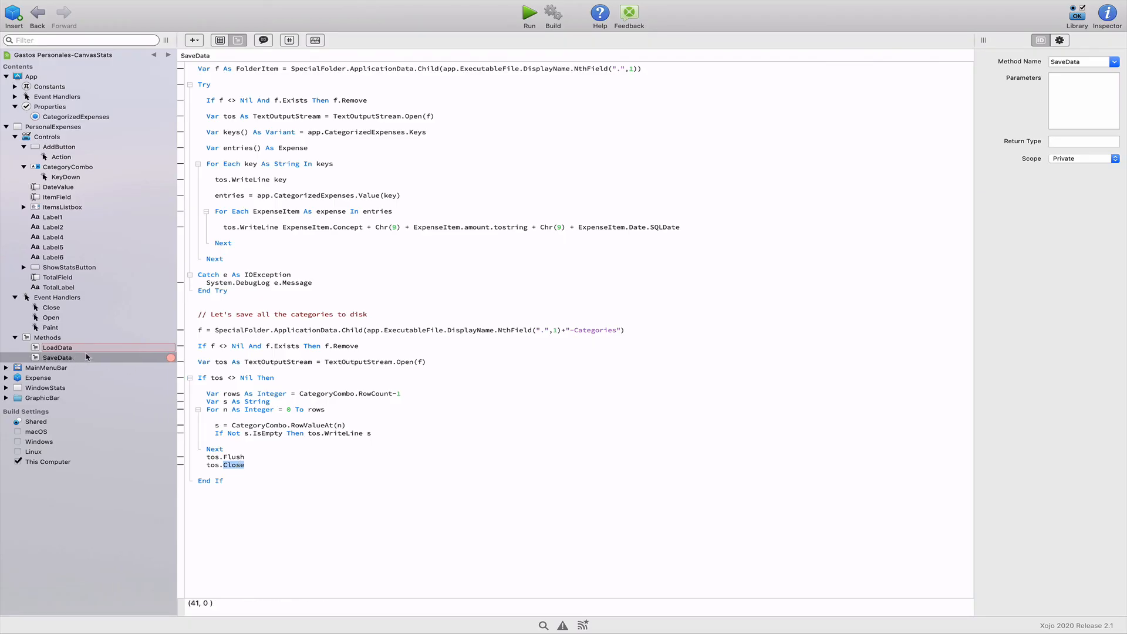
{"action": "mouse_move", "coordinate": [68, 348]}
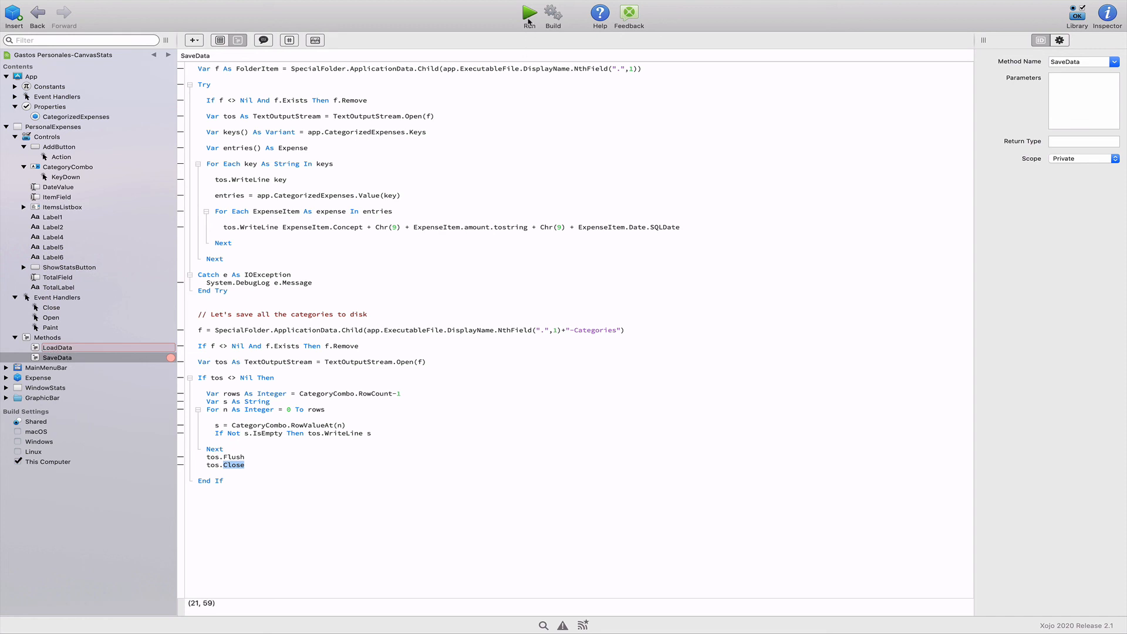
- Run the app, enter Movies as a new category and check the sorted category list
{"action": "left_click", "coordinate": [528, 13]}
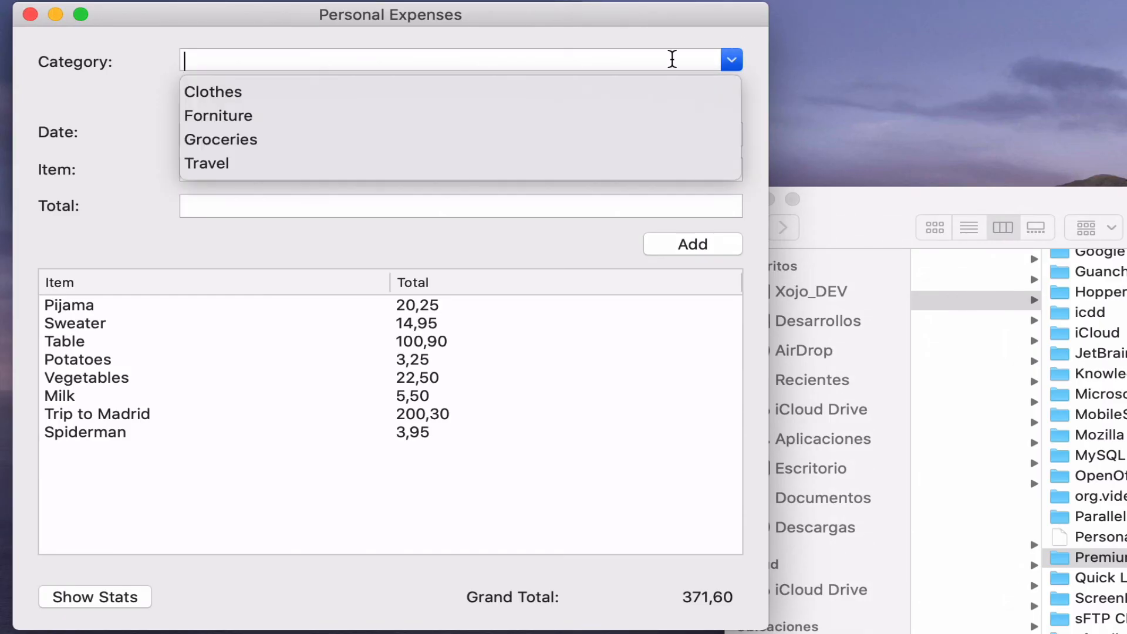
{"action": "mouse_move", "coordinate": [307, 99]}
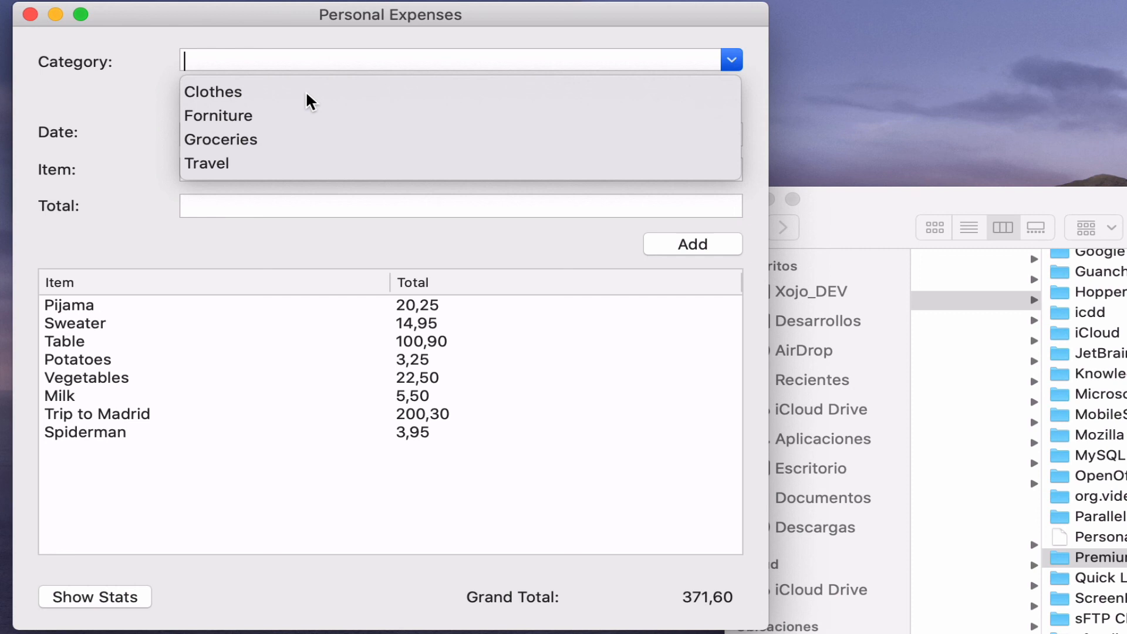
{"action": "type", "text": "Movies"}
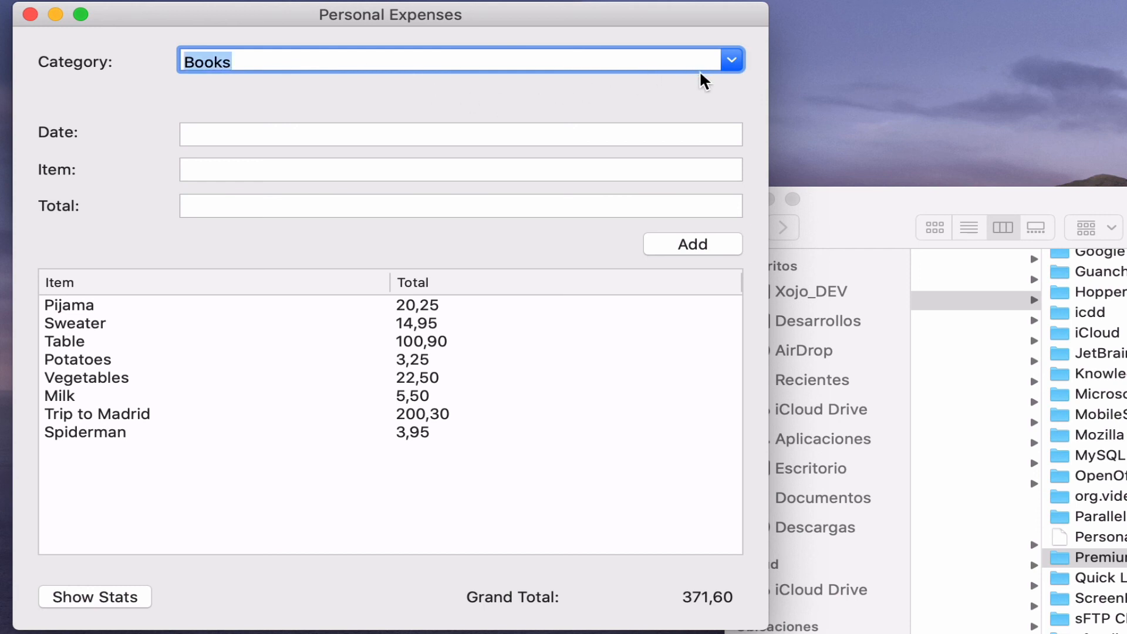
{"action": "left_click", "coordinate": [730, 60]}
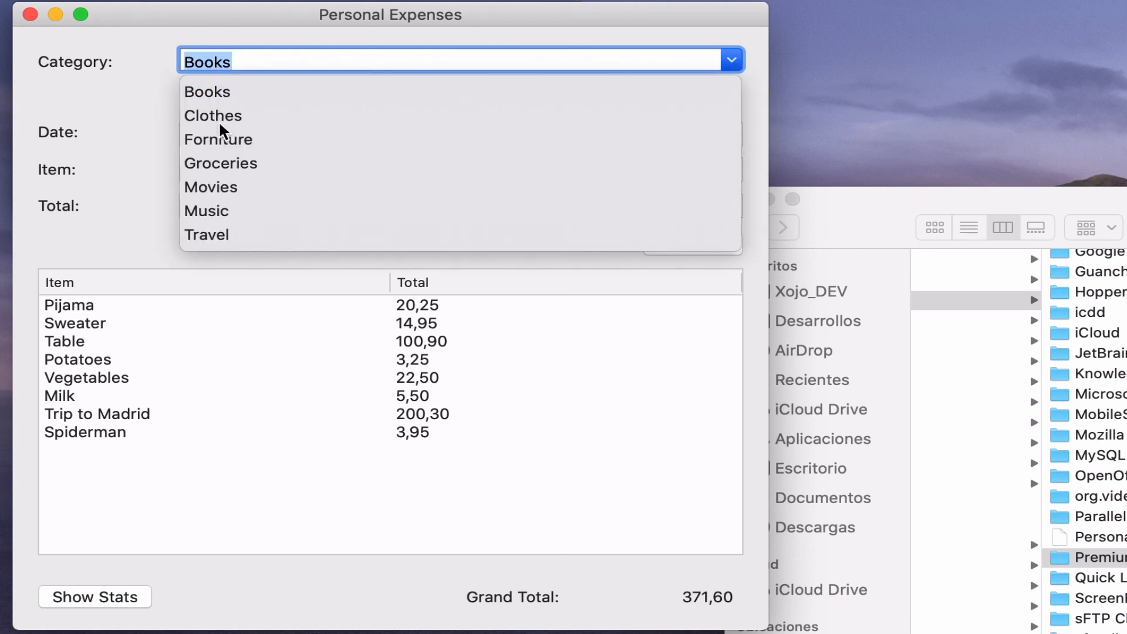
{"action": "mouse_move", "coordinate": [210, 192]}
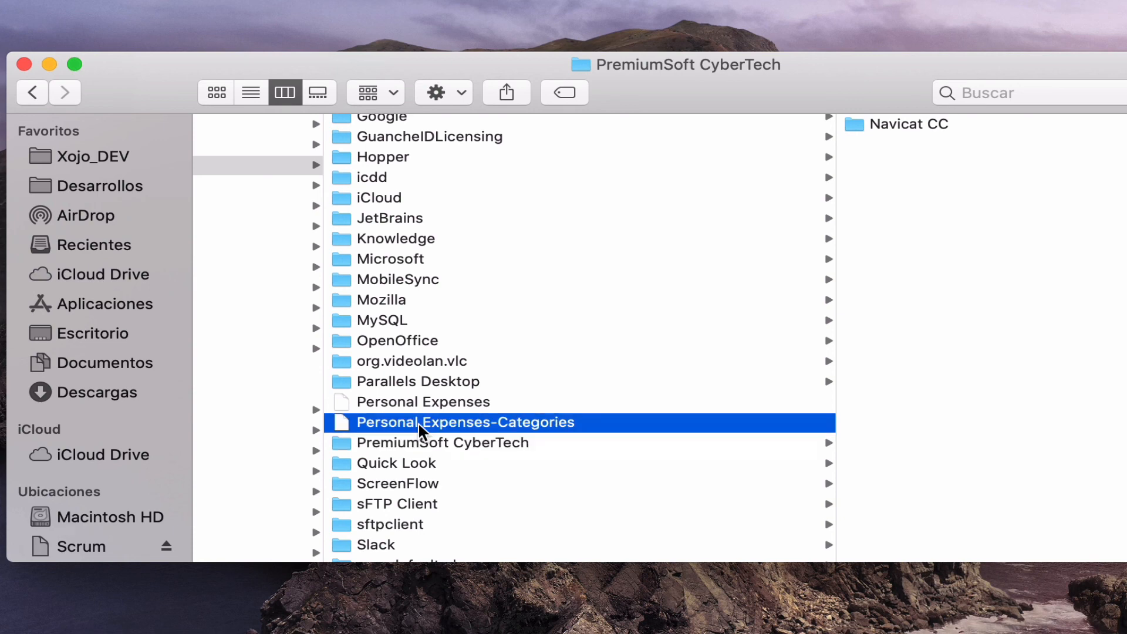
- View the Personal Expenses-Categories file in TextEdit via Abrir con
{"action": "right_click", "coordinate": [465, 421]}
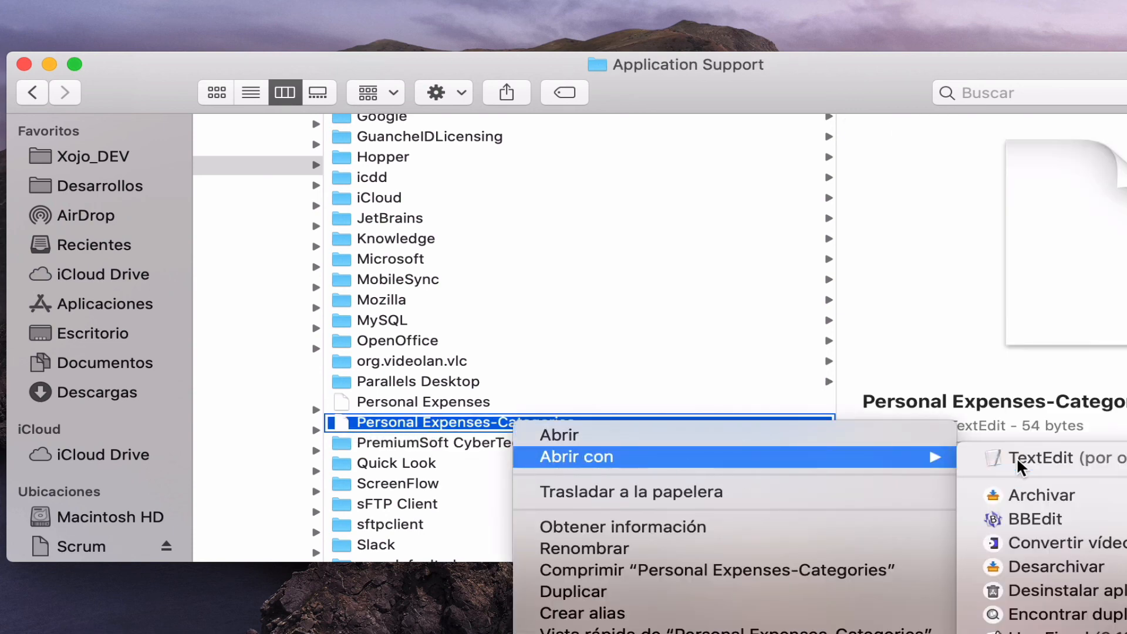
{"action": "left_click", "coordinate": [1042, 457]}
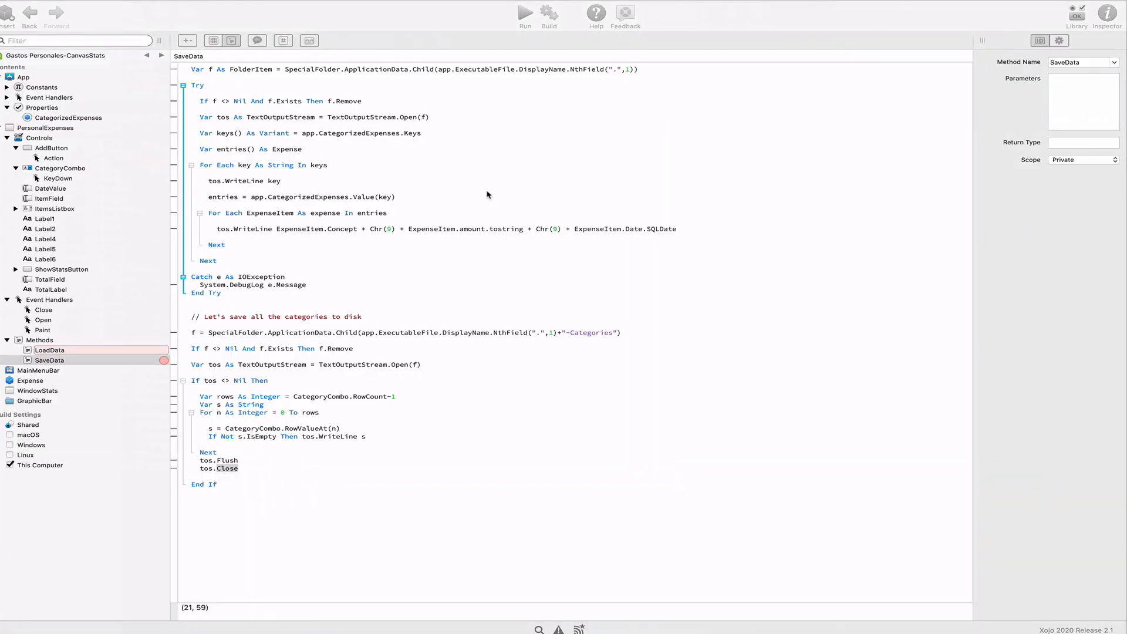
- Relaunch the app and view the seven categories reloaded from disk
{"action": "left_click", "coordinate": [524, 11]}
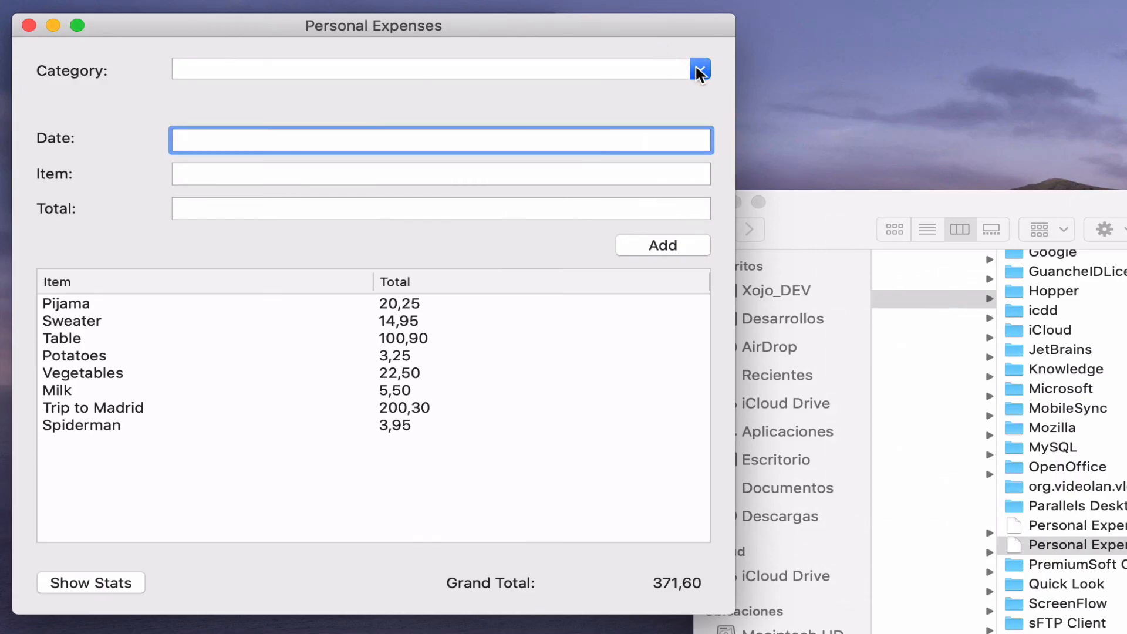
{"action": "left_click", "coordinate": [696, 69]}
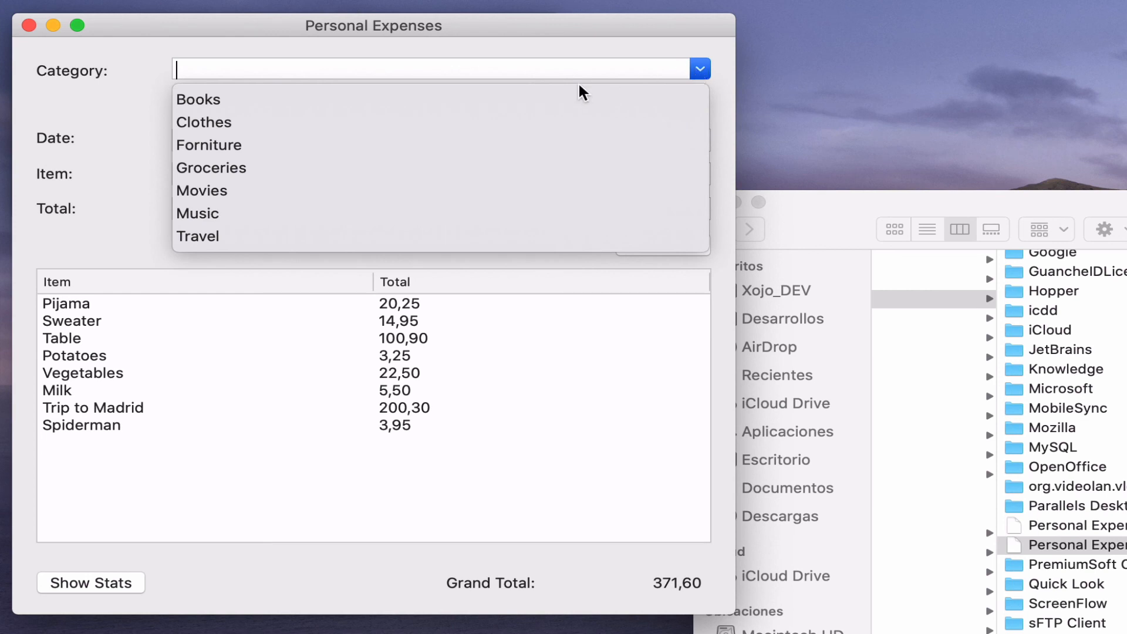
{"action": "mouse_move", "coordinate": [200, 210]}
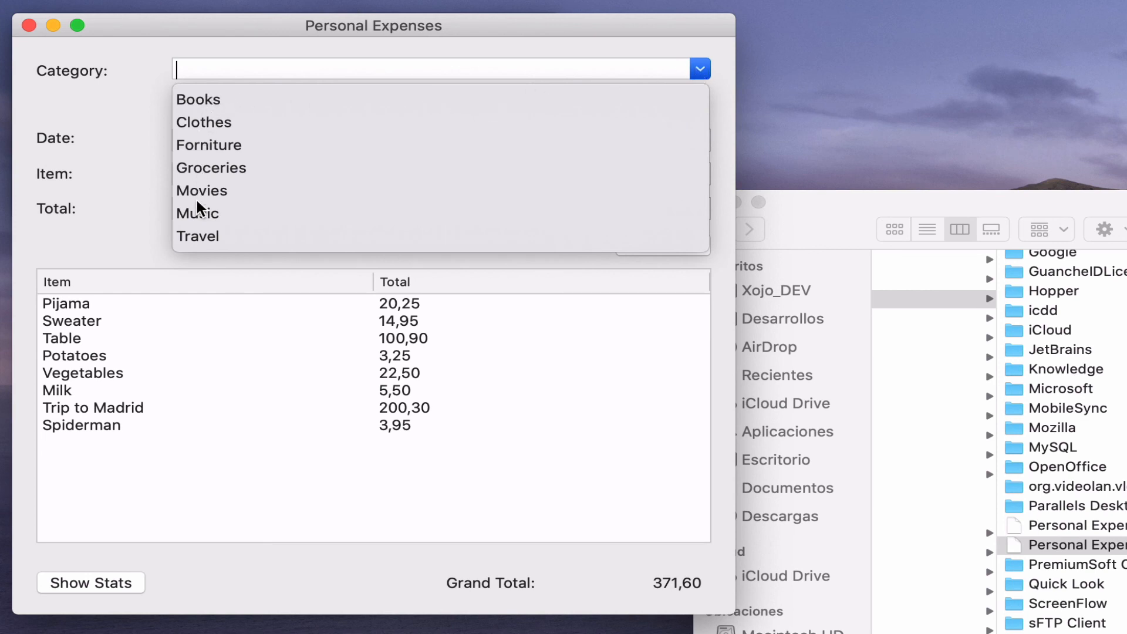
{"action": "mouse_move", "coordinate": [206, 101]}
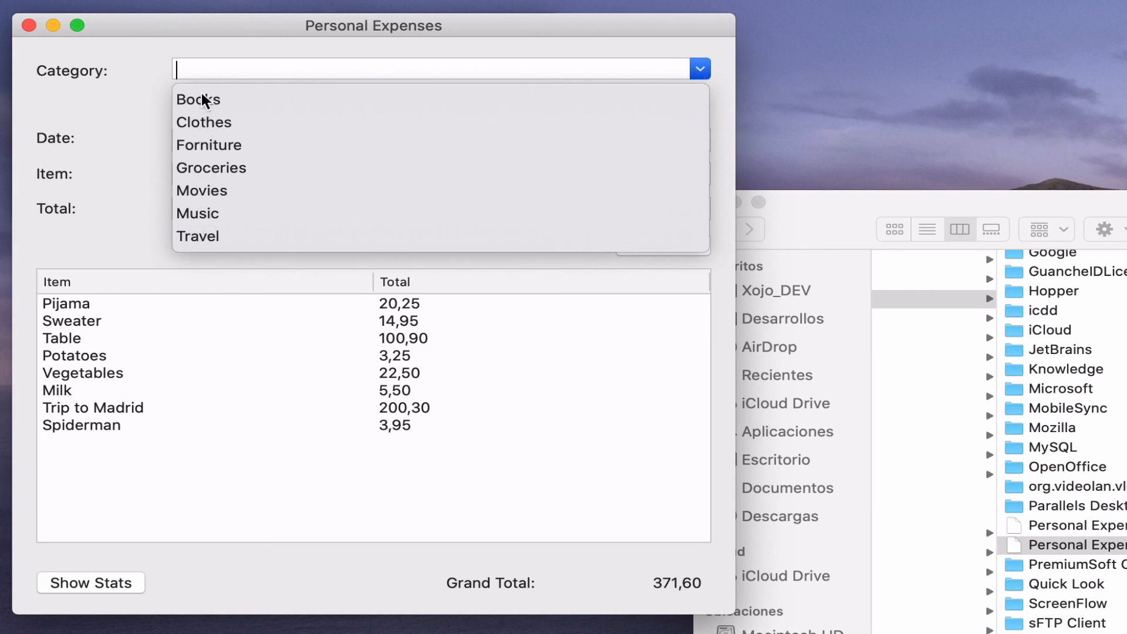
{"action": "mouse_move", "coordinate": [208, 153]}
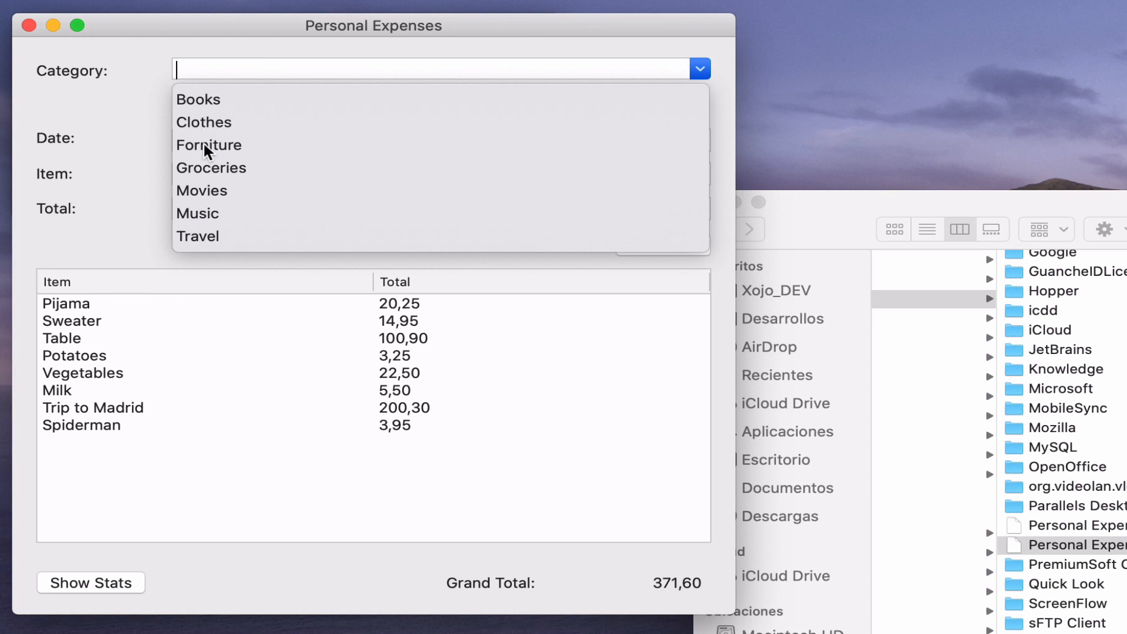
{"action": "mouse_move", "coordinate": [230, 119]}
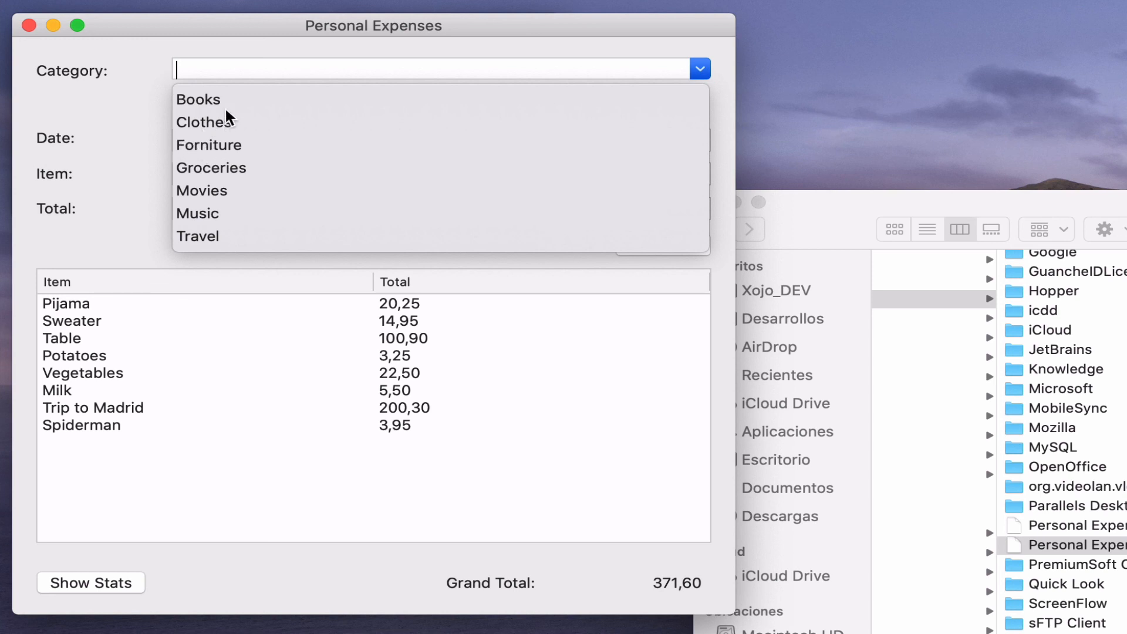
{"action": "mouse_move", "coordinate": [214, 104]}
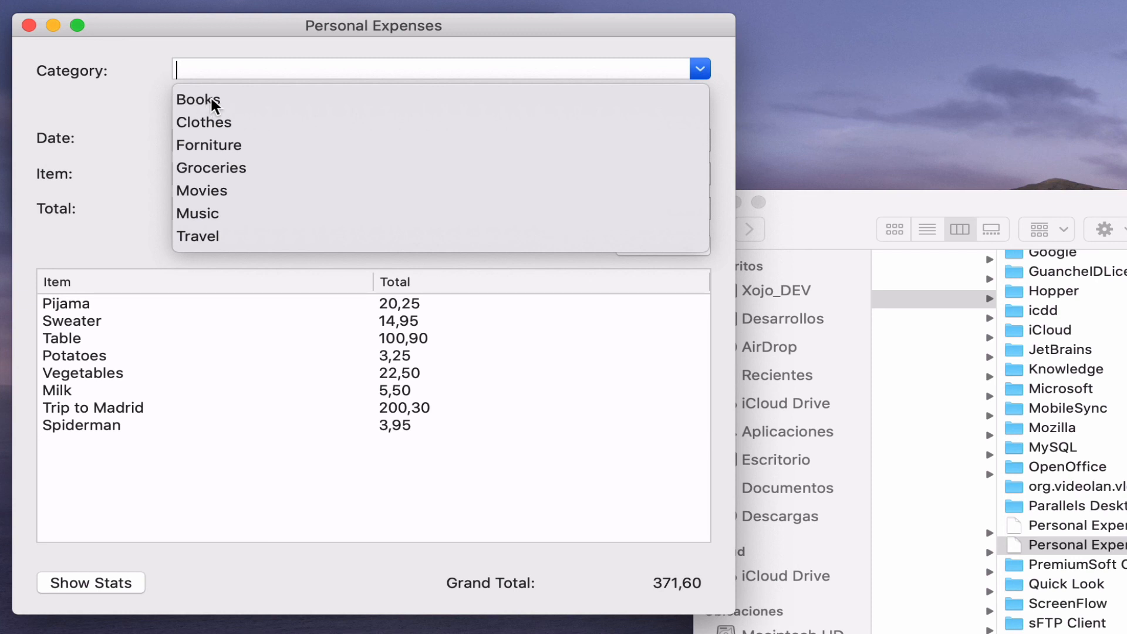
{"action": "mouse_move", "coordinate": [196, 107]}
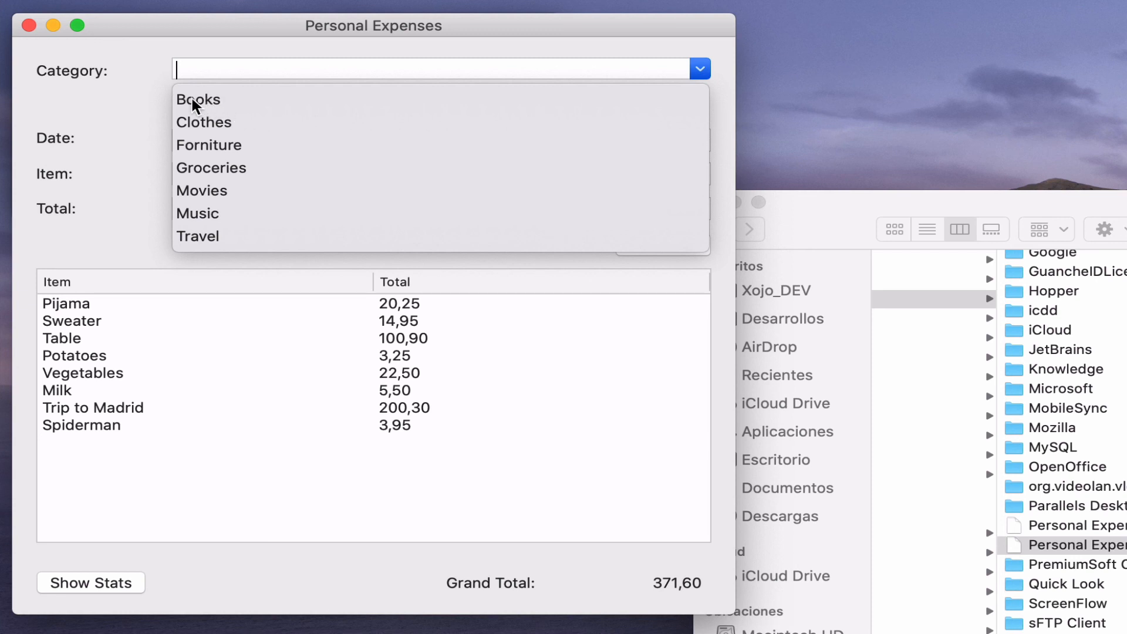
{"action": "mouse_move", "coordinate": [210, 220]}
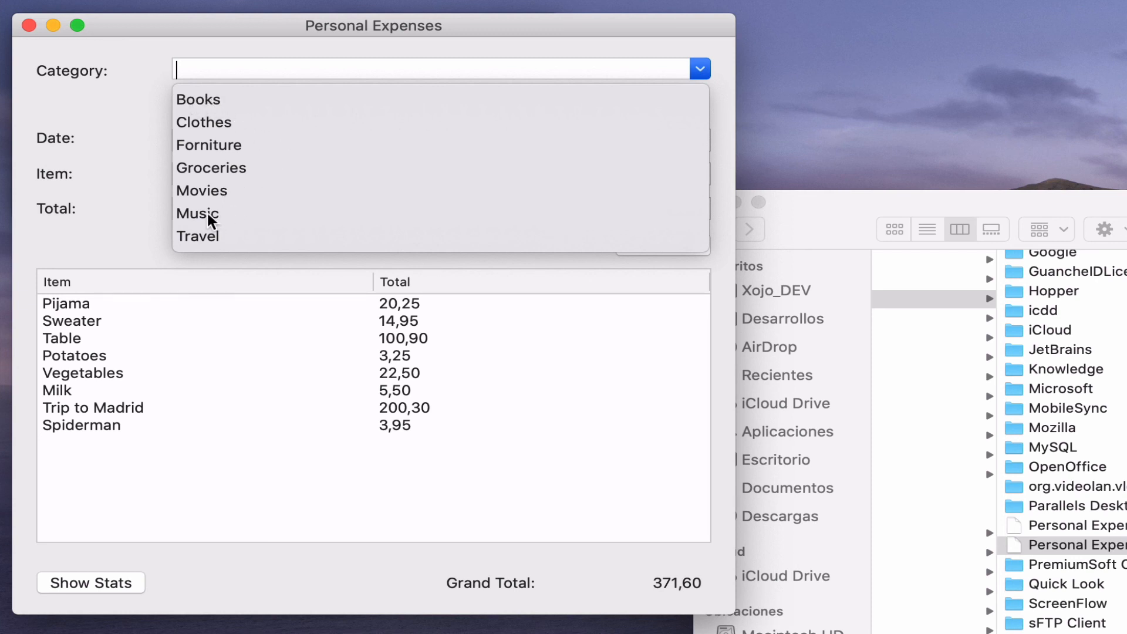